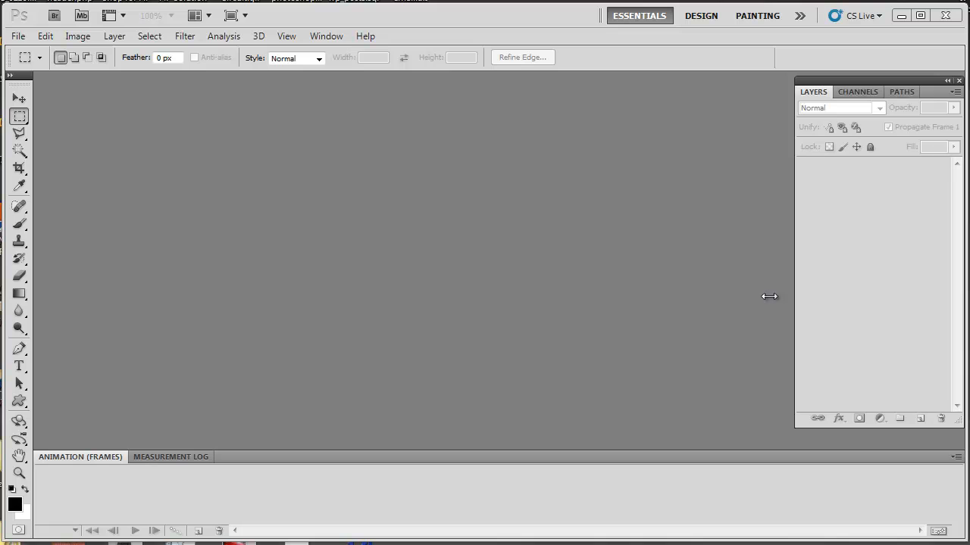
Start Import > Video Frames to Layers from the File menu after glancing at Help
left_click(365, 36)
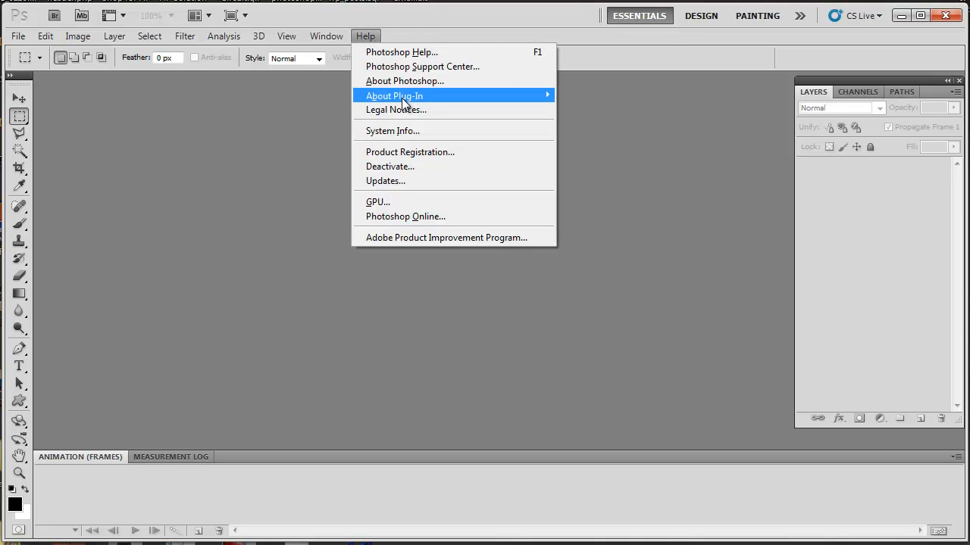
left_click(405, 80)
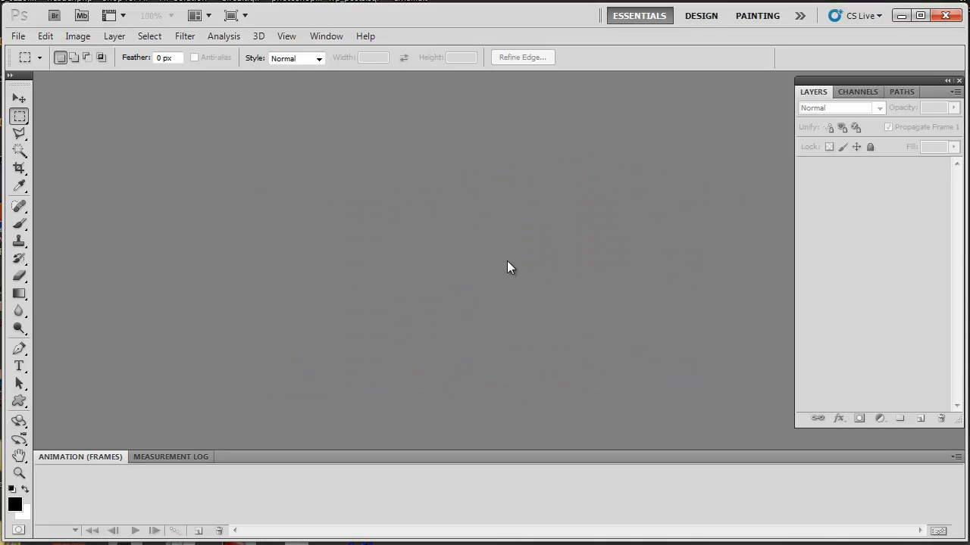
mouse_move(275, 213)
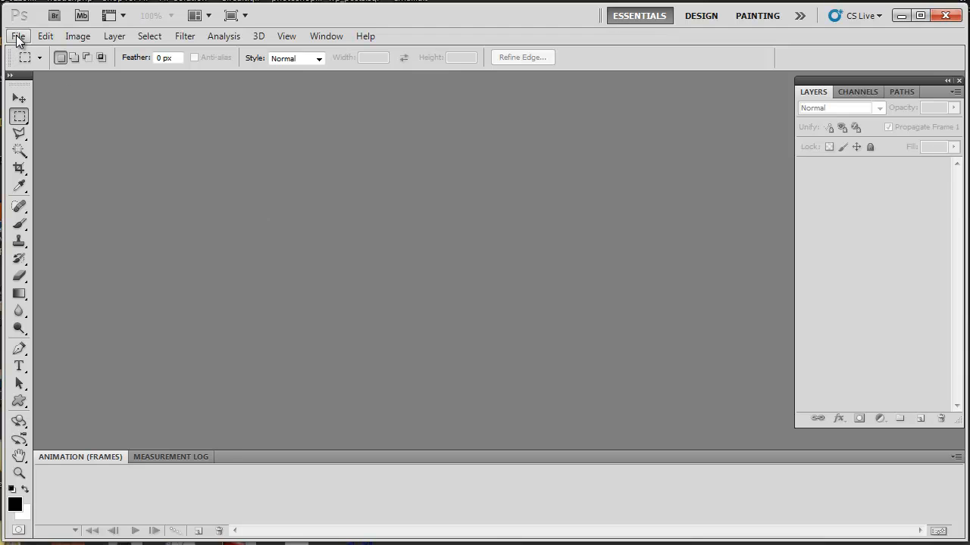
left_click(19, 37)
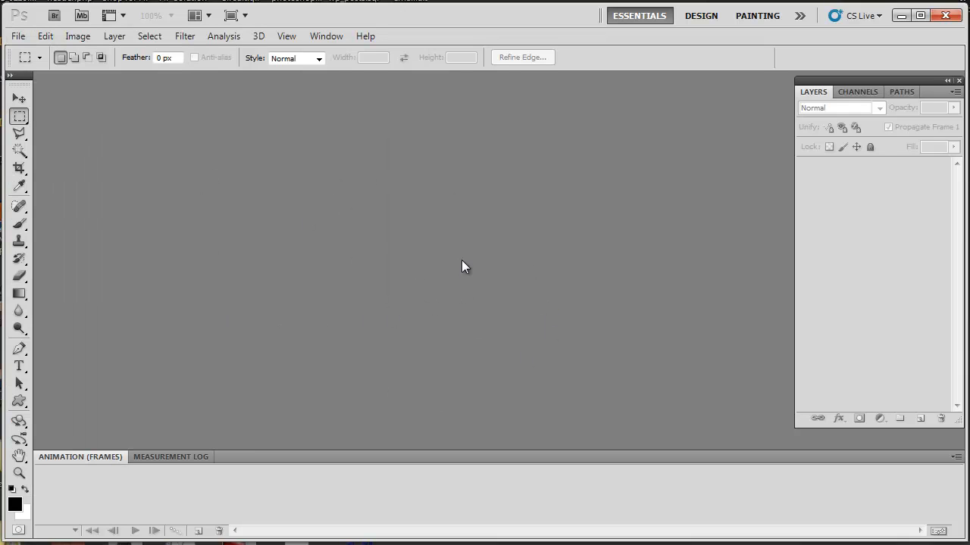
left_click(18, 37)
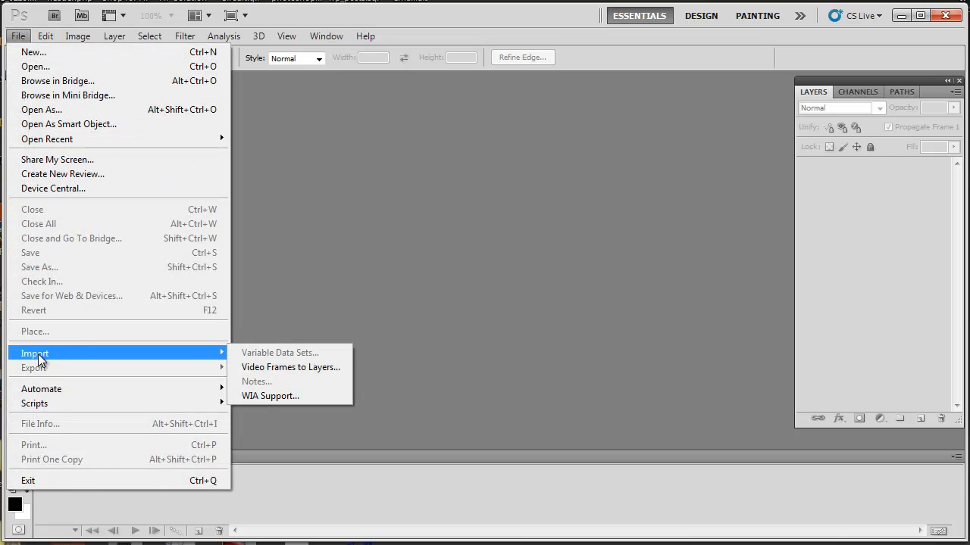
mouse_move(290, 366)
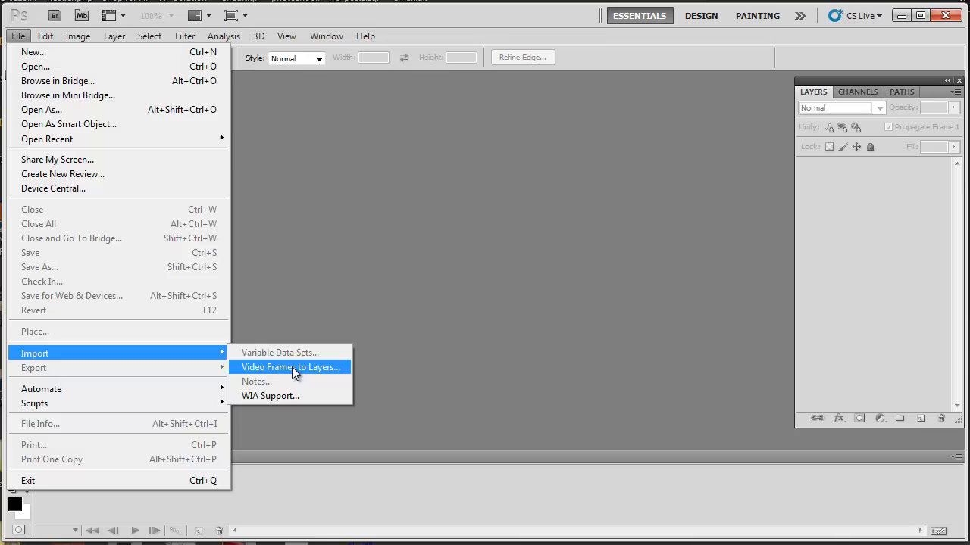
left_click(291, 366)
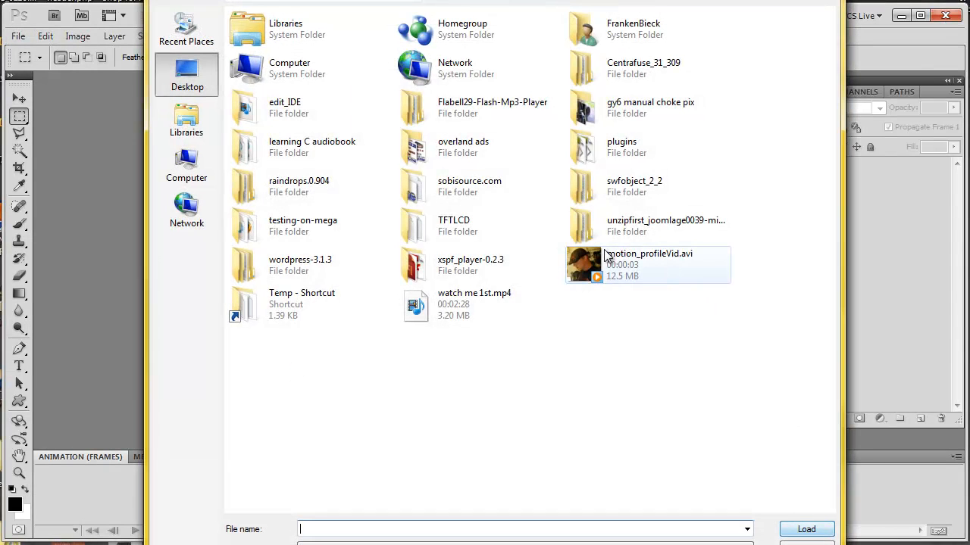
mouse_move(588, 270)
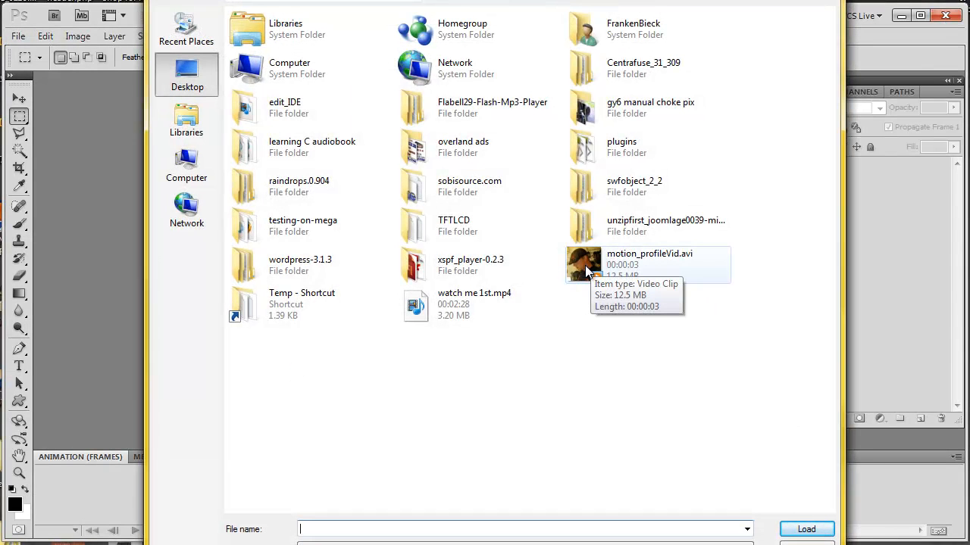
Choose motion_profileVid.avi on the Desktop and load it for import
left_click(648, 264)
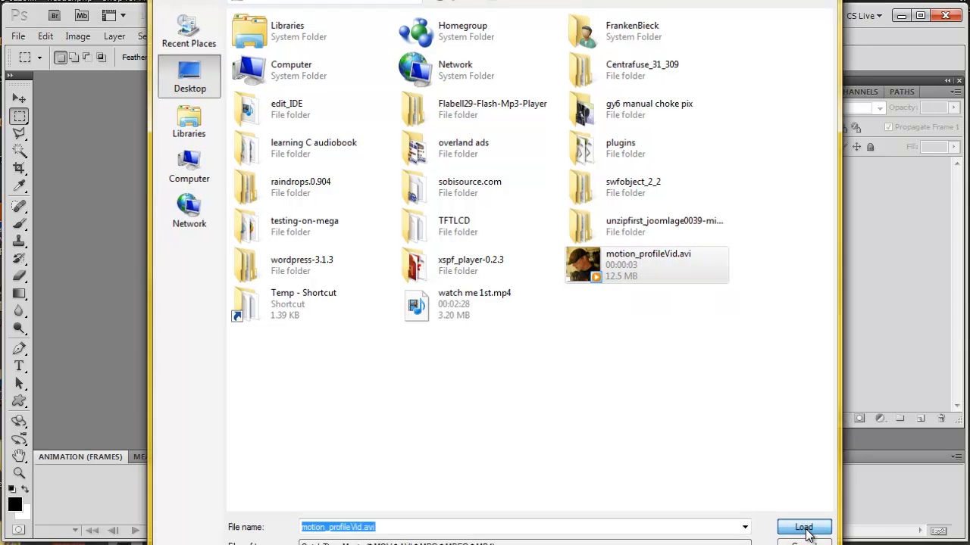
left_click(803, 527)
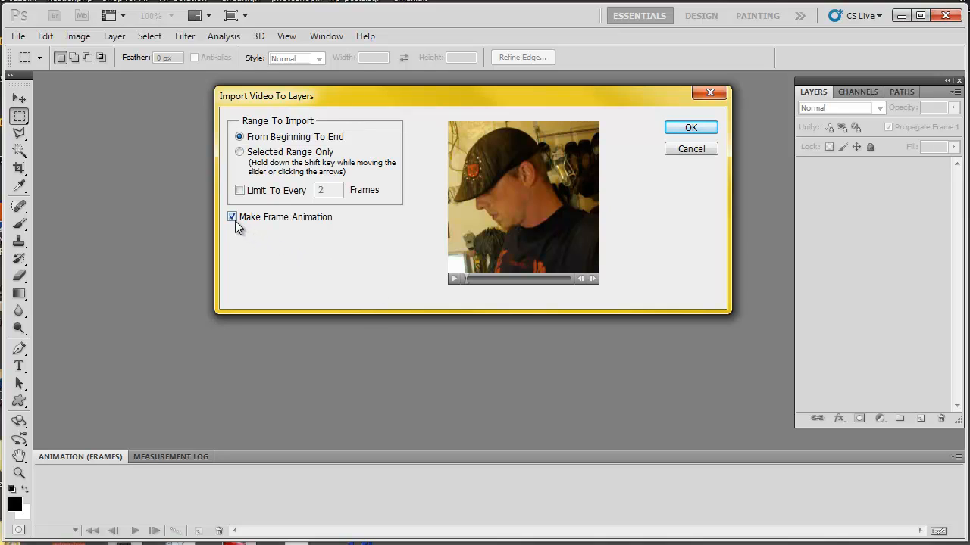
mouse_move(255, 225)
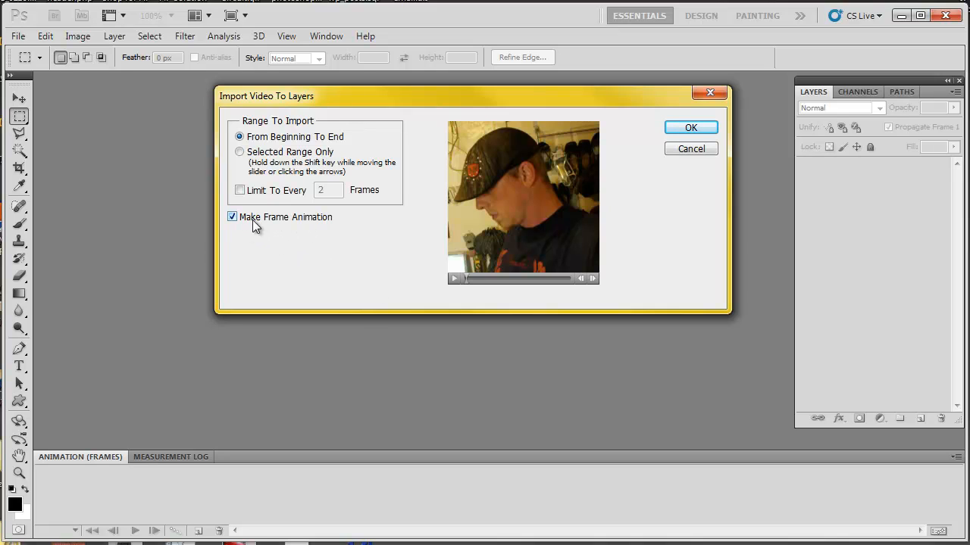
mouse_move(324, 224)
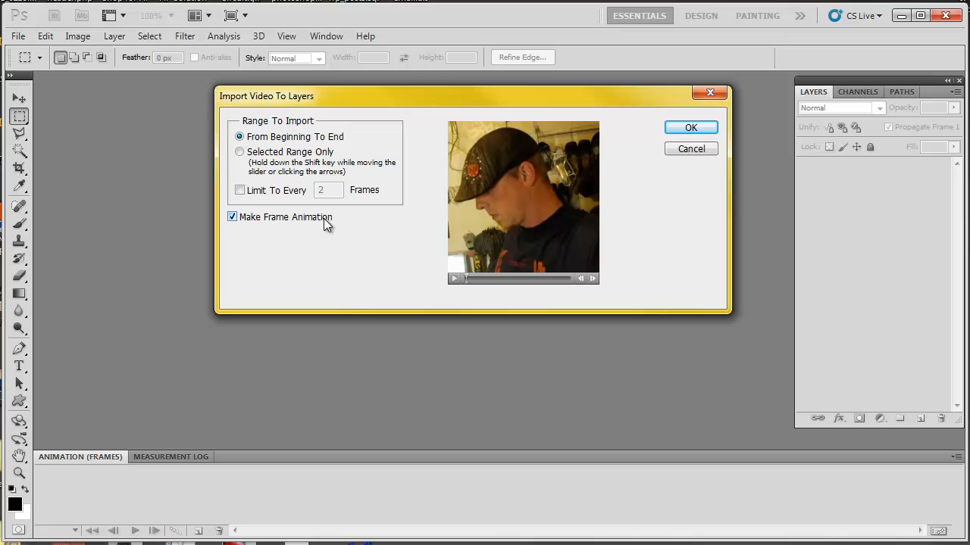
mouse_move(294, 224)
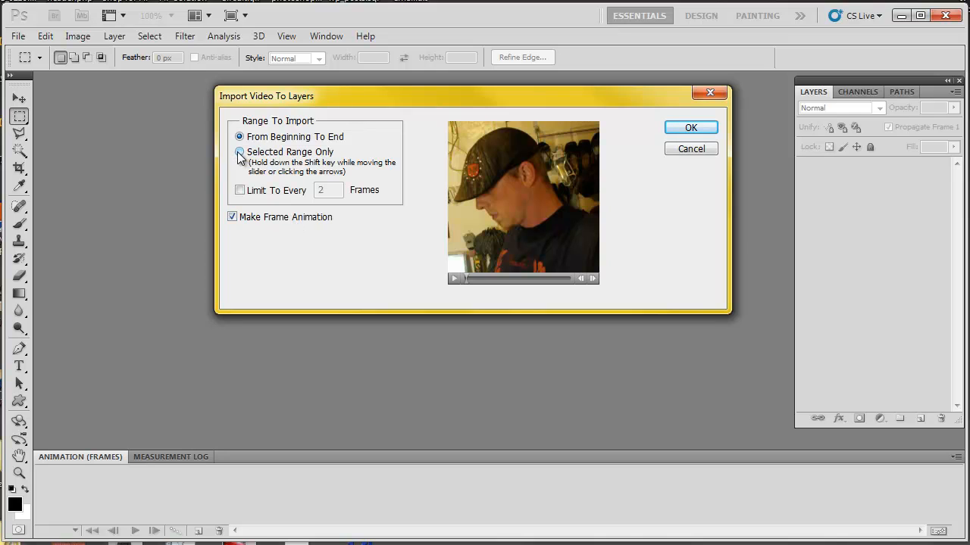
Set the import to Selected Range Only and drag the trim markers to a shorter portion
left_click(239, 152)
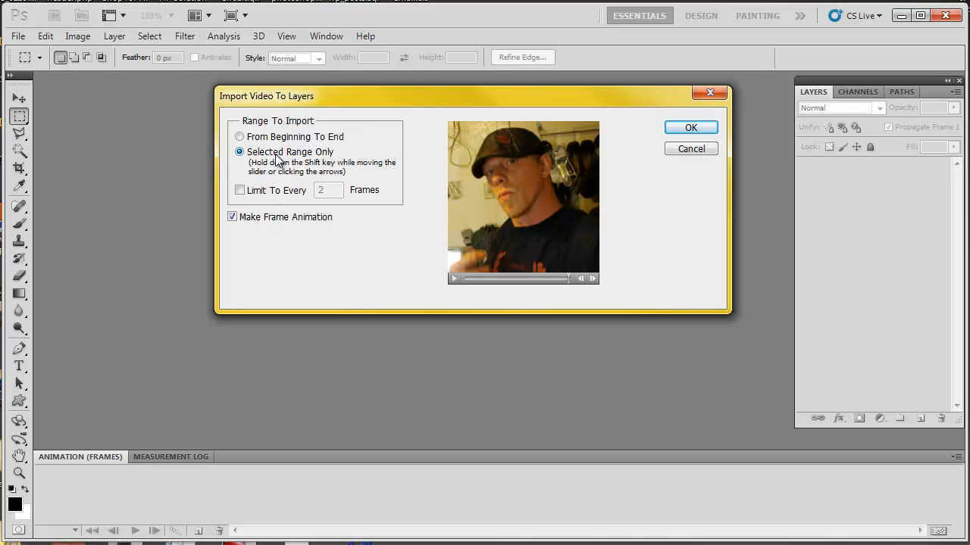
mouse_move(442, 172)
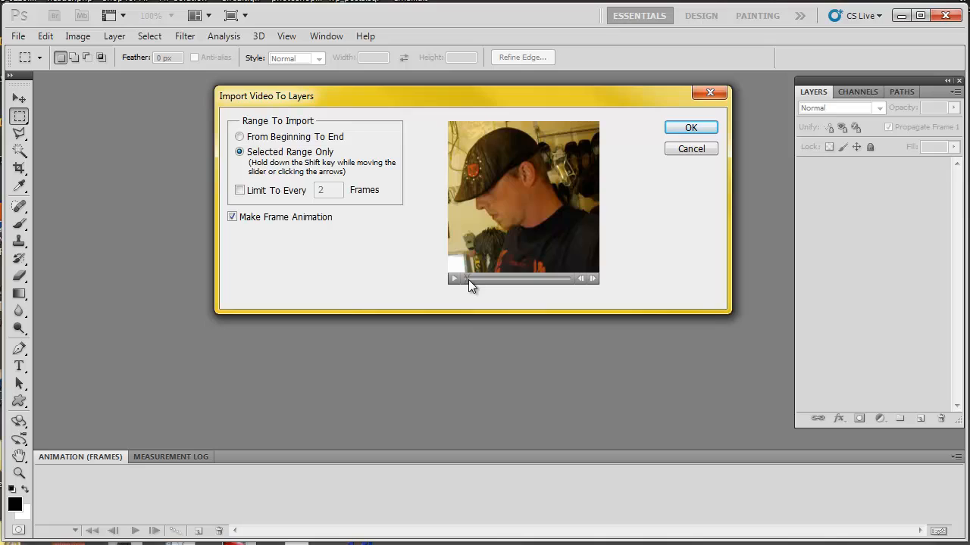
left_click_drag(467, 278, 500, 279)
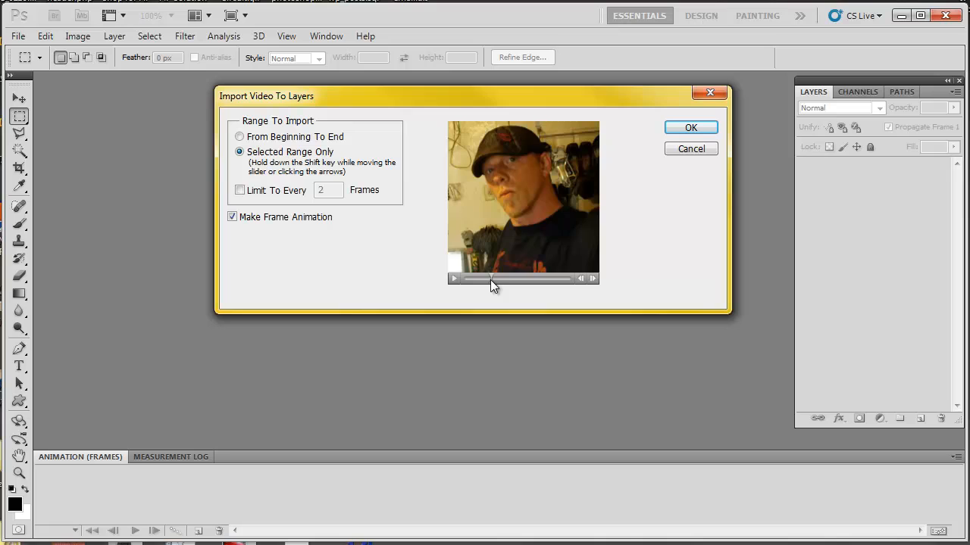
left_click_drag(492, 279, 542, 278)
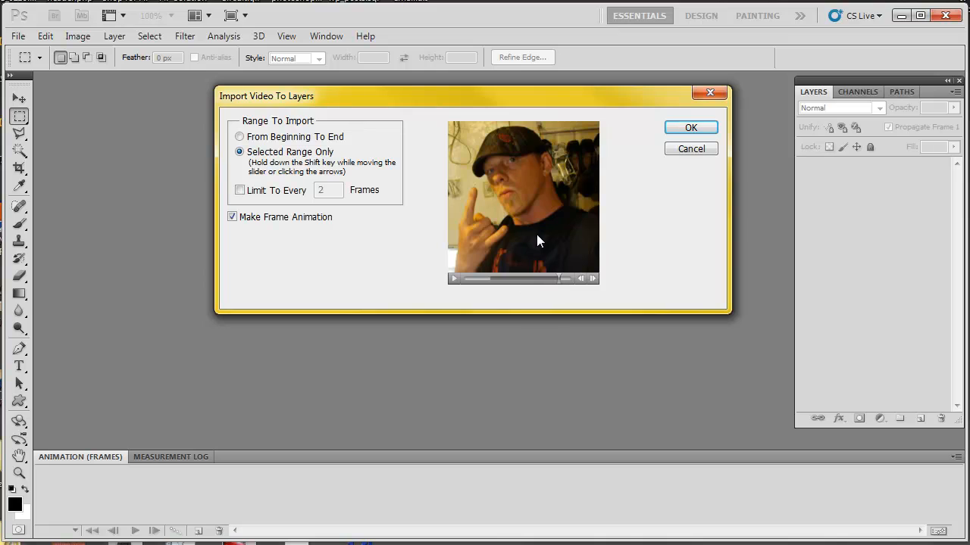
mouse_move(518, 272)
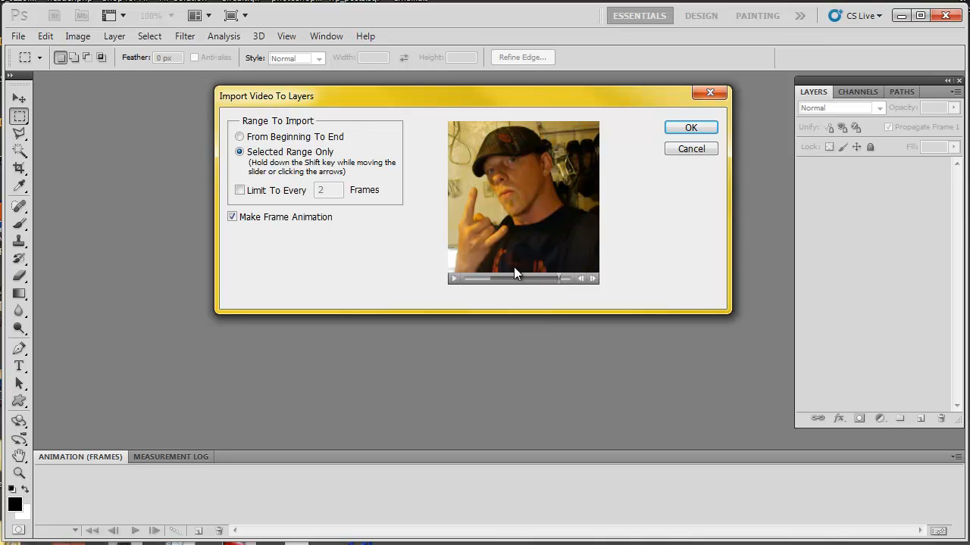
mouse_move(530, 287)
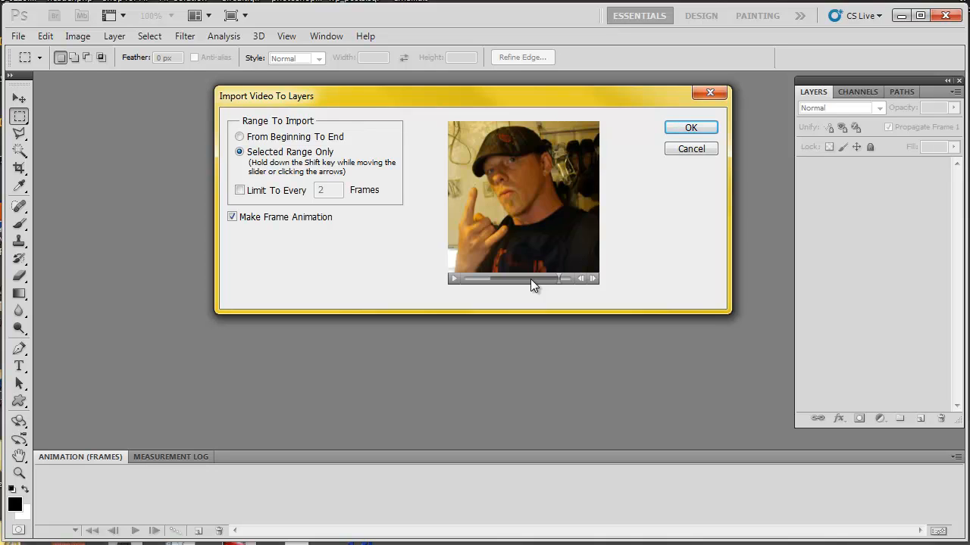
mouse_move(527, 253)
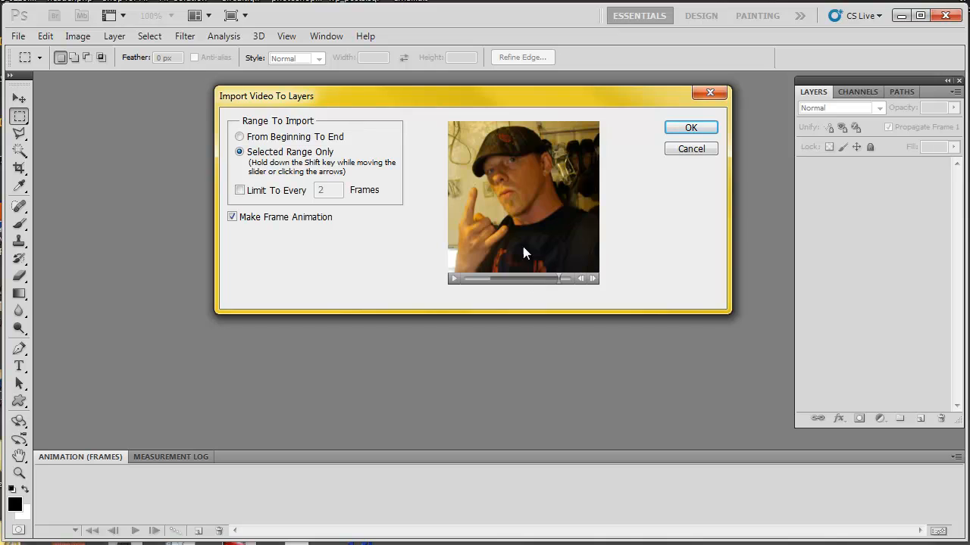
mouse_move(471, 288)
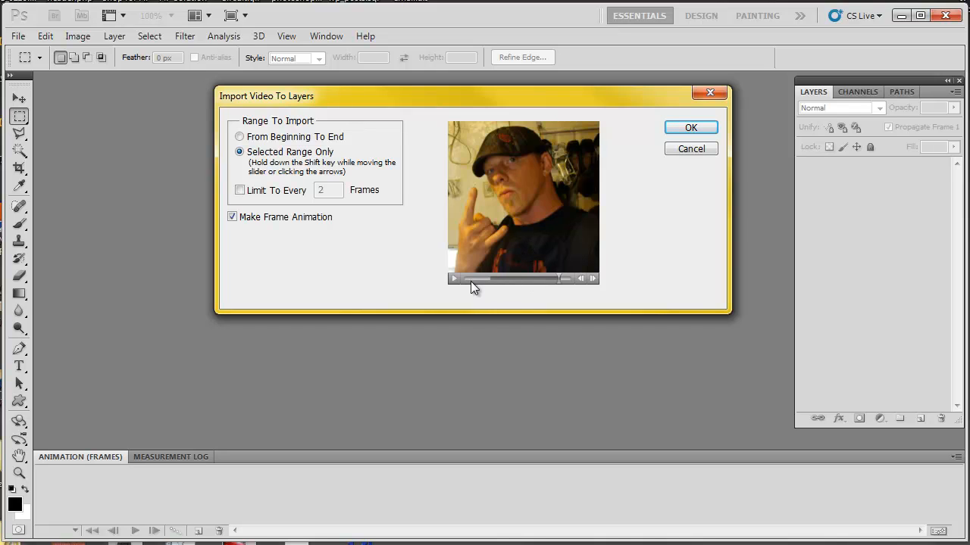
mouse_move(371, 231)
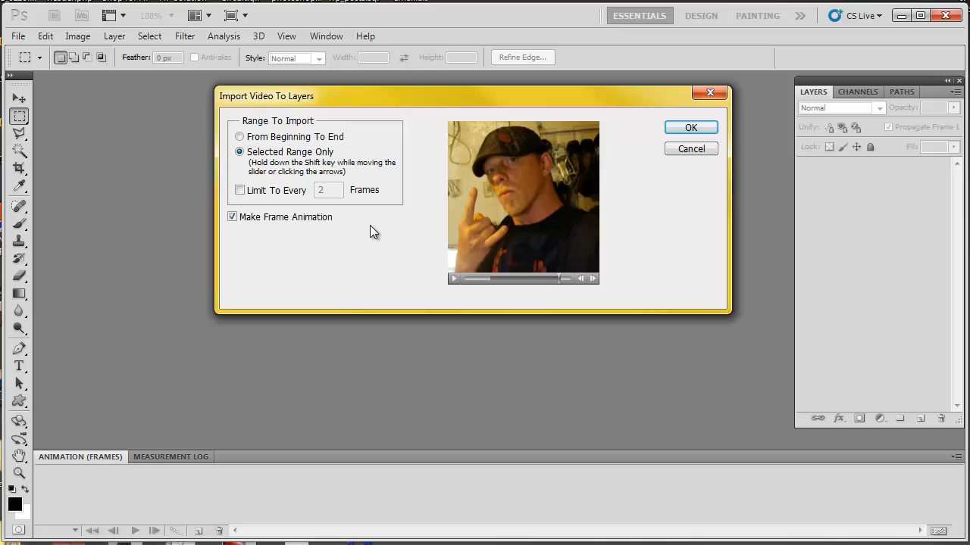
mouse_move(493, 227)
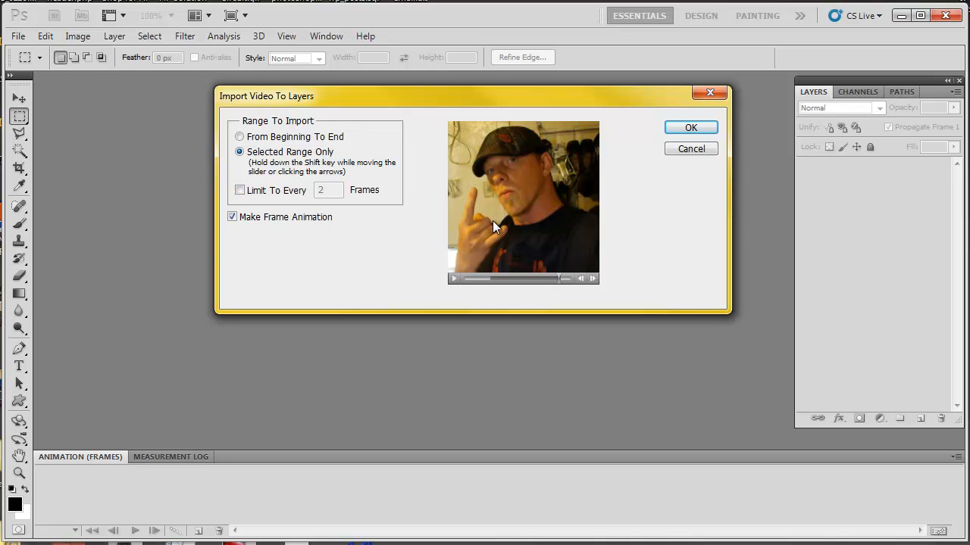
mouse_move(499, 206)
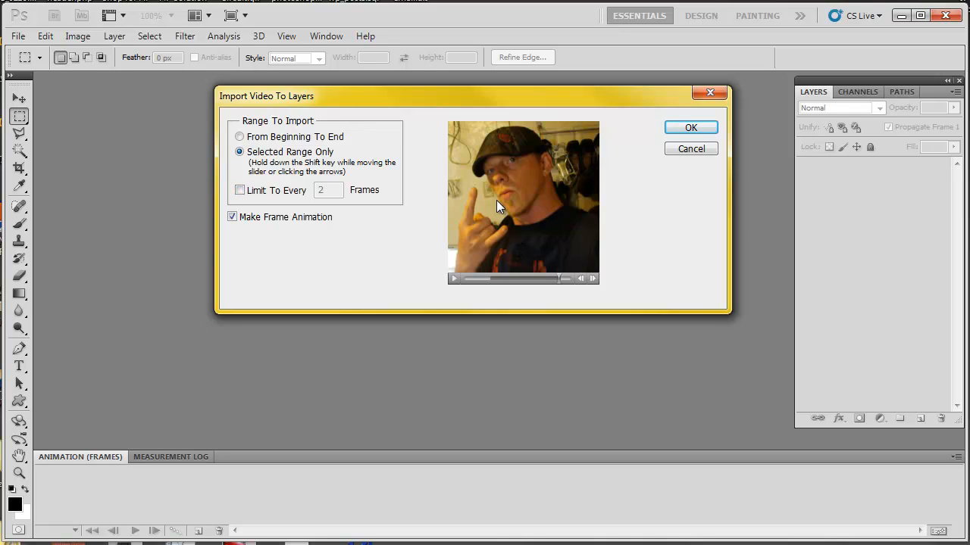
mouse_move(521, 197)
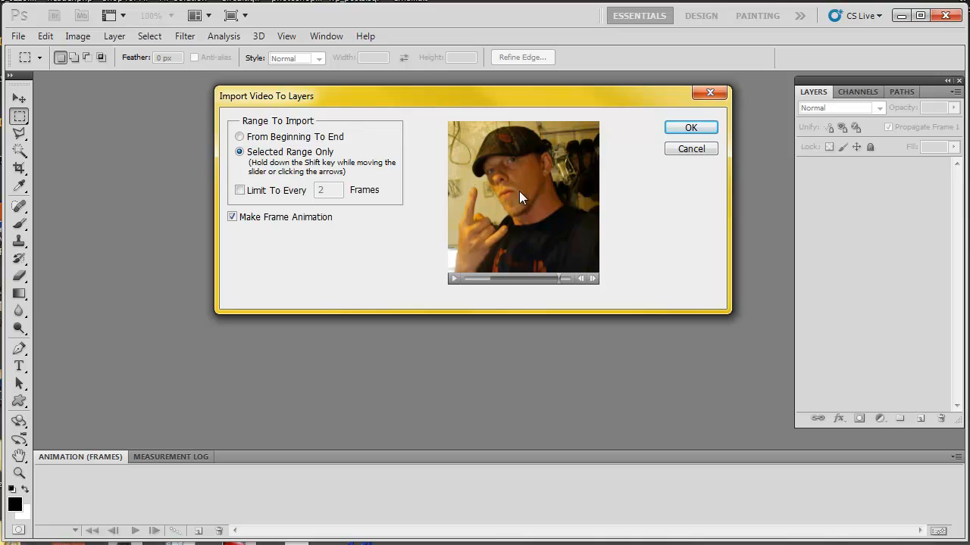
mouse_move(530, 230)
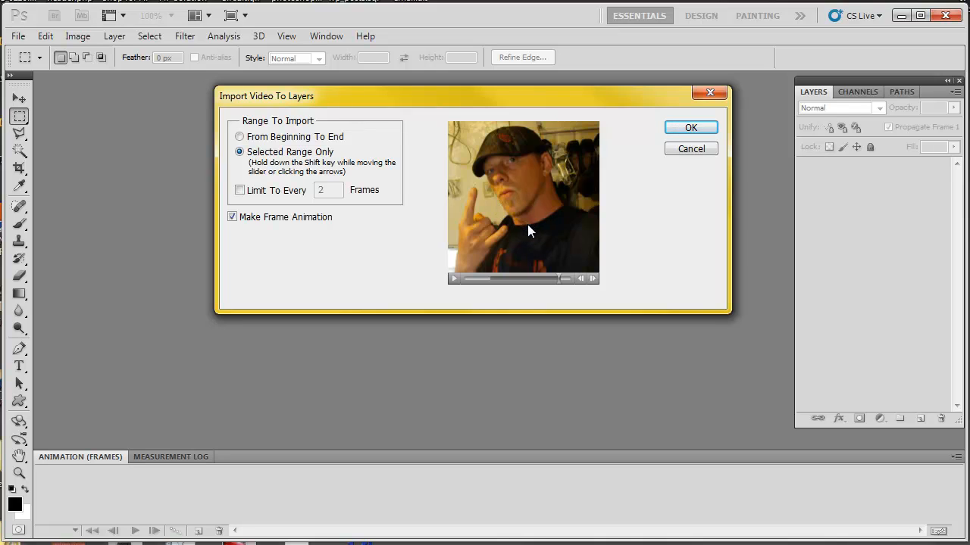
Limit the import to every 5th frame and keep Make Frame Animation checked
left_click(239, 191)
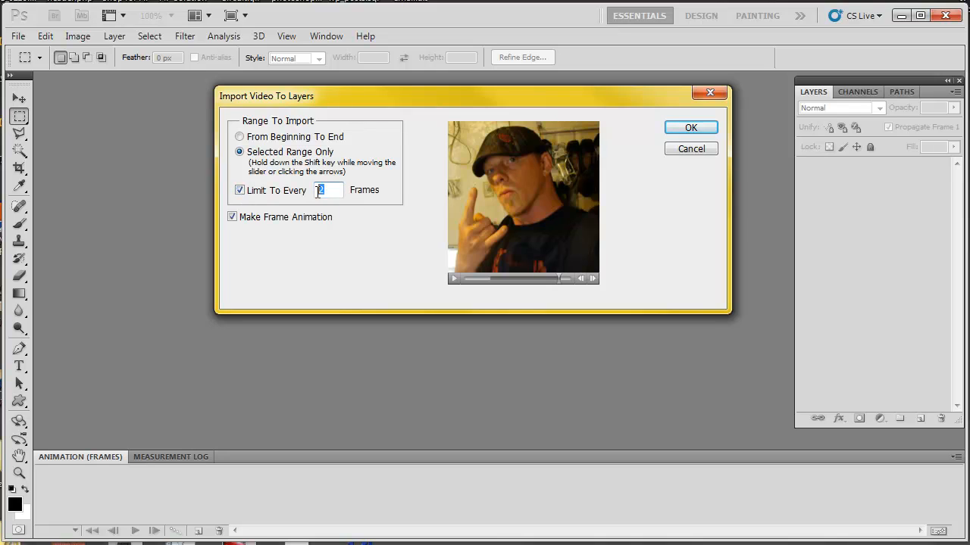
type("5")
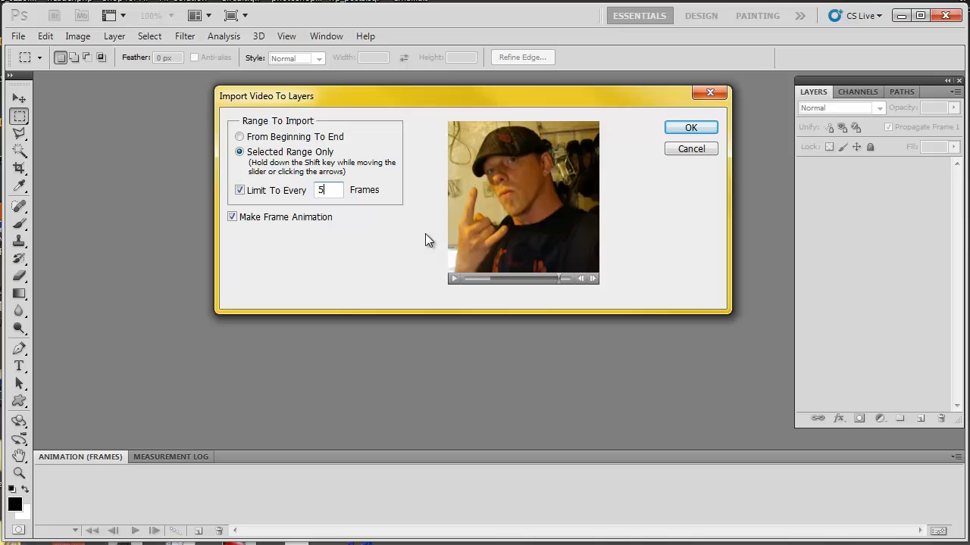
mouse_move(325, 204)
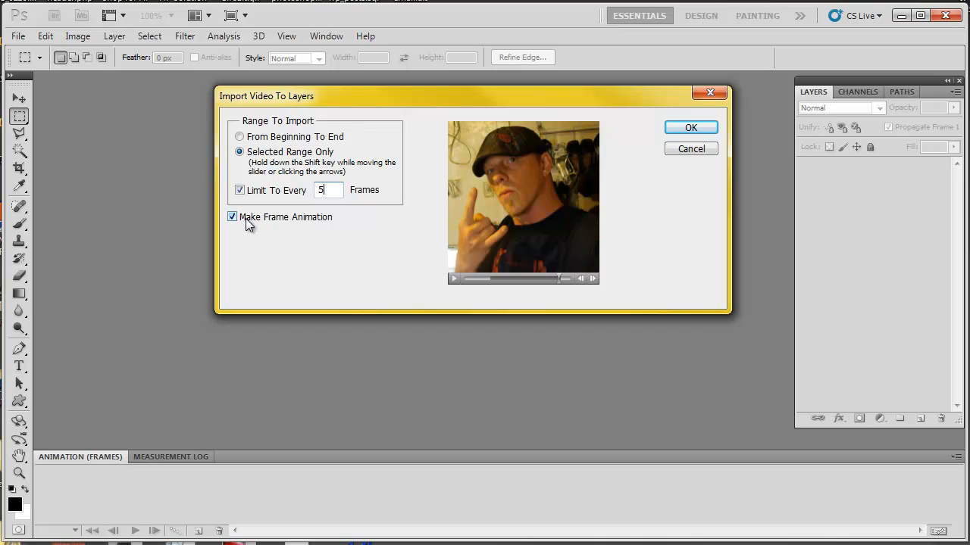
mouse_move(315, 226)
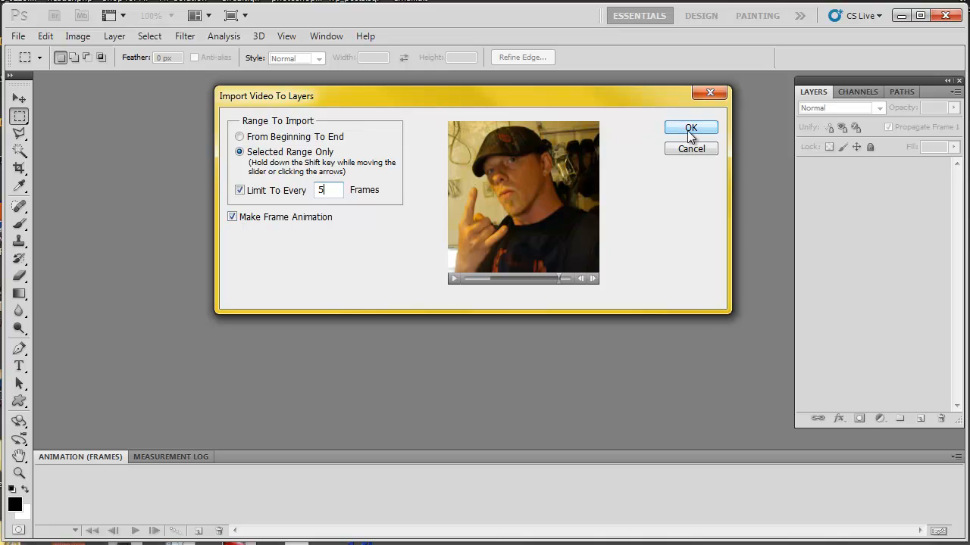
left_click(232, 217)
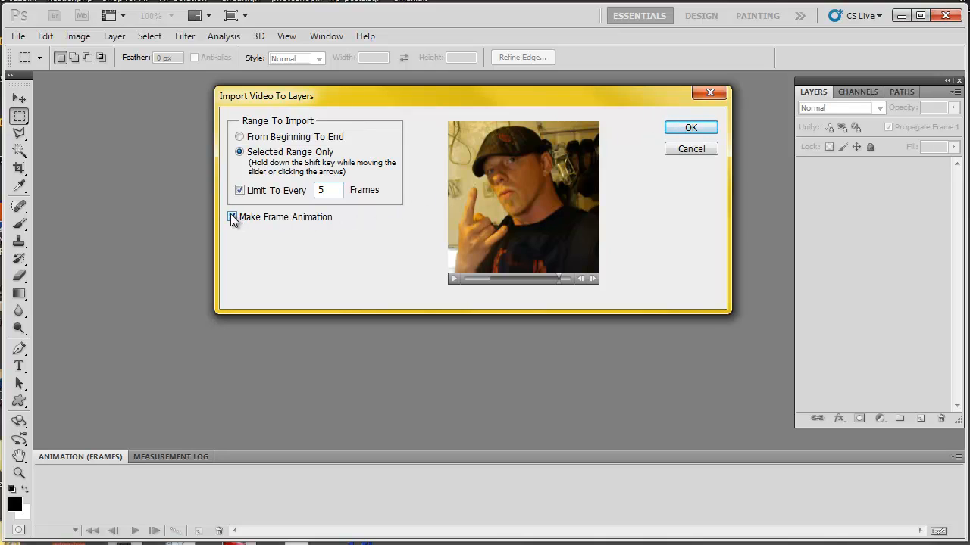
left_click(233, 217)
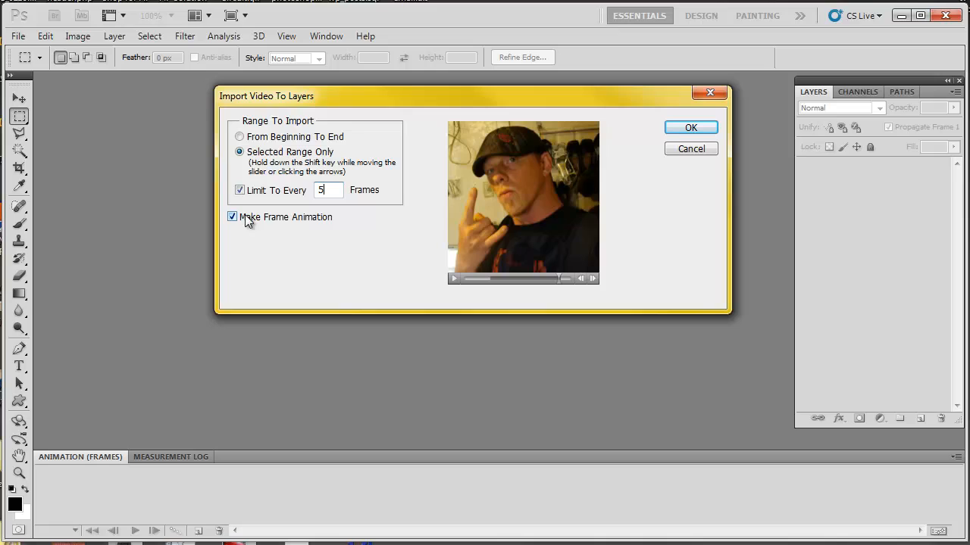
mouse_move(91, 523)
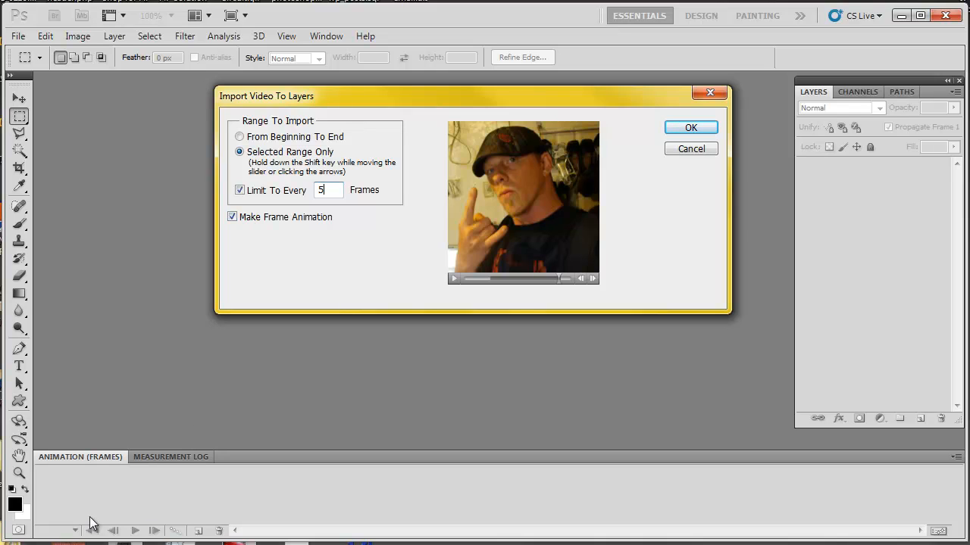
mouse_move(55, 502)
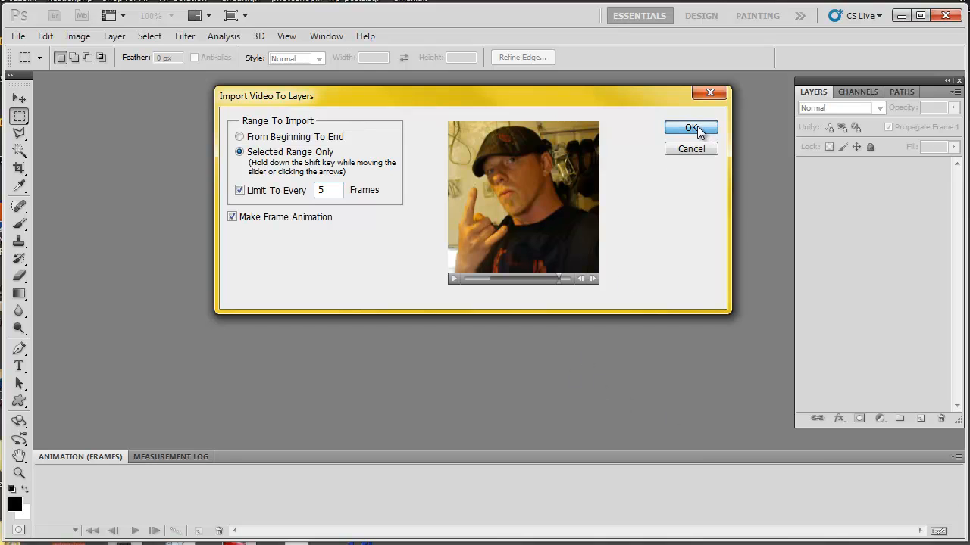
Import the clip as layers and toggle the Animation panel off and back on
left_click(691, 127)
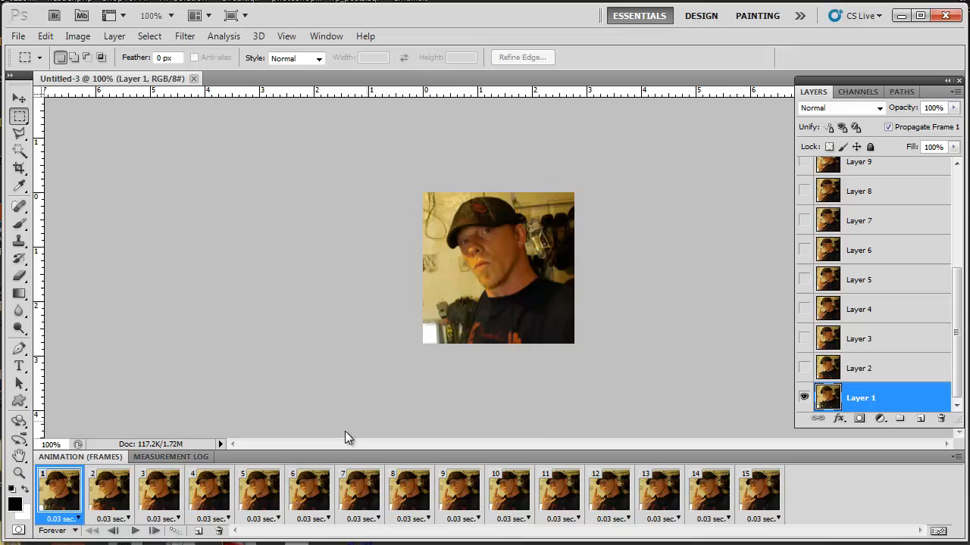
mouse_move(130, 523)
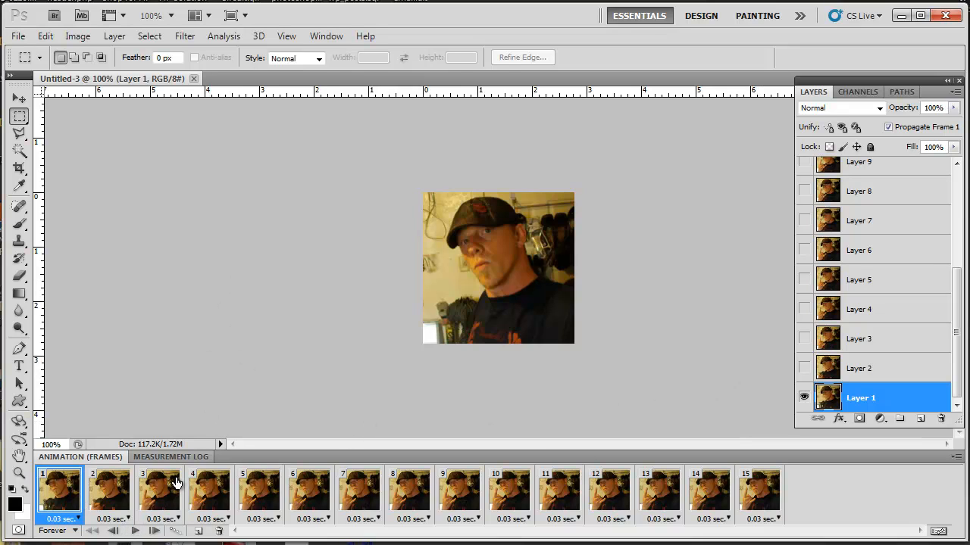
mouse_move(694, 485)
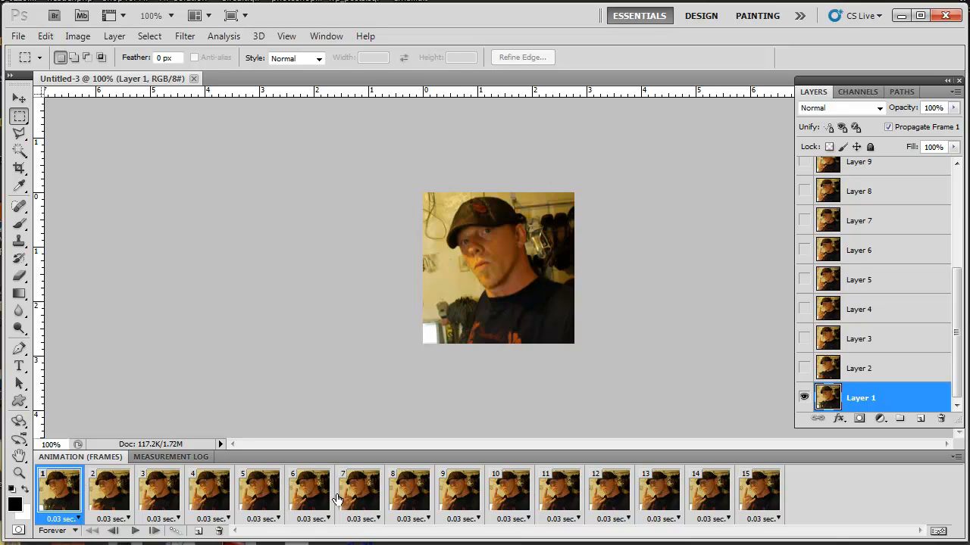
mouse_move(695, 481)
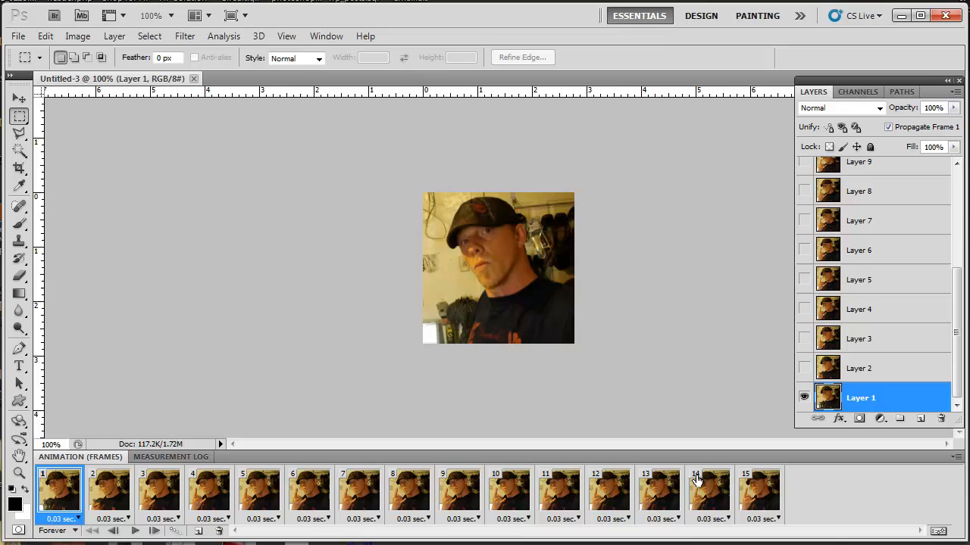
mouse_move(321, 48)
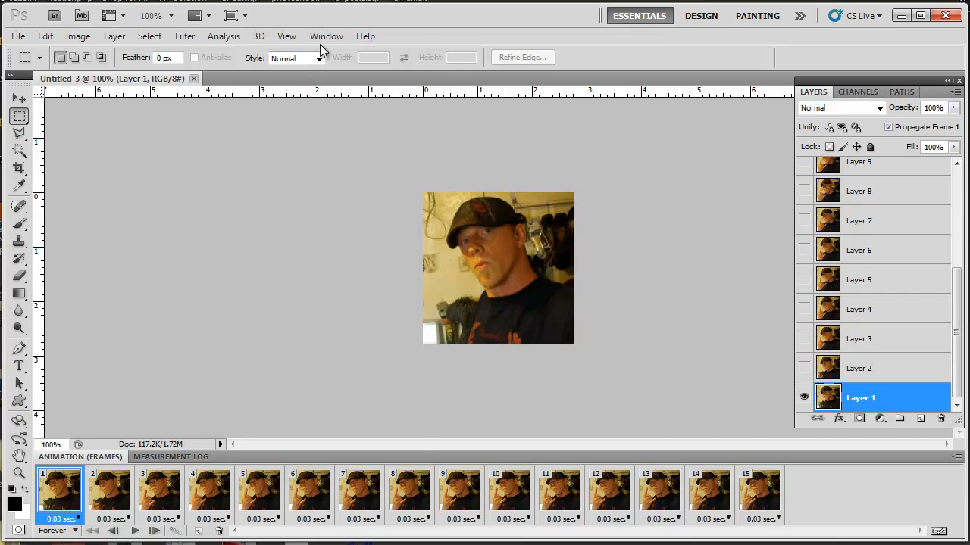
left_click(327, 37)
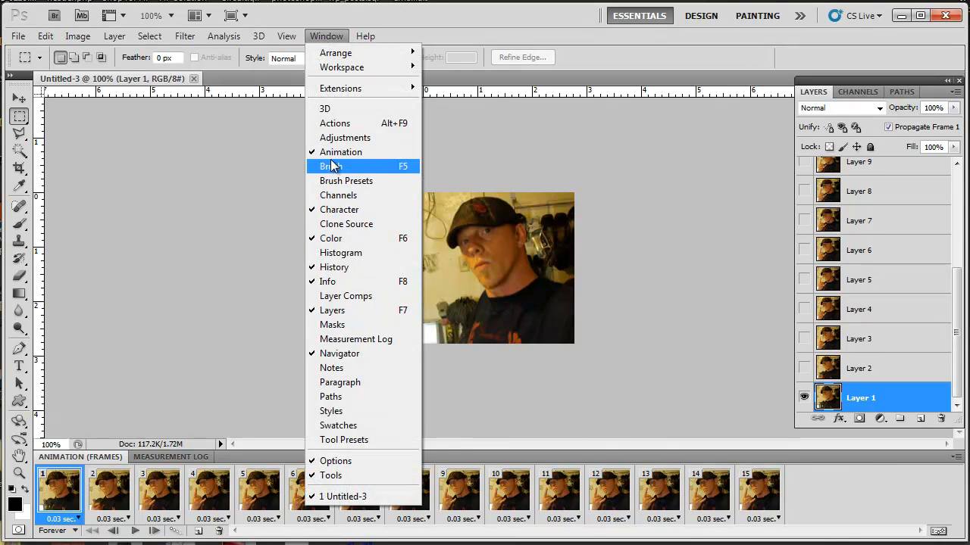
left_click(339, 151)
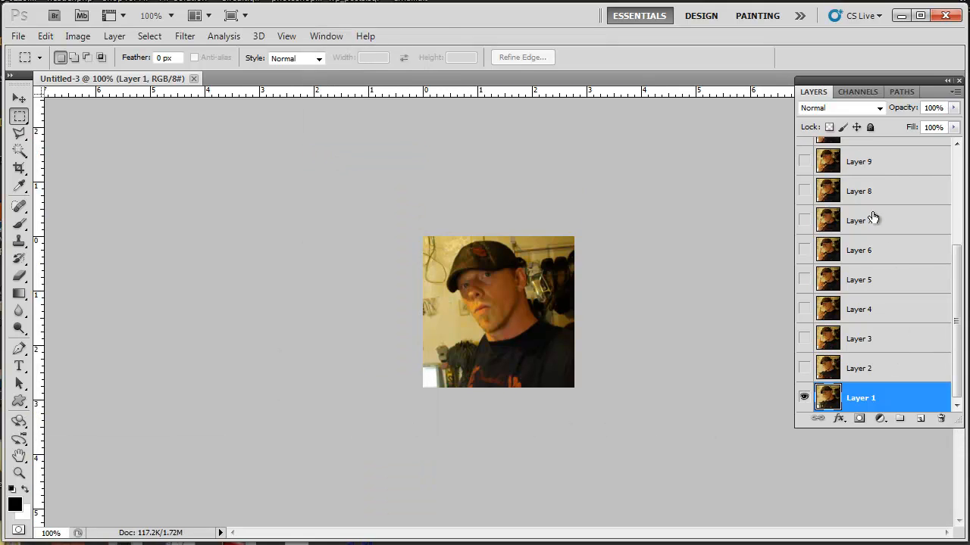
mouse_move(326, 36)
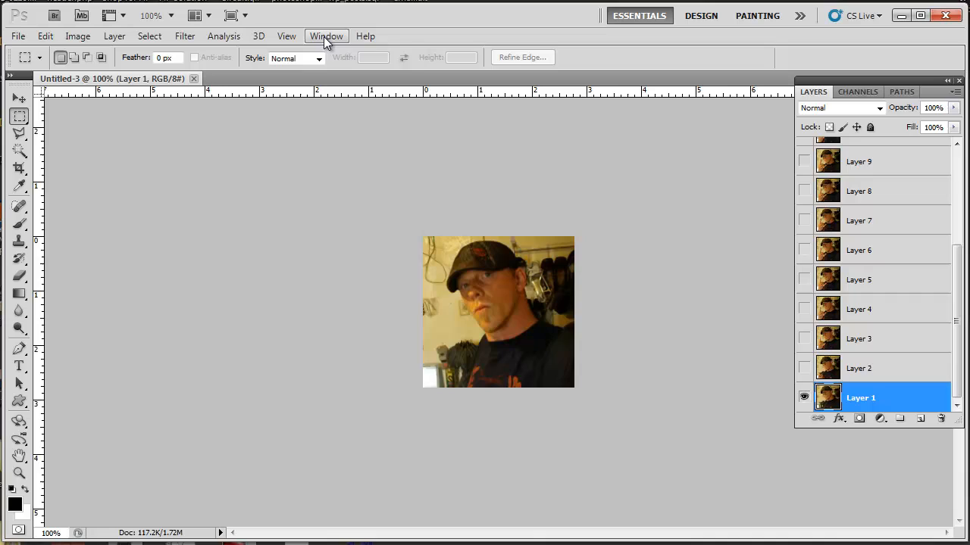
left_click(328, 37)
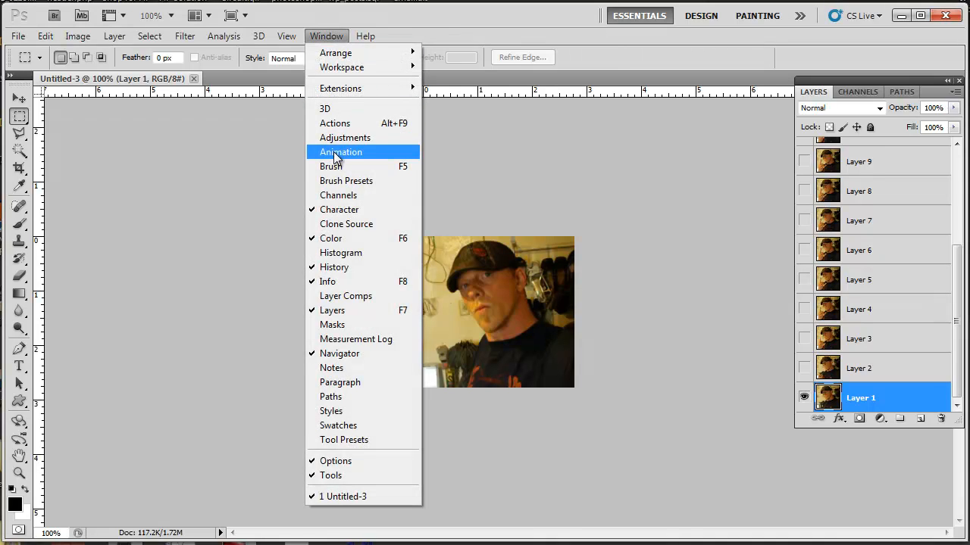
left_click(341, 152)
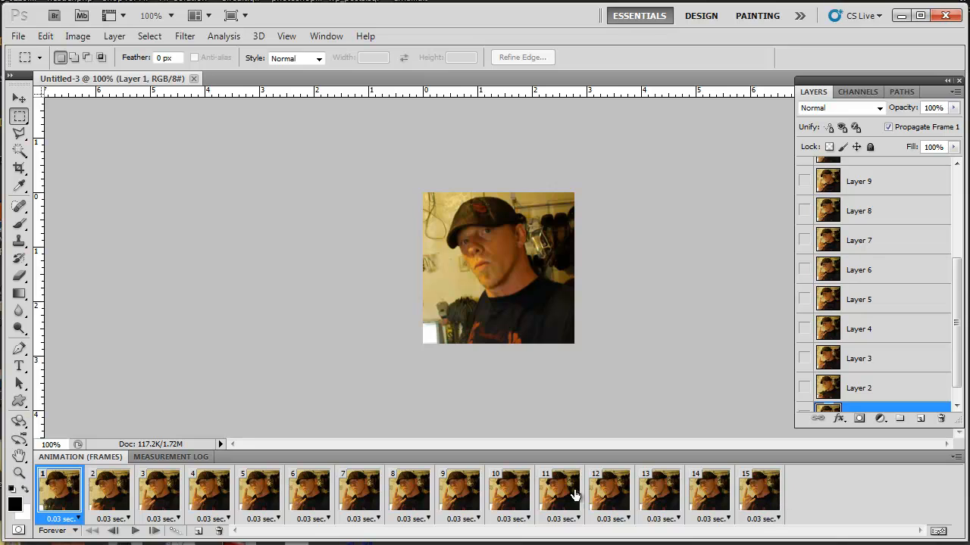
mouse_move(209, 485)
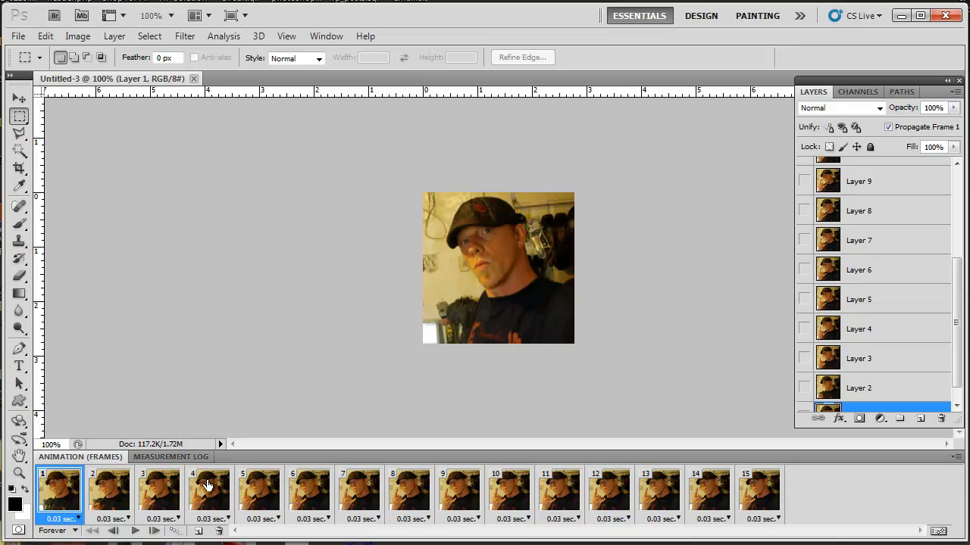
Step through the first frames, play and stop the animation, then start selecting all frames
scroll("up", 3)
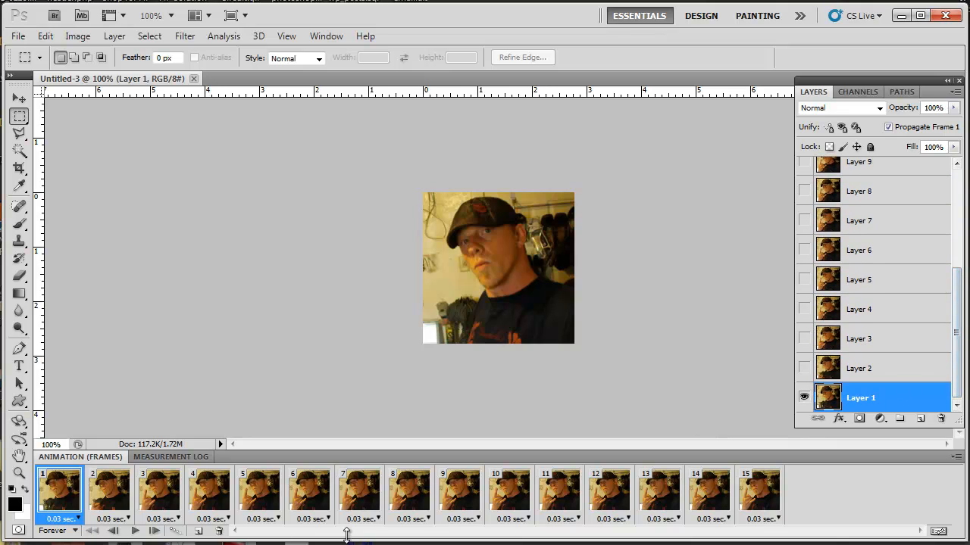
left_click(109, 492)
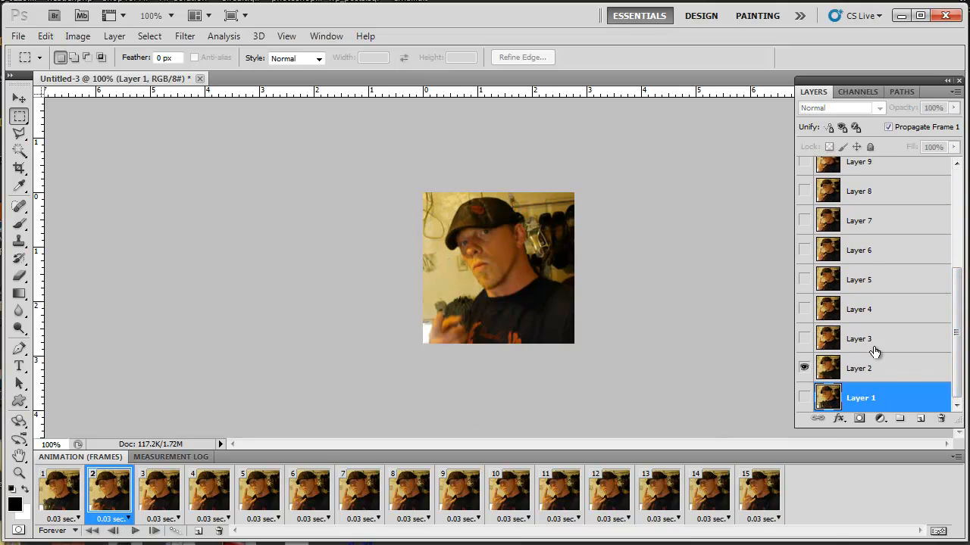
left_click(160, 492)
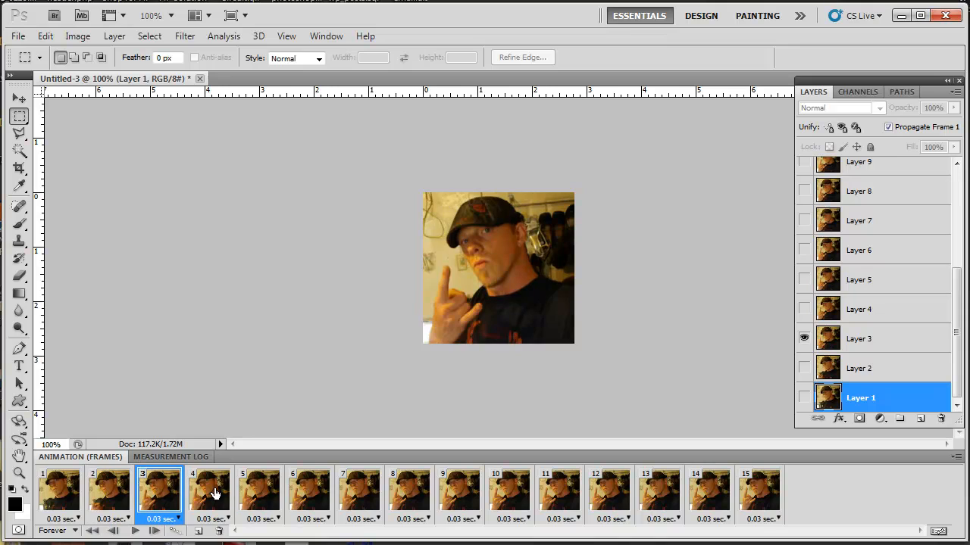
left_click(60, 493)
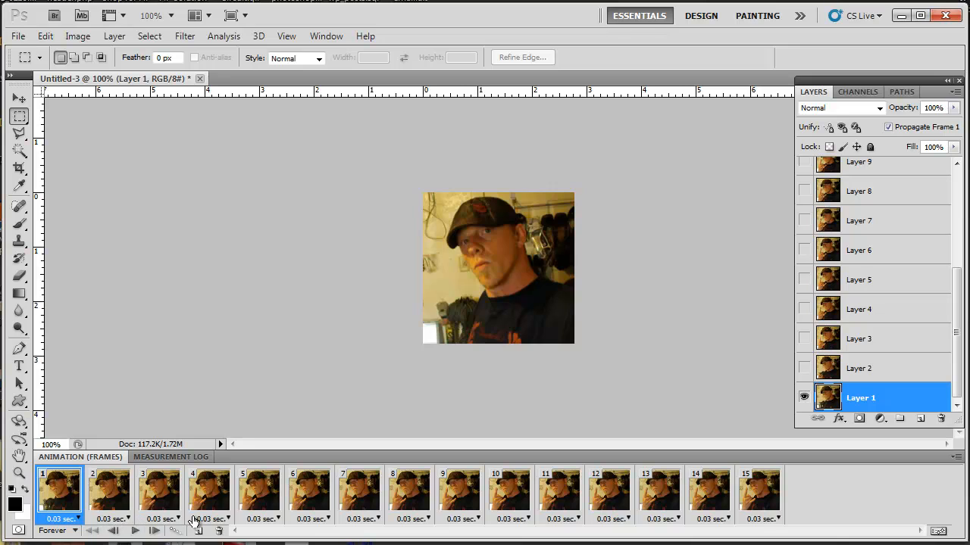
mouse_move(68, 508)
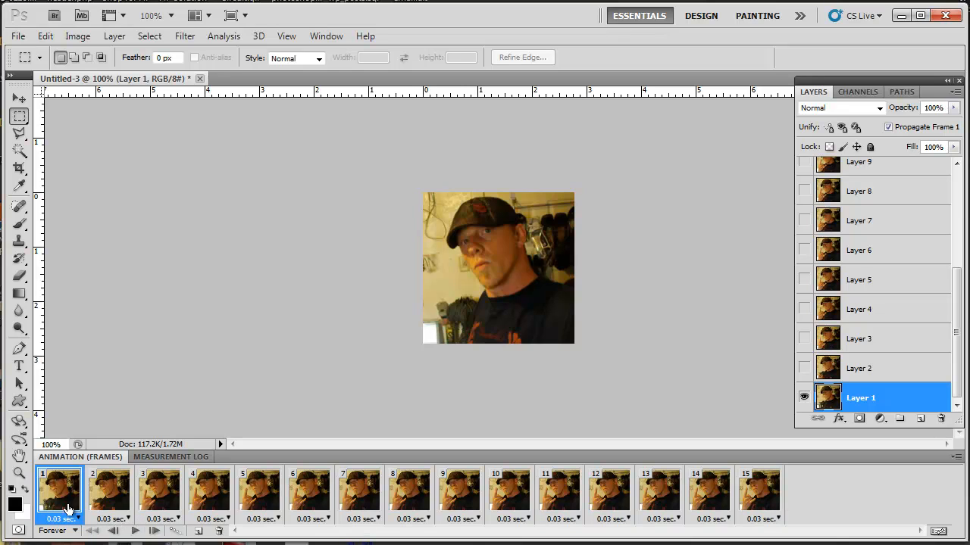
left_click(135, 531)
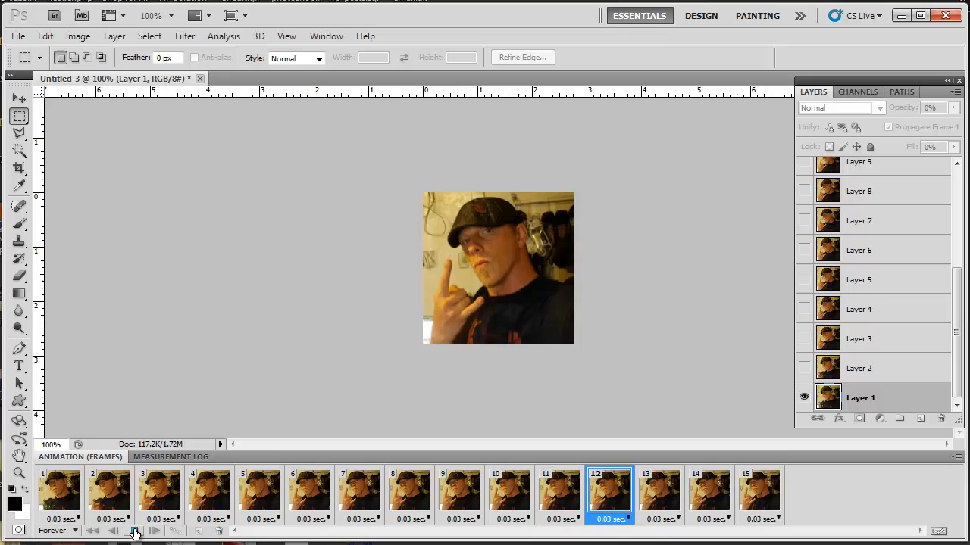
left_click(209, 488)
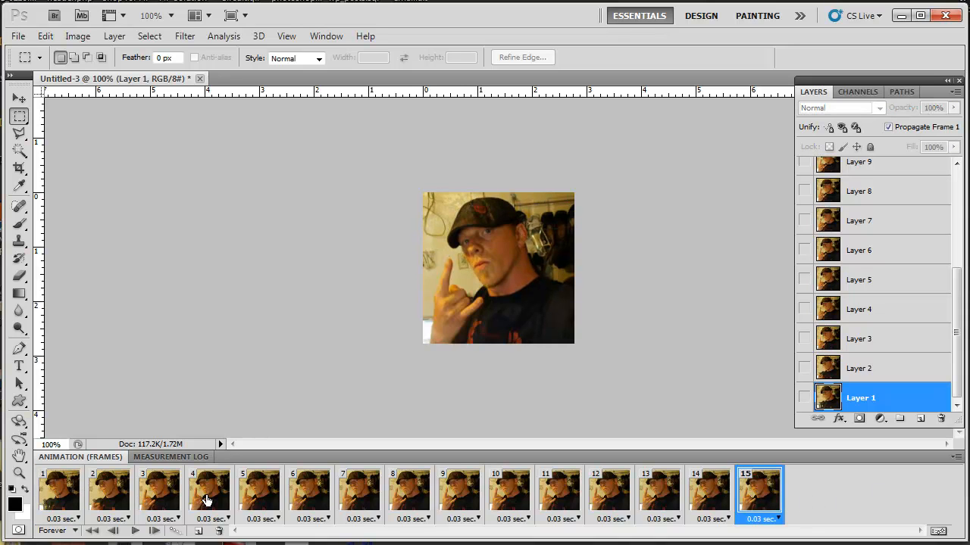
left_click(59, 492)
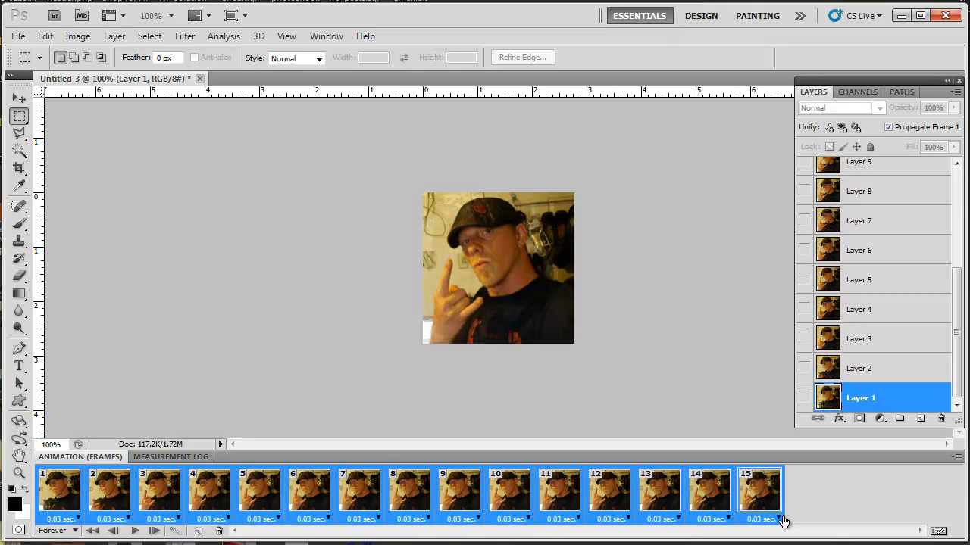
Set the delay of all selected frames to 0.07 seconds via Other... and preview playback
left_click(781, 518)
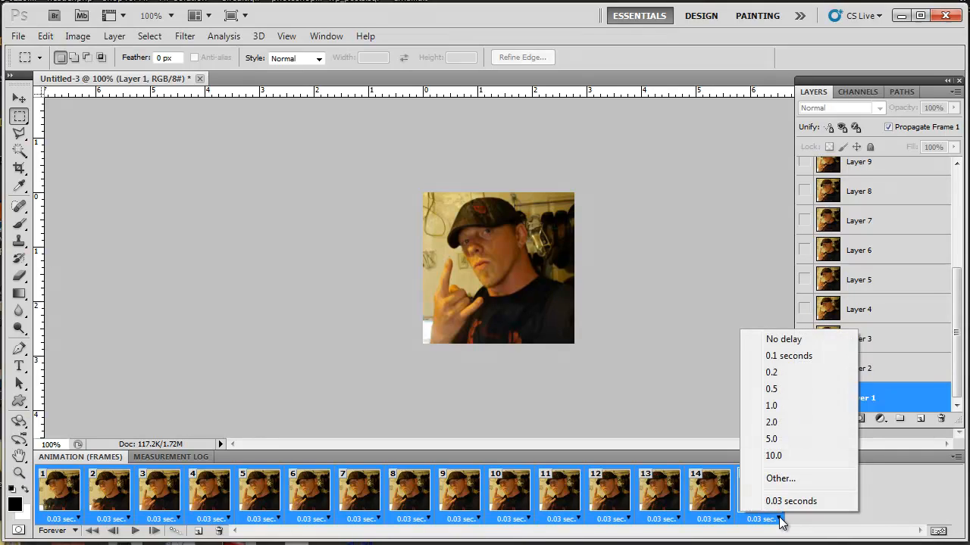
mouse_move(730, 523)
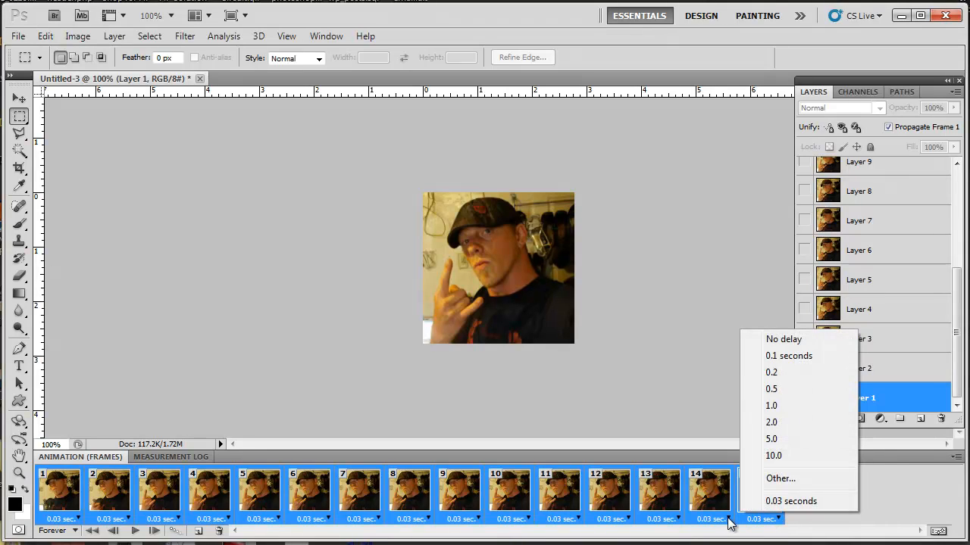
mouse_move(507, 515)
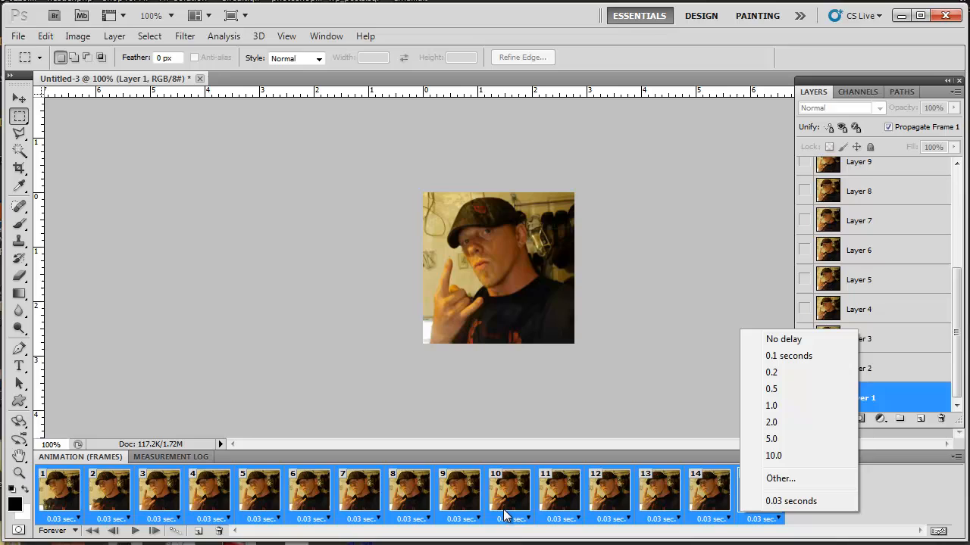
mouse_move(771, 373)
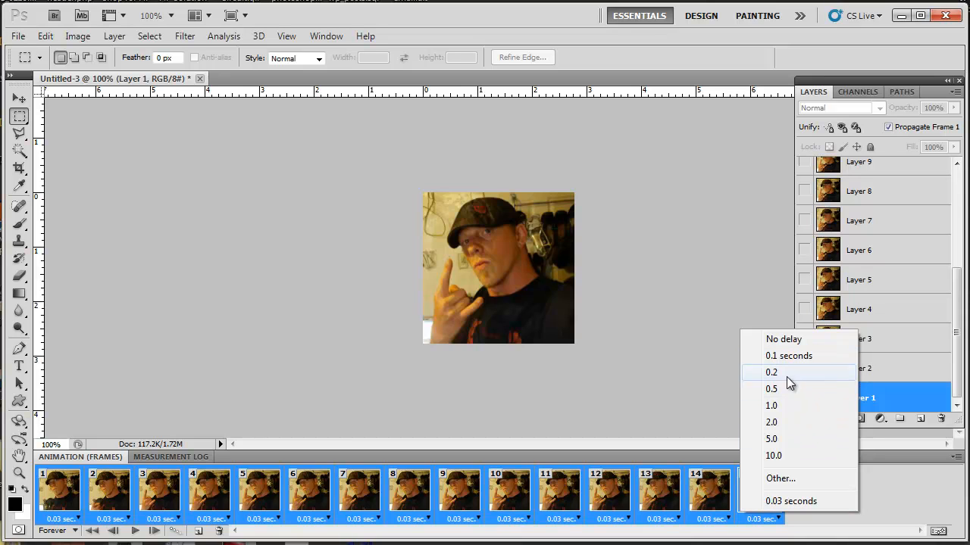
mouse_move(780, 479)
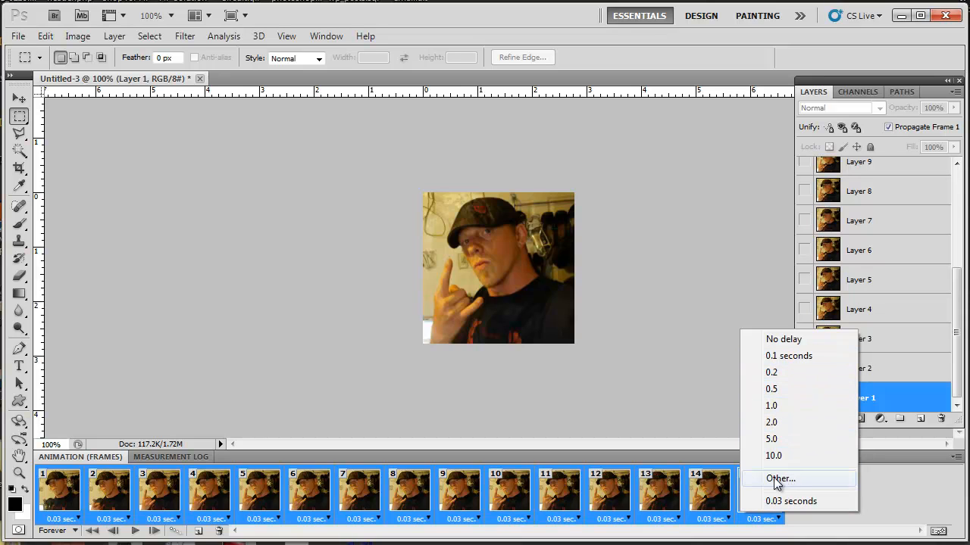
left_click(781, 479)
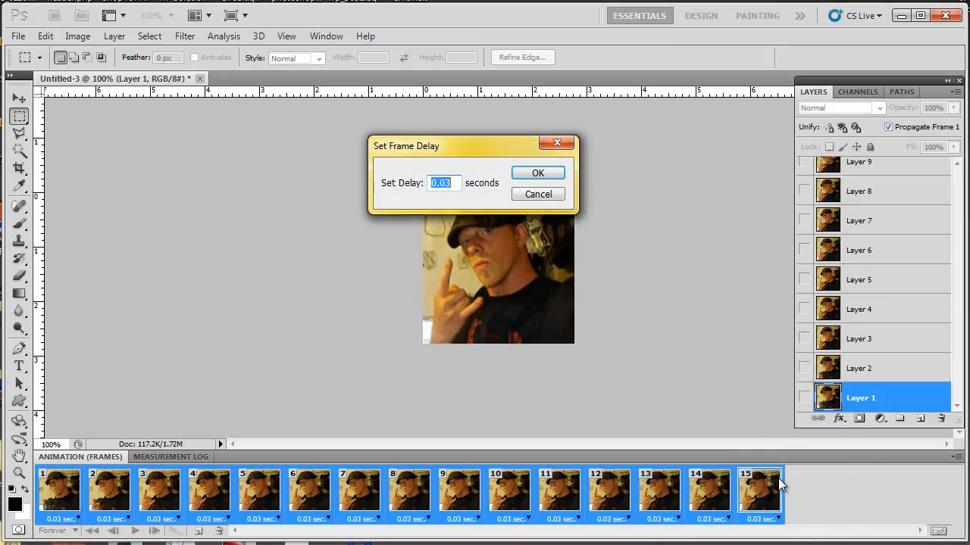
left_click(446, 182)
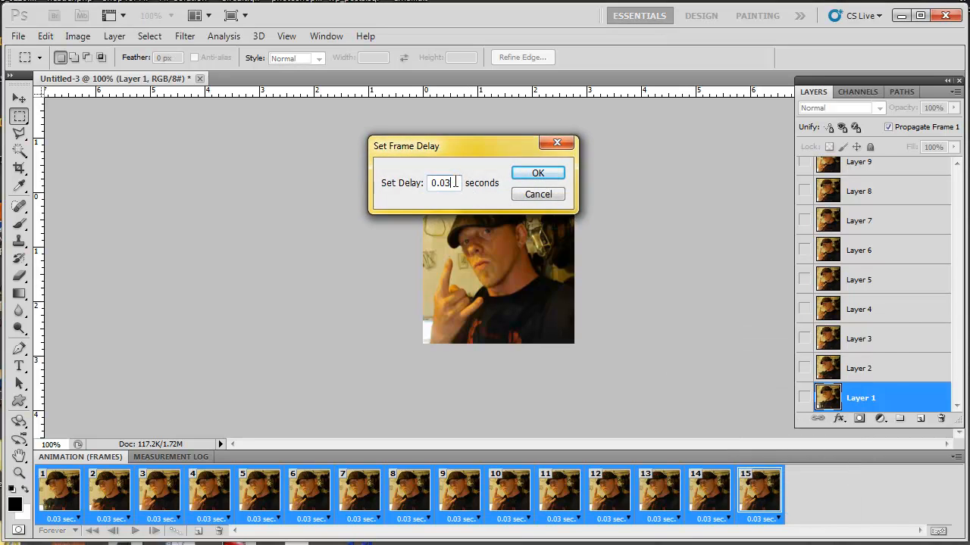
key("Backspace")
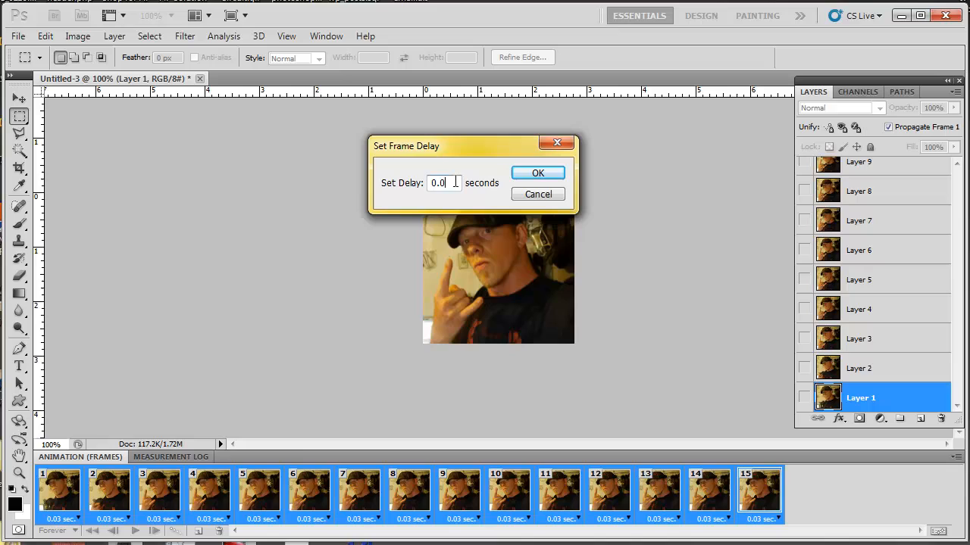
type("7")
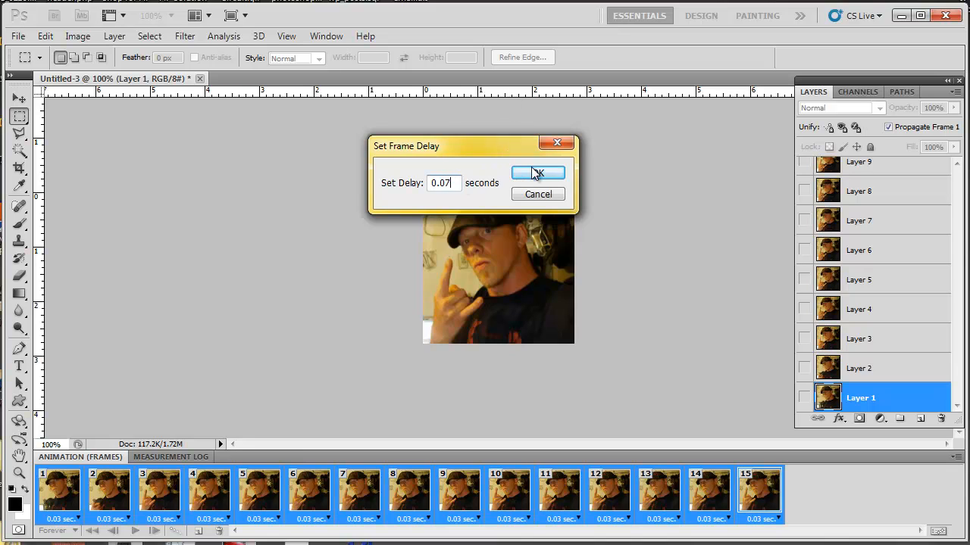
left_click(538, 173)
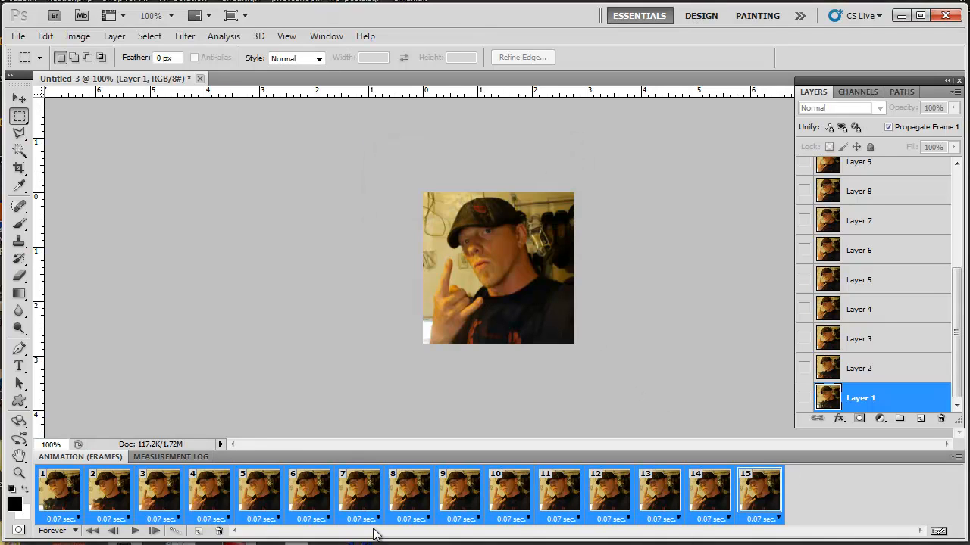
left_click(135, 530)
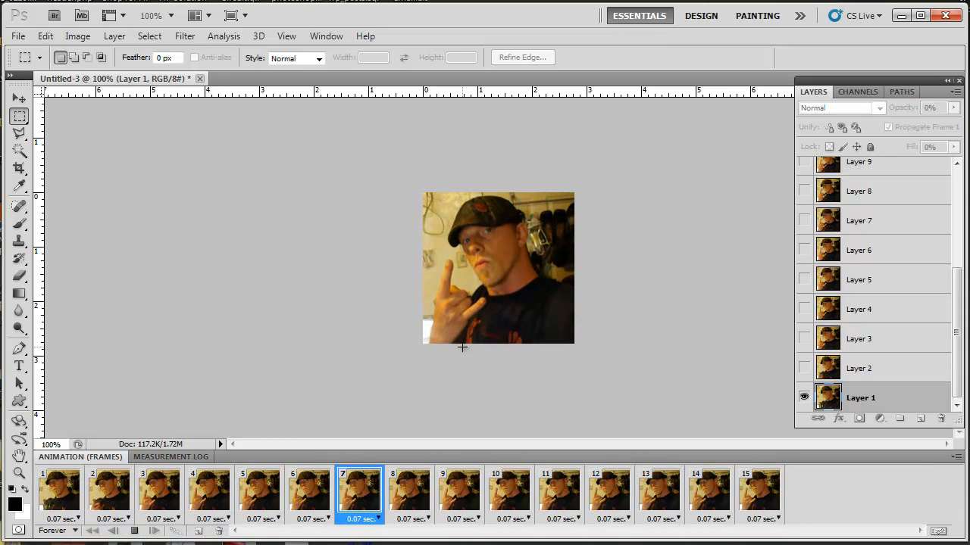
left_click(109, 492)
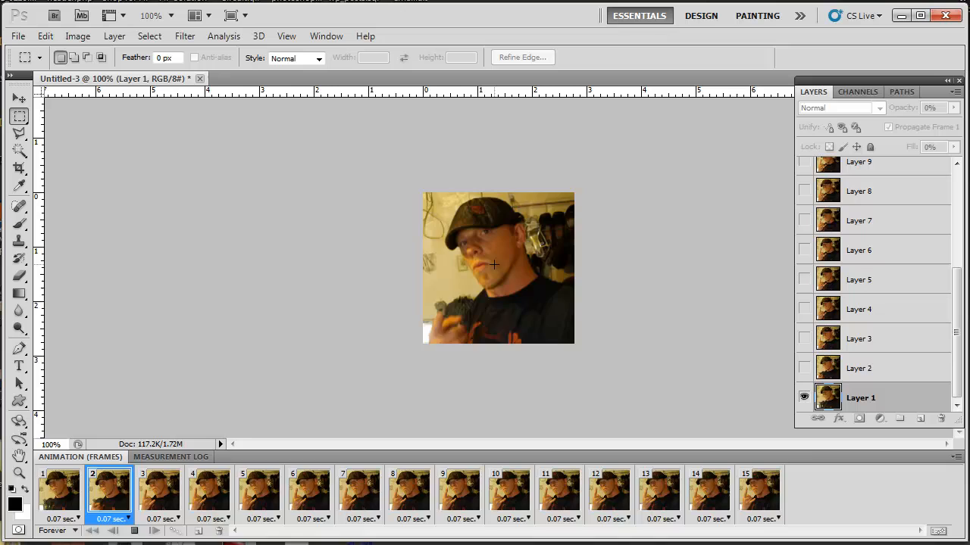
left_click(135, 530)
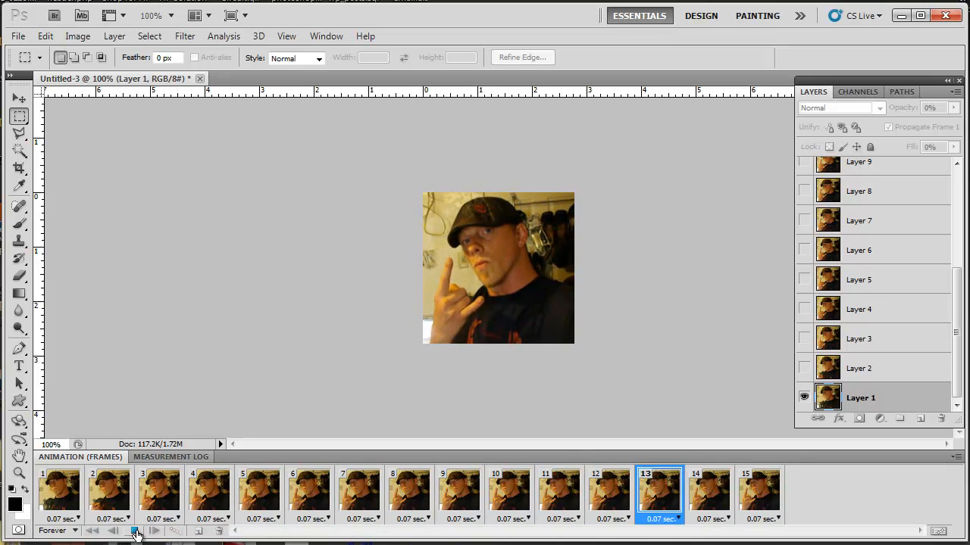
left_click(457, 492)
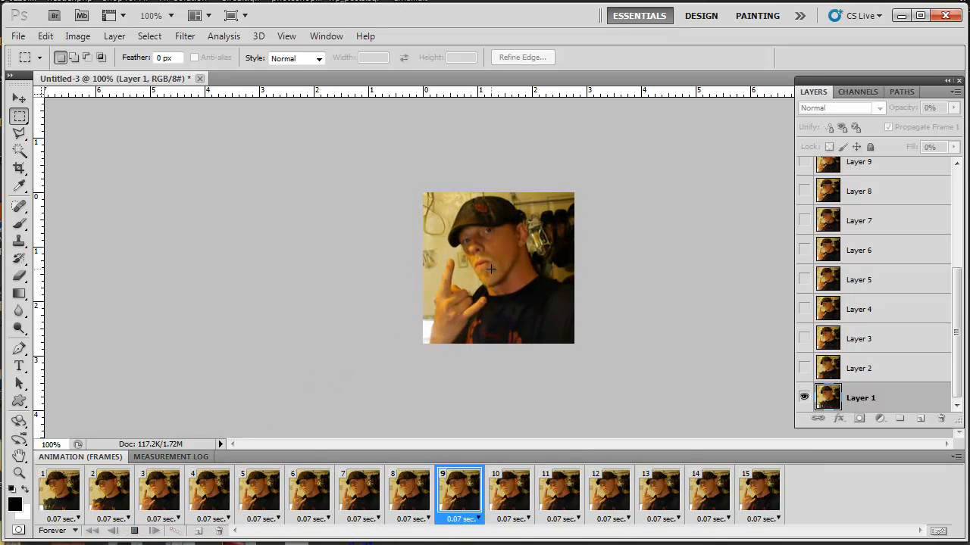
left_click(209, 492)
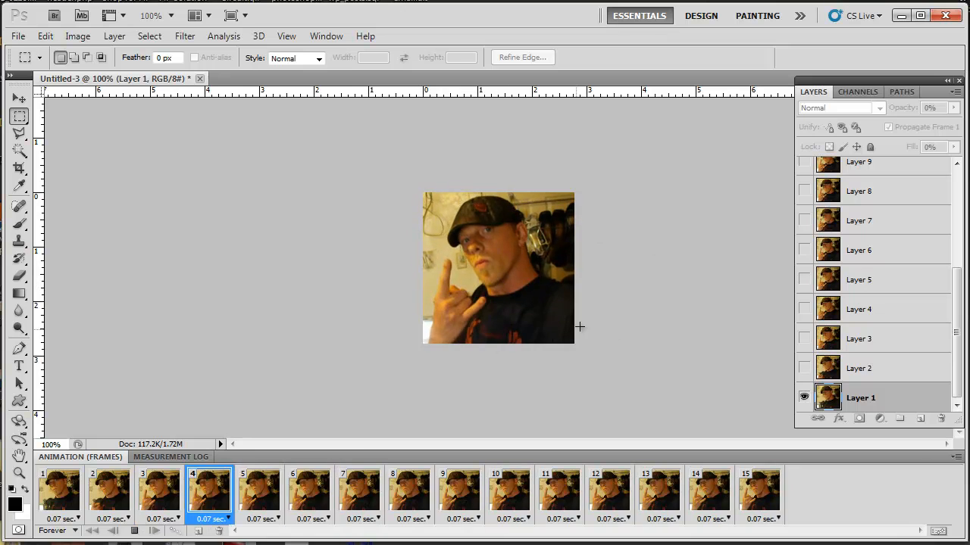
left_click(757, 492)
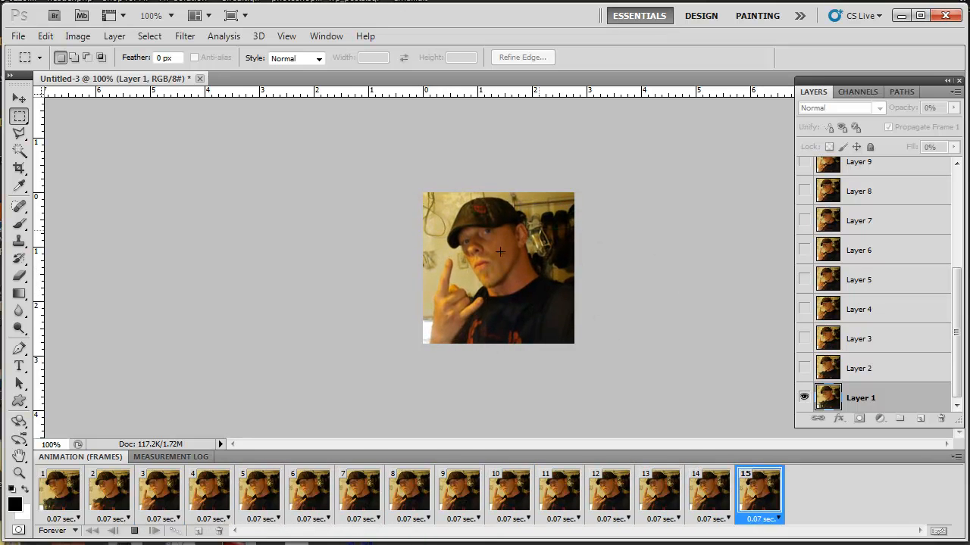
left_click(510, 493)
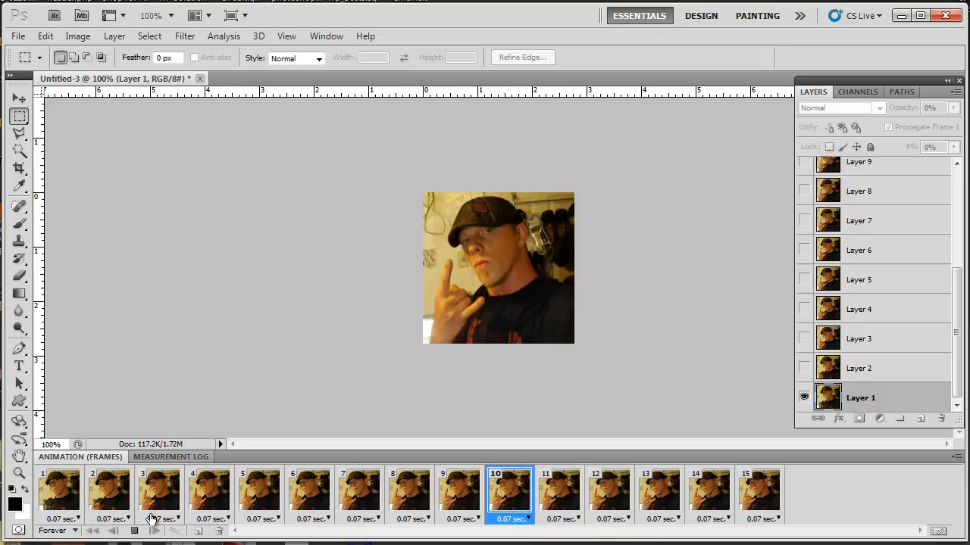
left_click(309, 493)
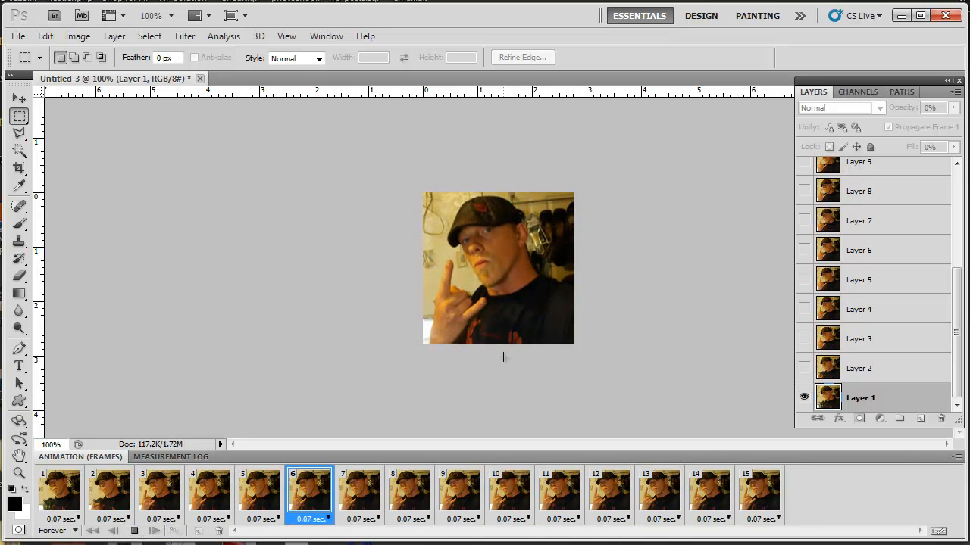
left_click(109, 488)
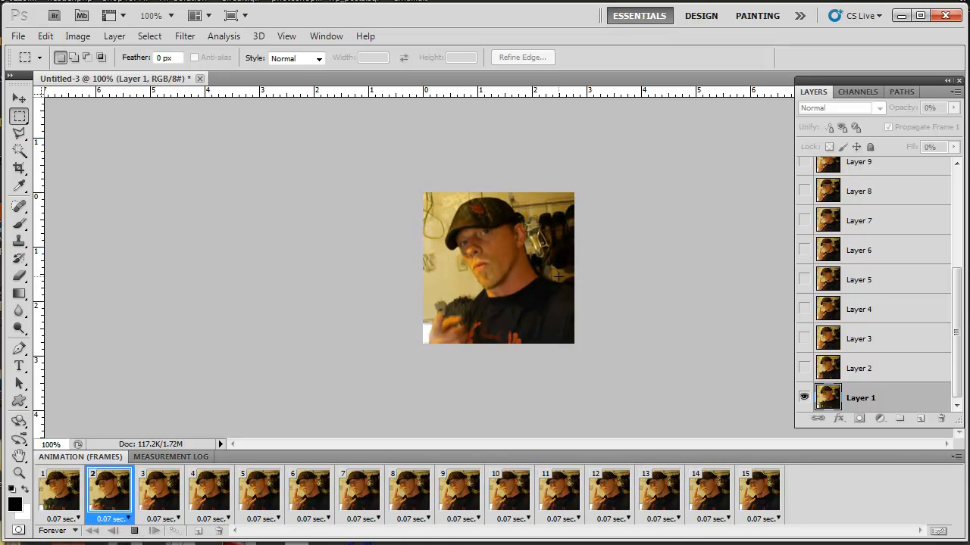
left_click(609, 488)
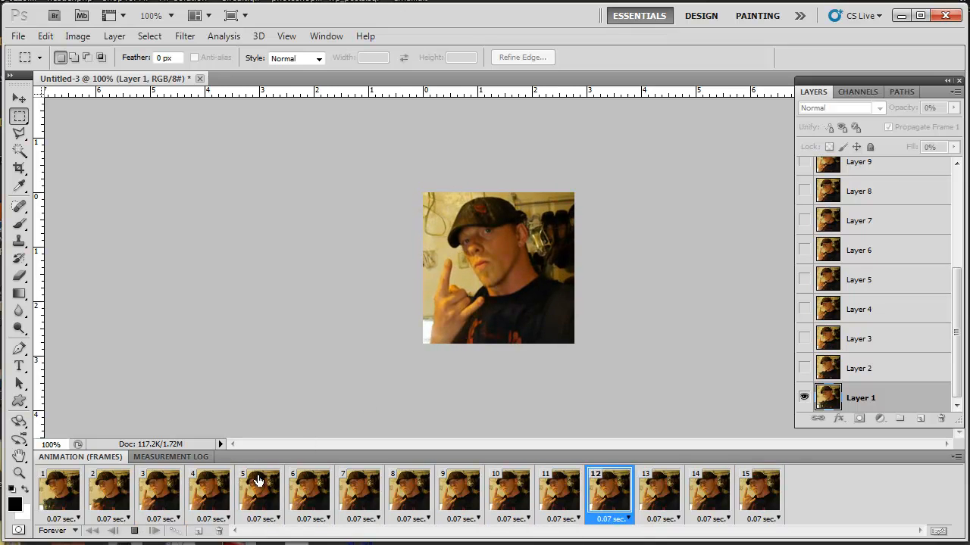
left_click(758, 493)
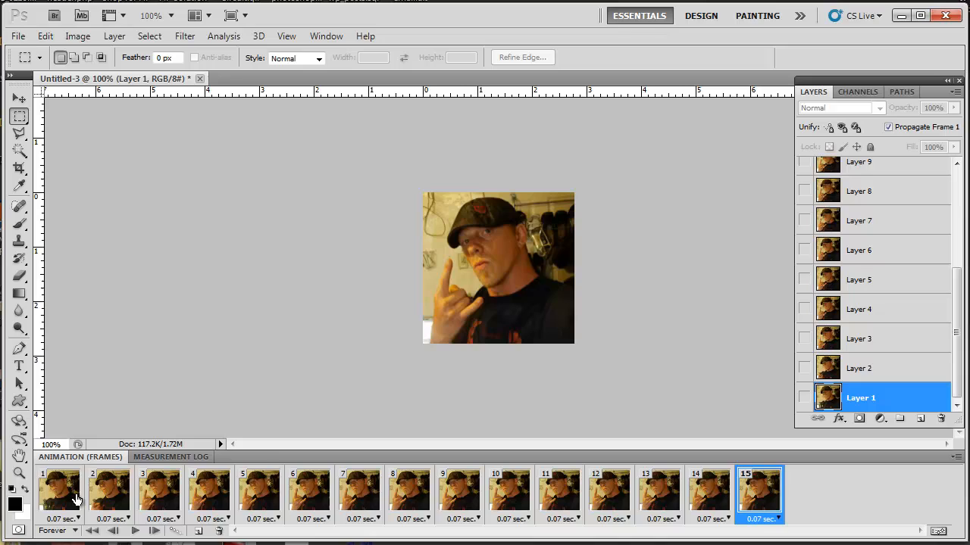
mouse_move(469, 290)
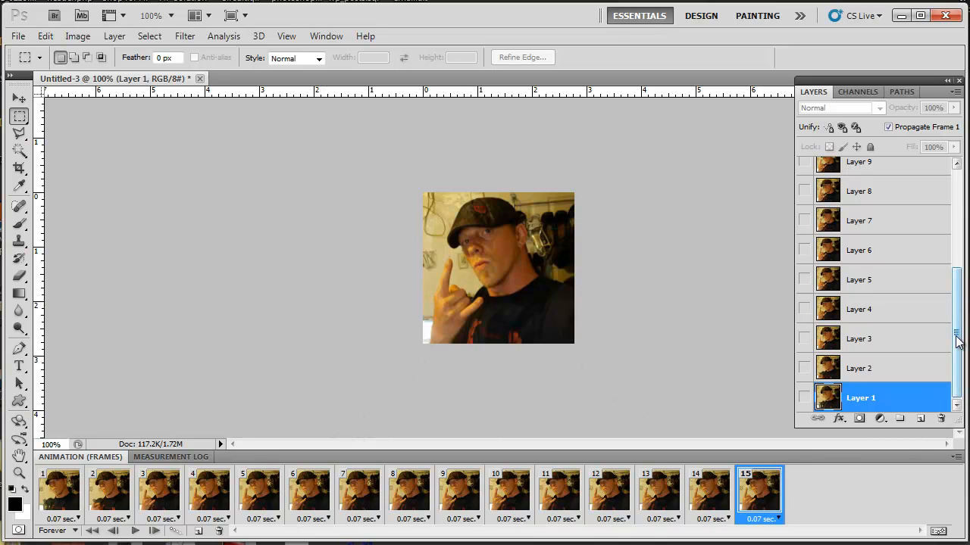
Duplicate the last frame and show the next earlier layer in it to reverse the motion
scroll("up", 3)
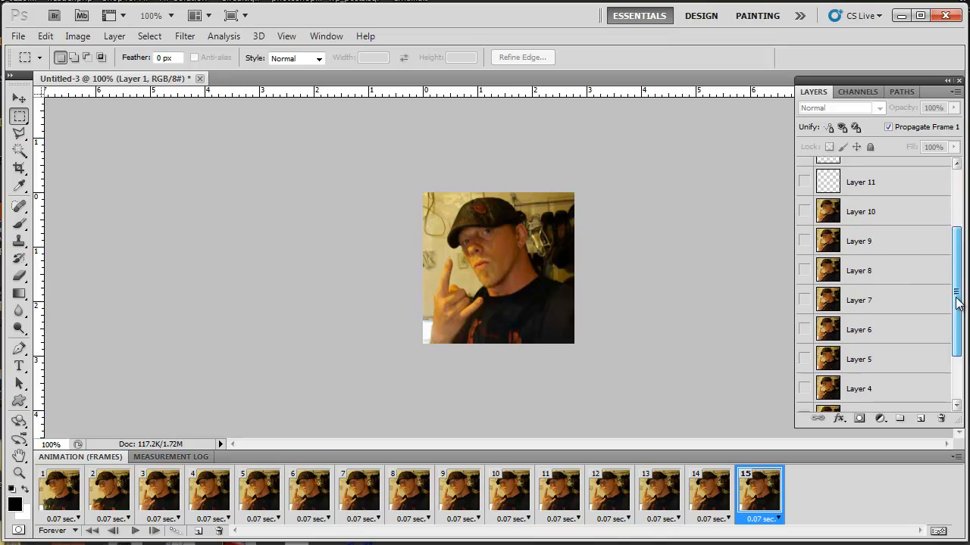
scroll("up", 3)
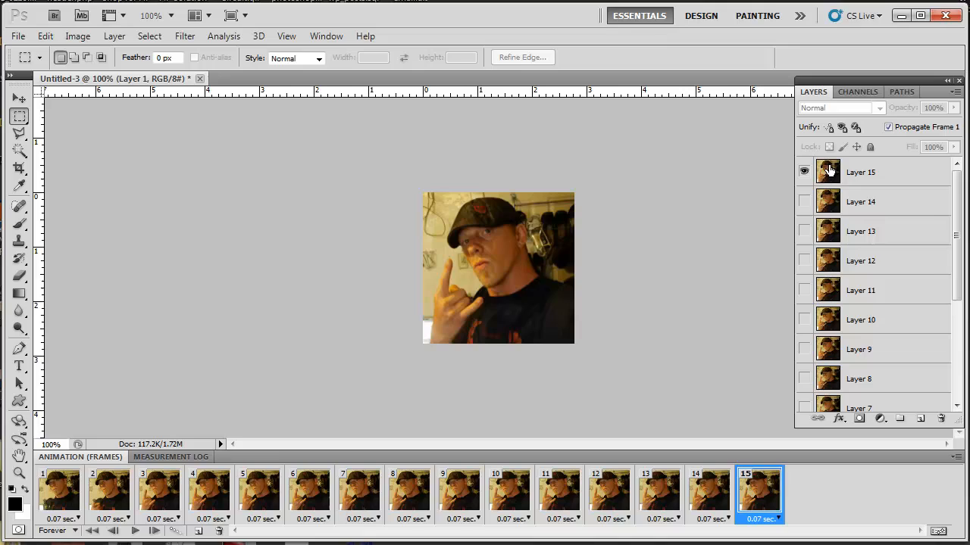
mouse_move(139, 514)
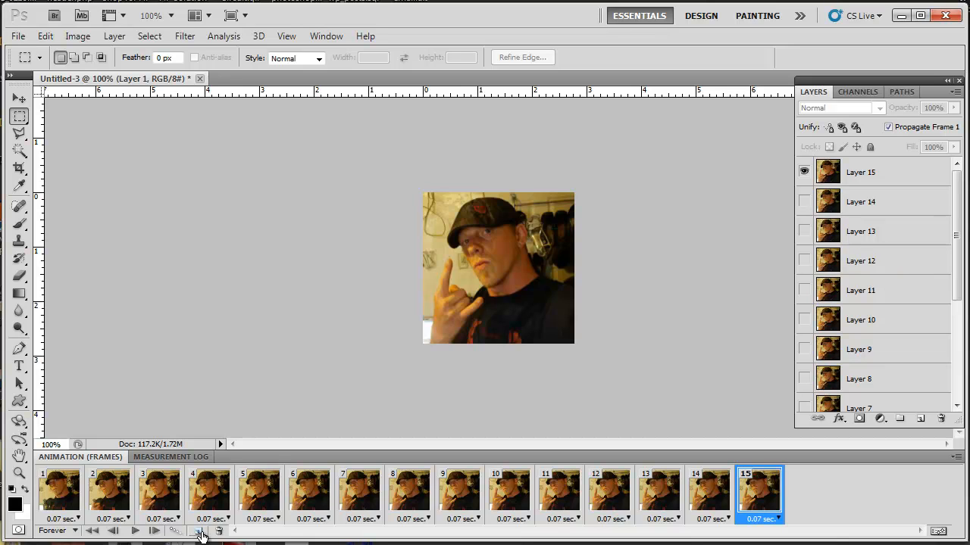
left_click(198, 530)
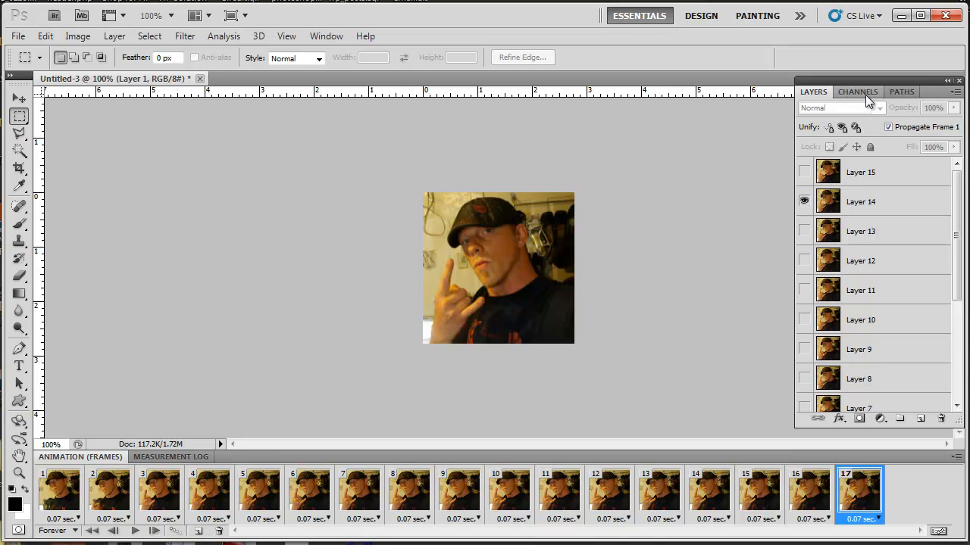
left_click(803, 230)
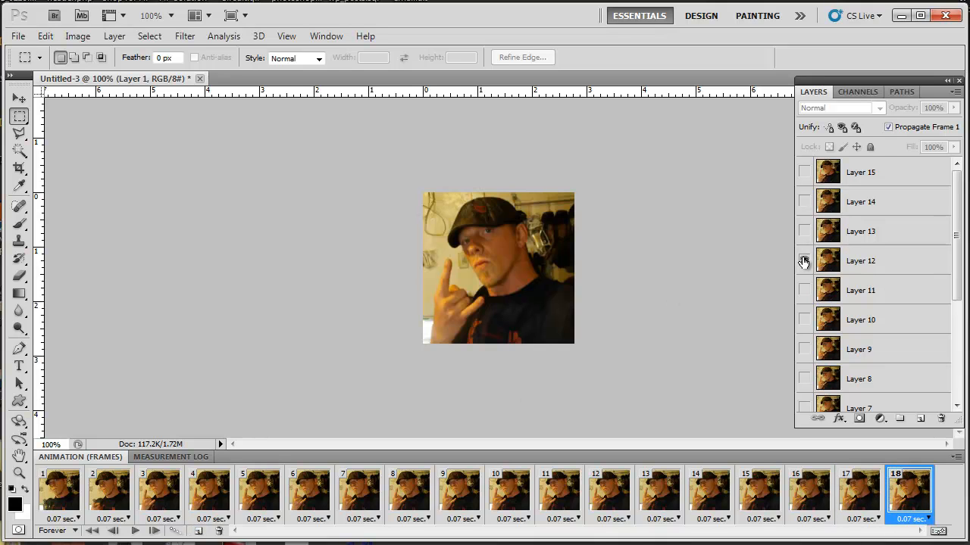
scroll("down", 3)
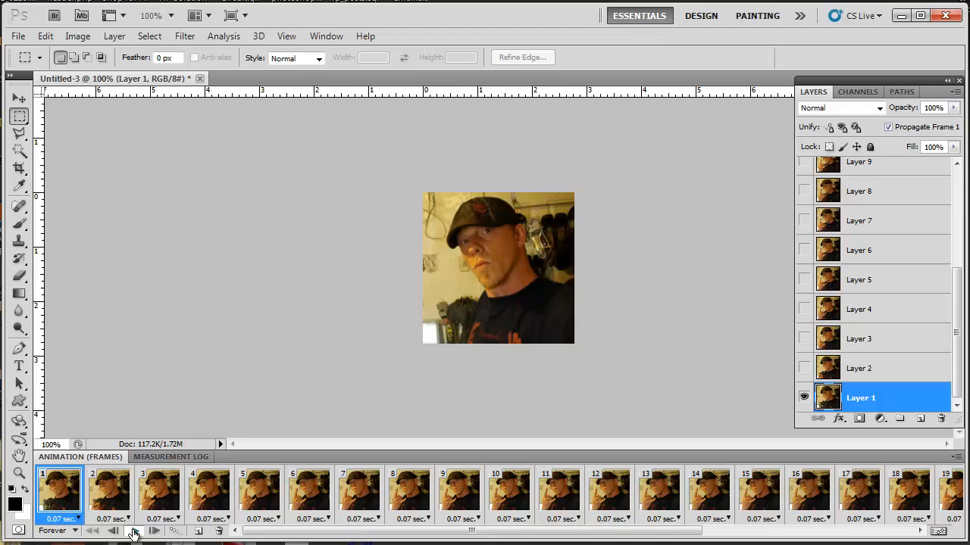
Play the lengthened 27-frame animation, then stop and return to frame 1
left_click(155, 530)
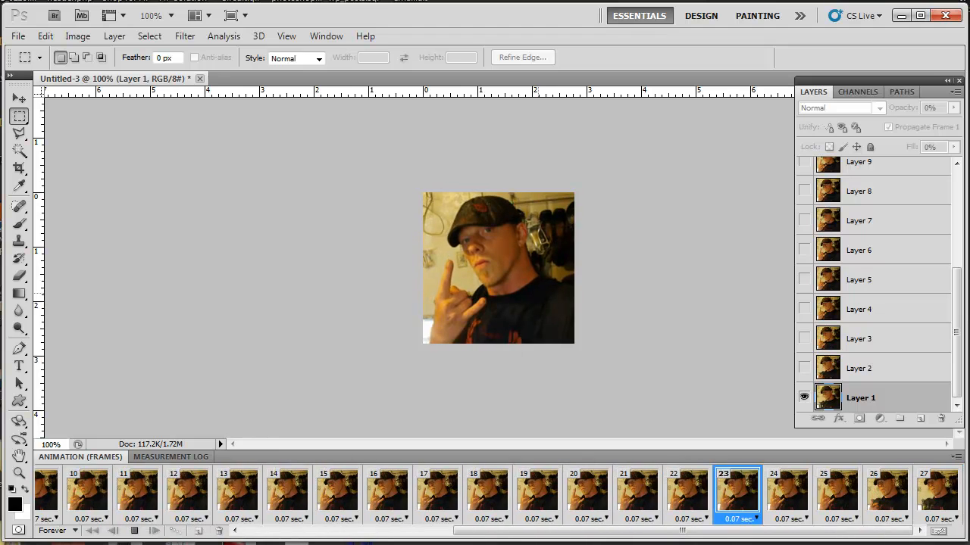
left_click(688, 493)
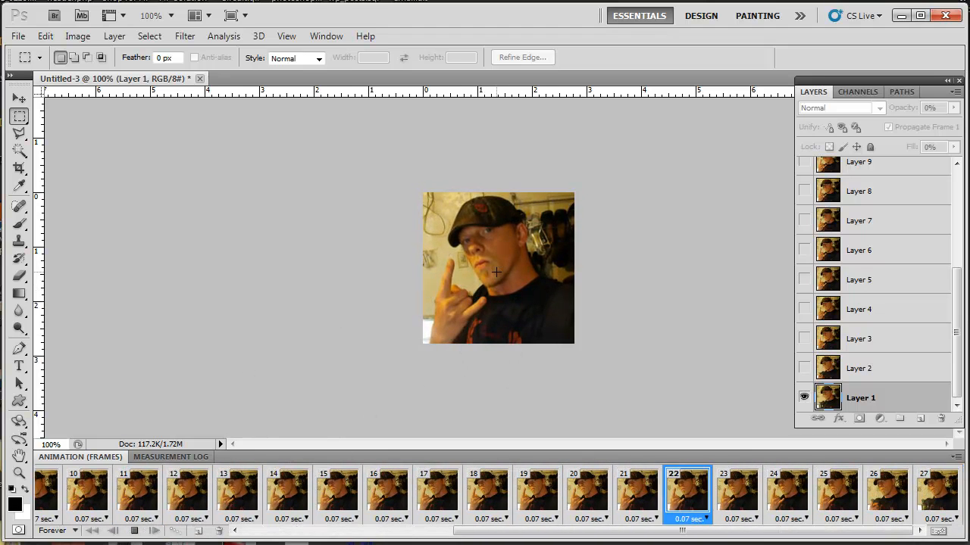
left_click(588, 492)
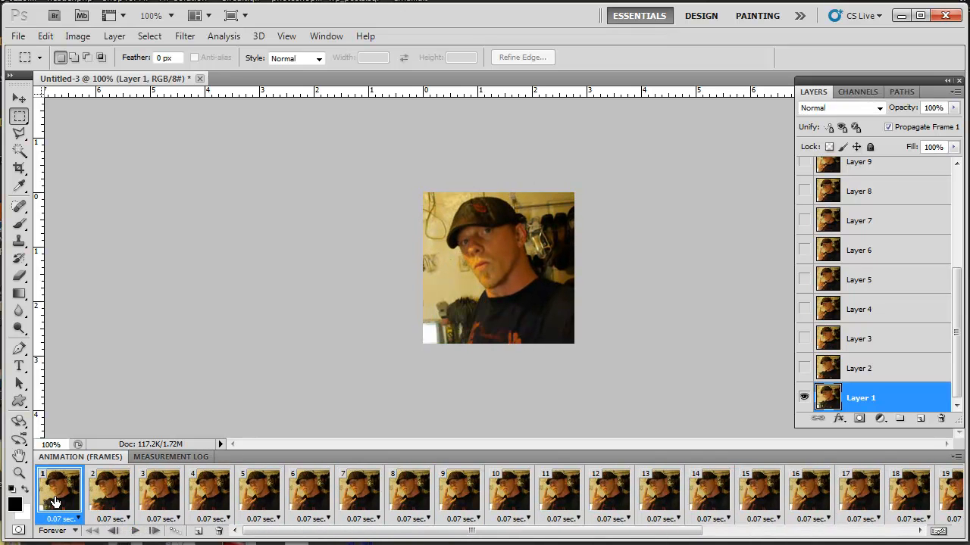
mouse_move(97, 365)
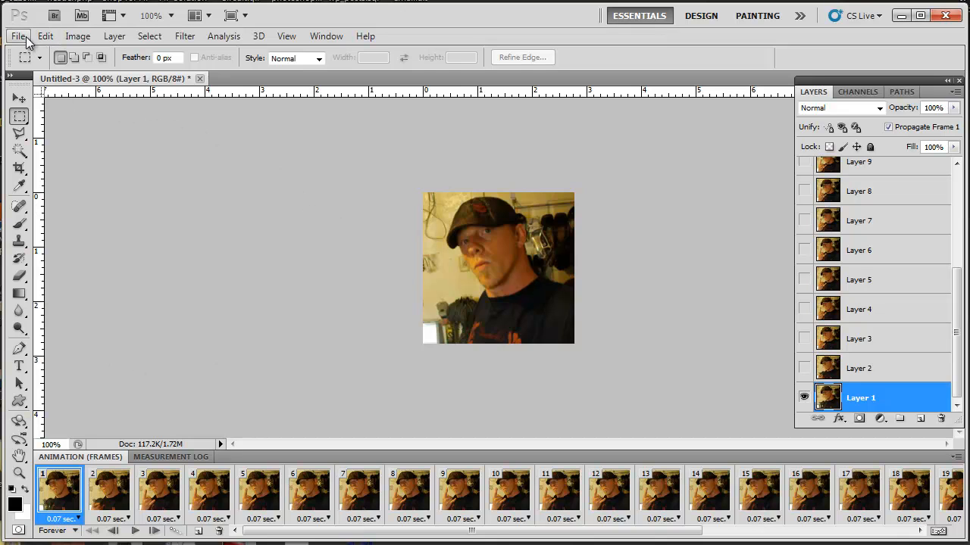
Bring up Save for Web & Devices for the animation
left_click(18, 37)
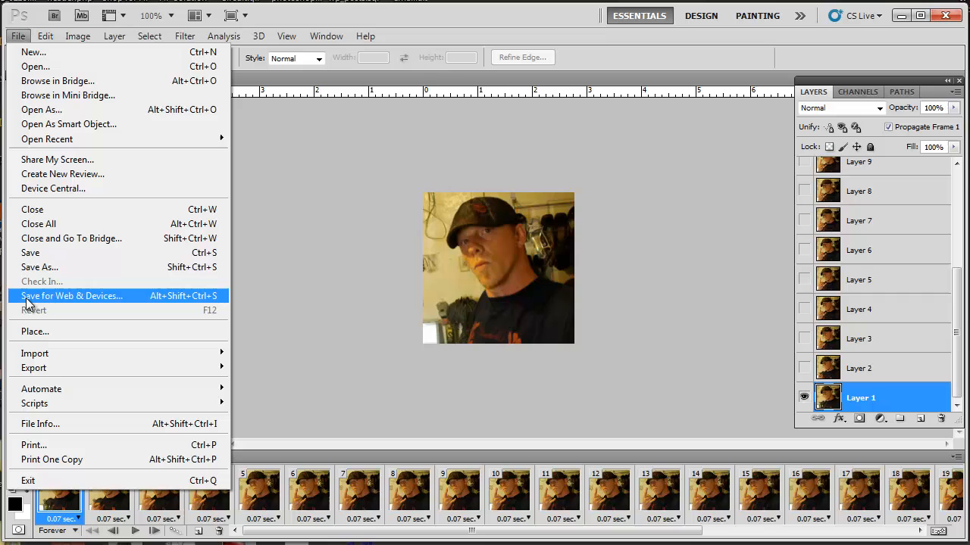
mouse_move(91, 303)
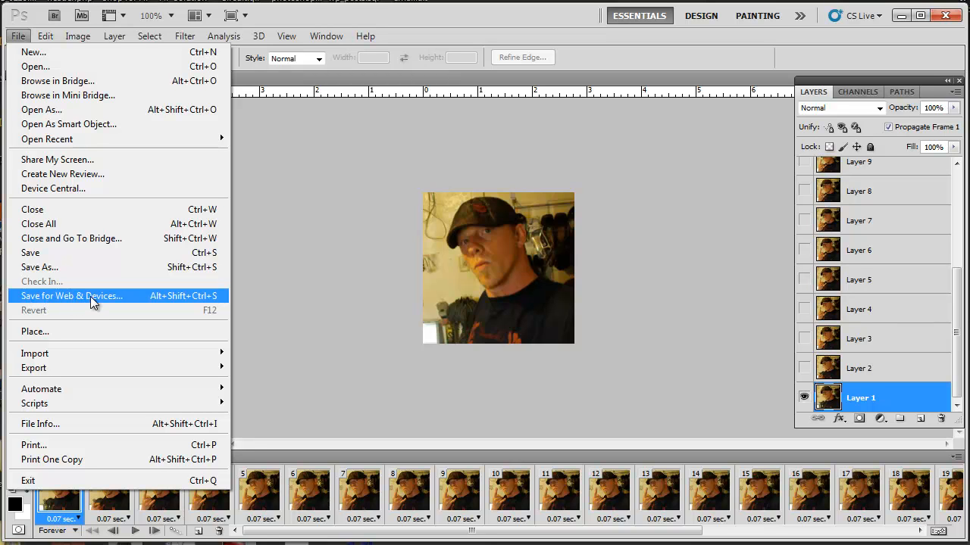
left_click(72, 296)
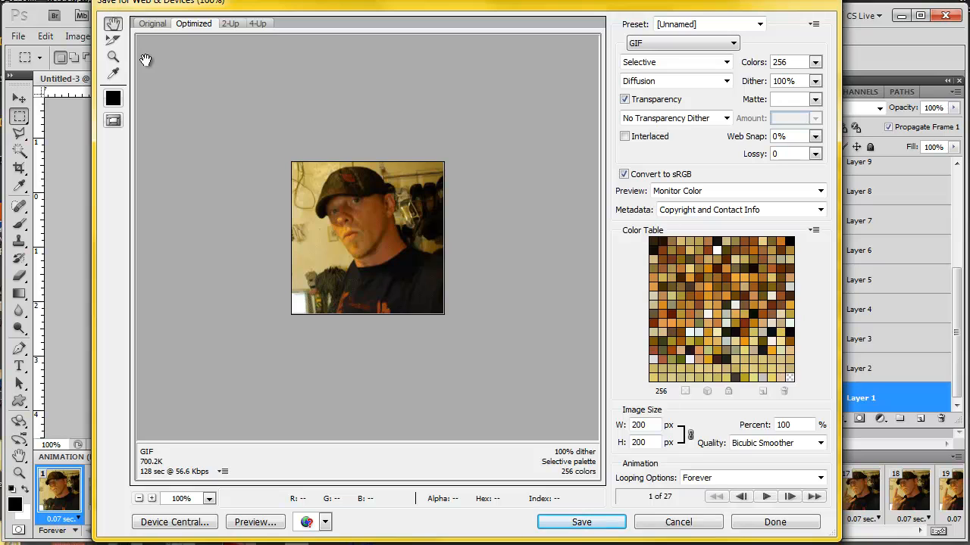
mouse_move(403, 127)
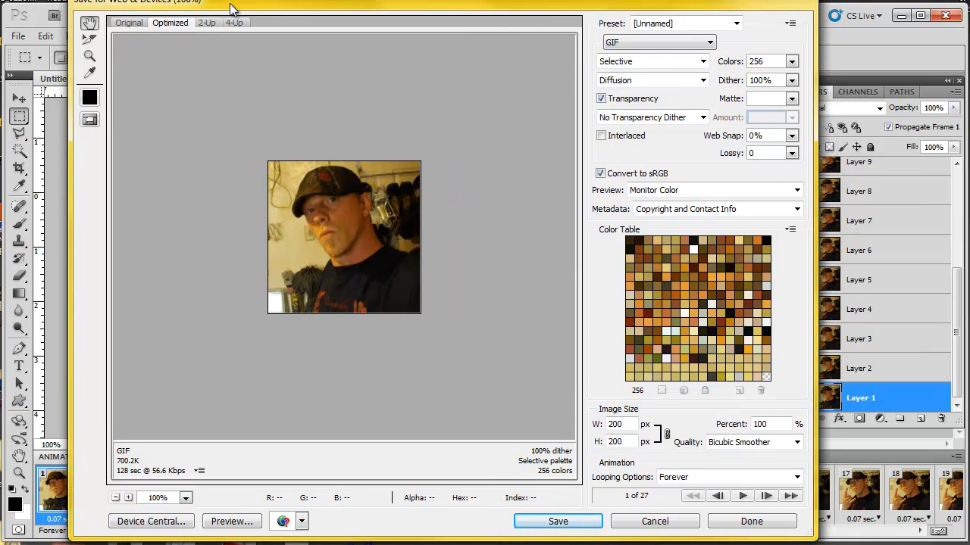
mouse_move(136, 477)
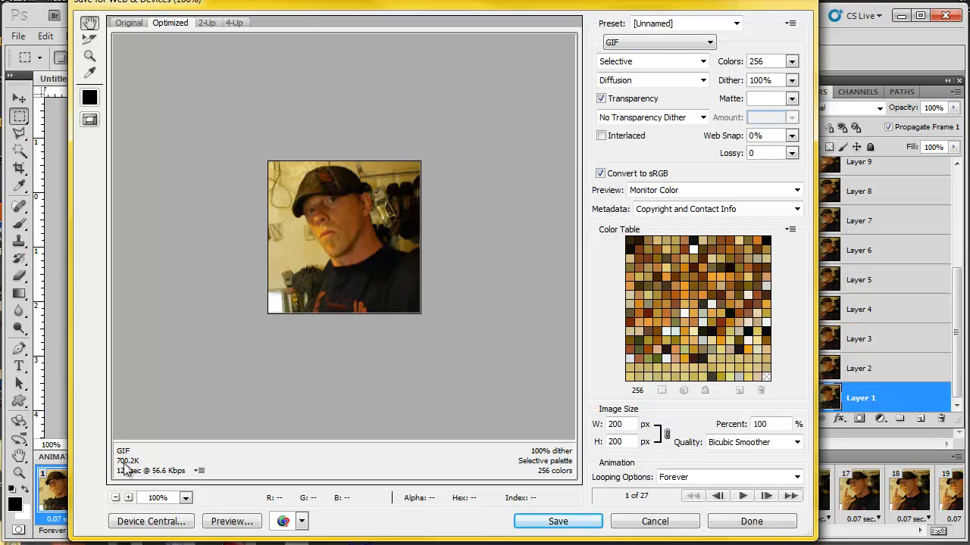
mouse_move(578, 406)
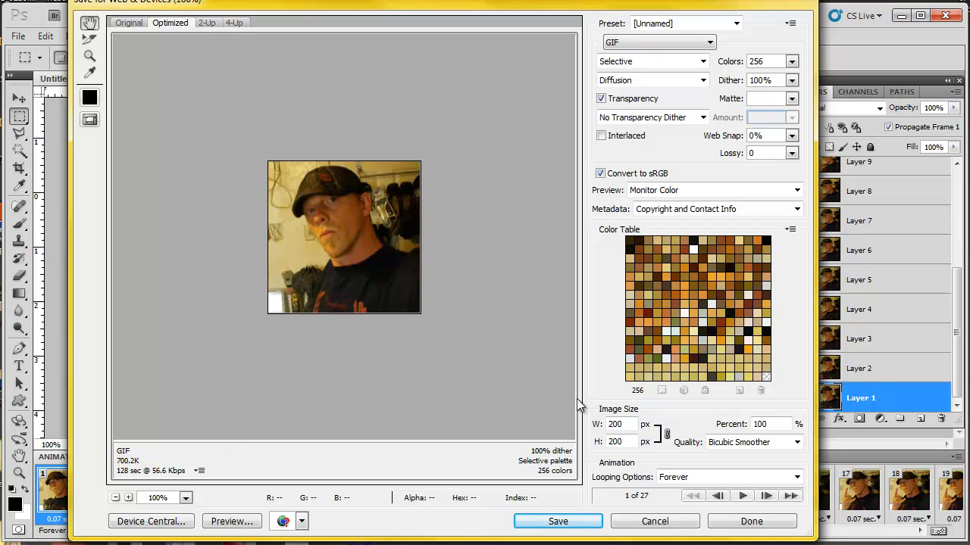
mouse_move(657, 42)
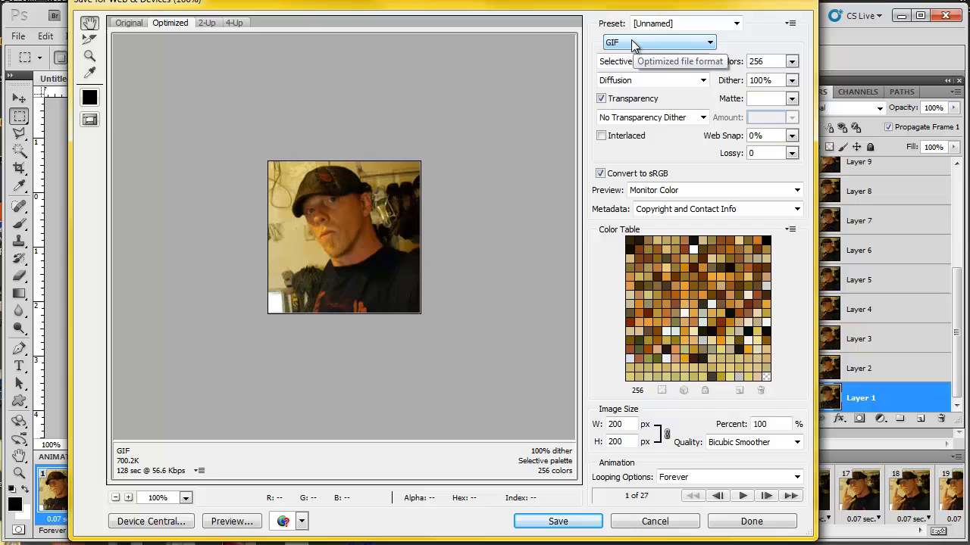
left_click(658, 42)
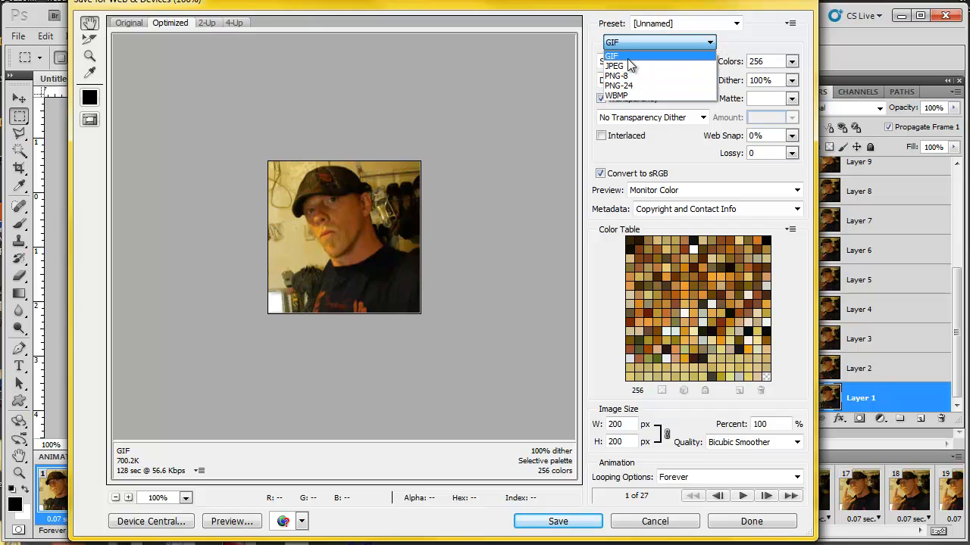
left_click(612, 54)
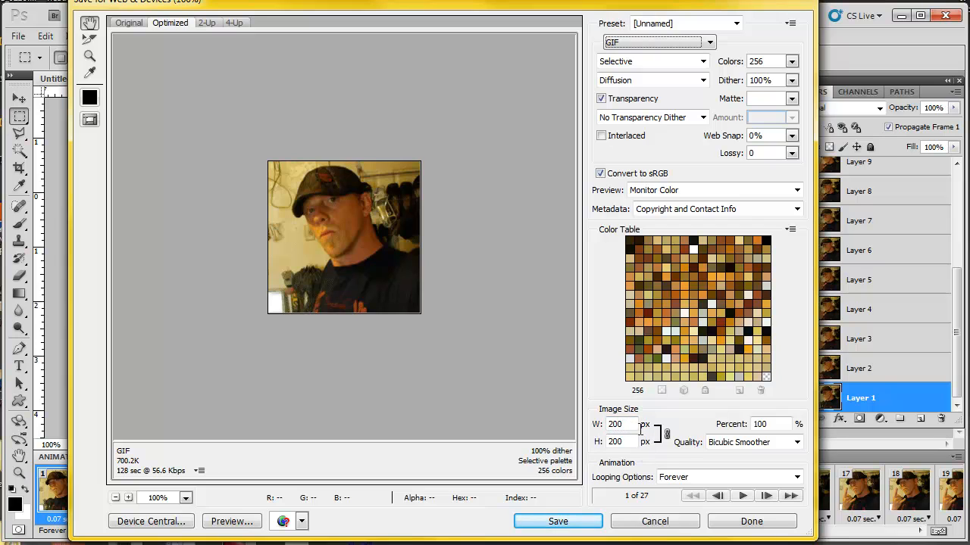
mouse_move(408, 295)
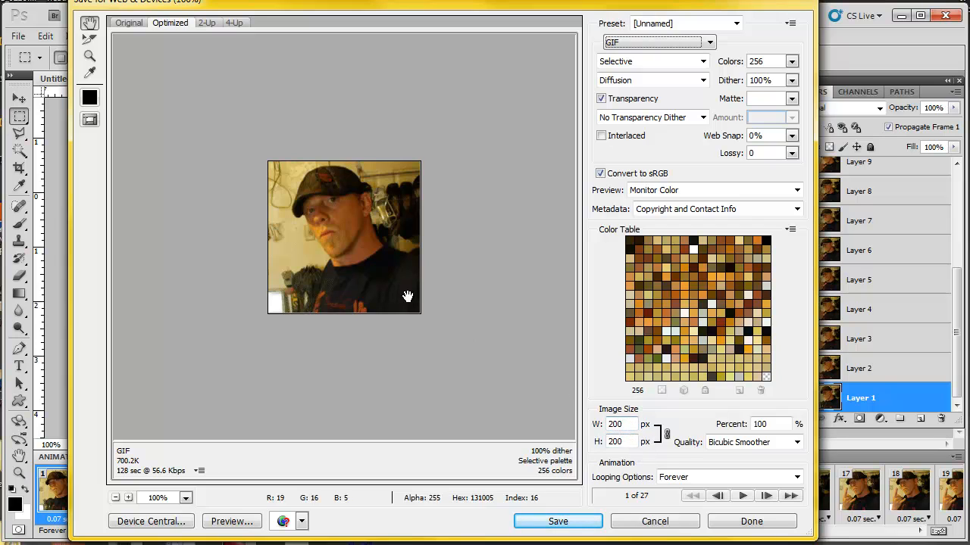
mouse_move(618, 442)
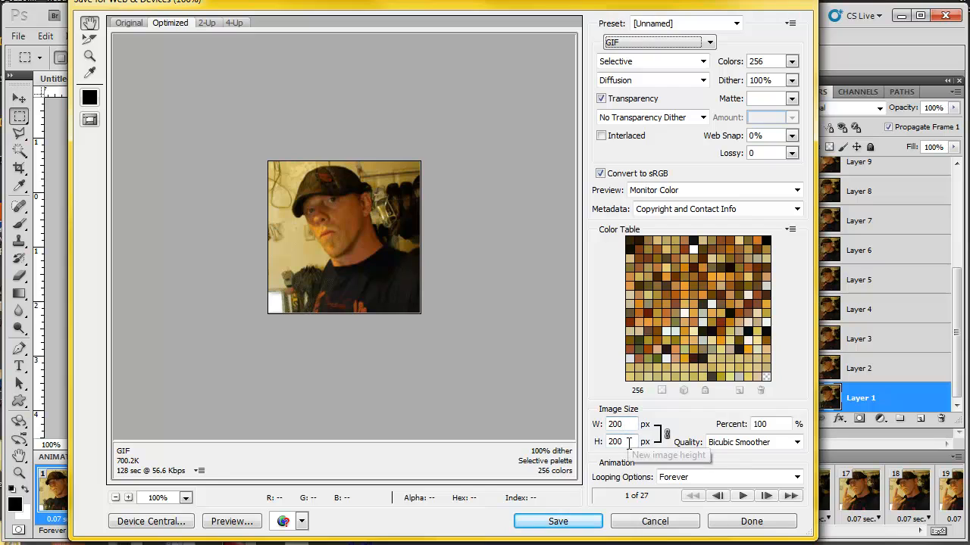
mouse_move(424, 281)
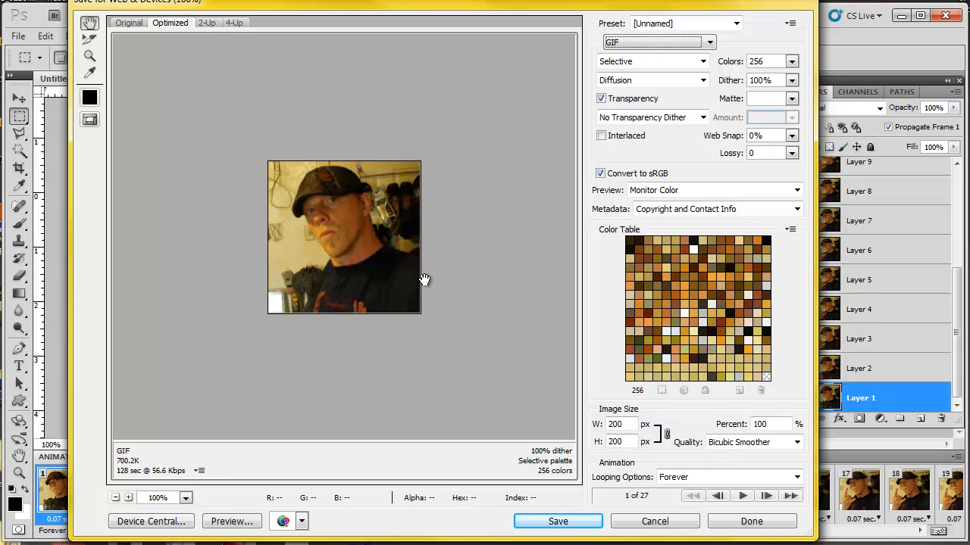
mouse_move(412, 293)
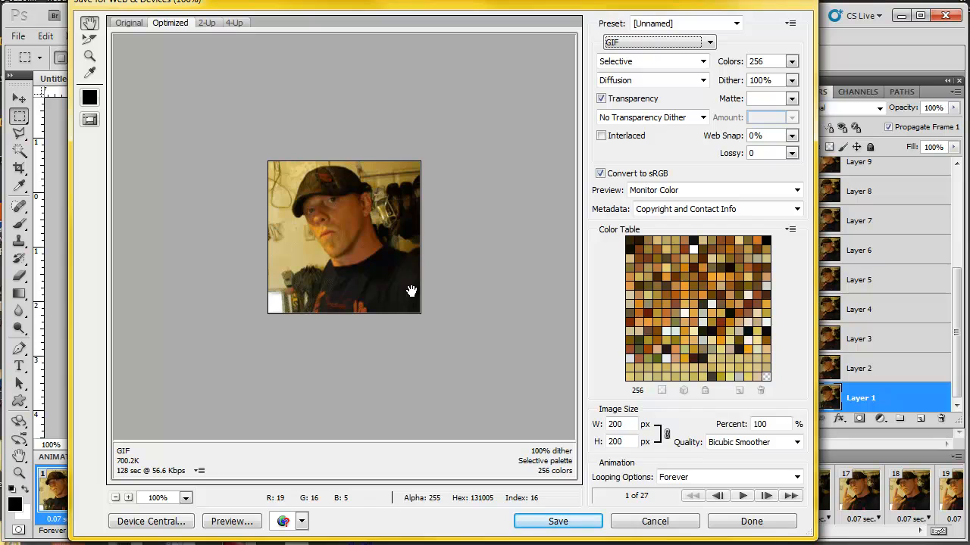
mouse_move(345, 275)
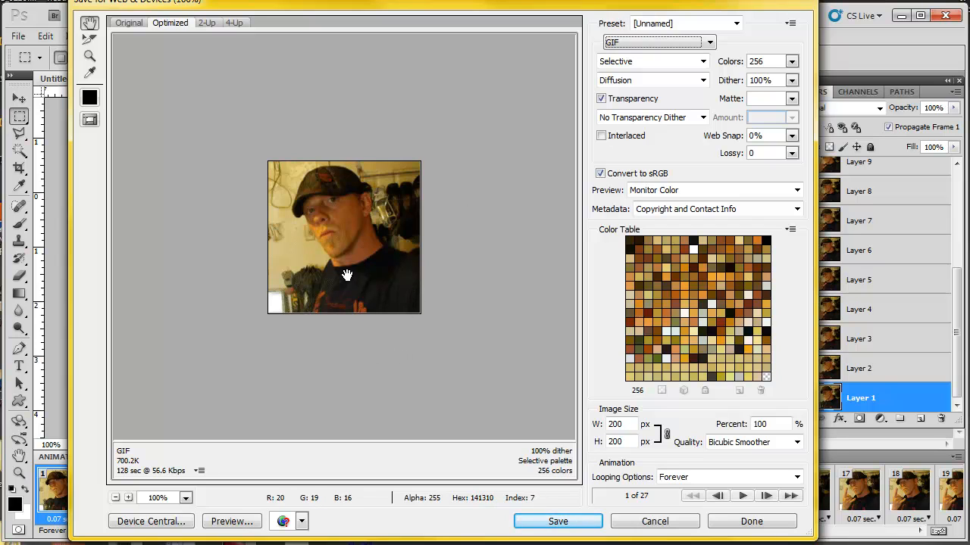
mouse_move(364, 297)
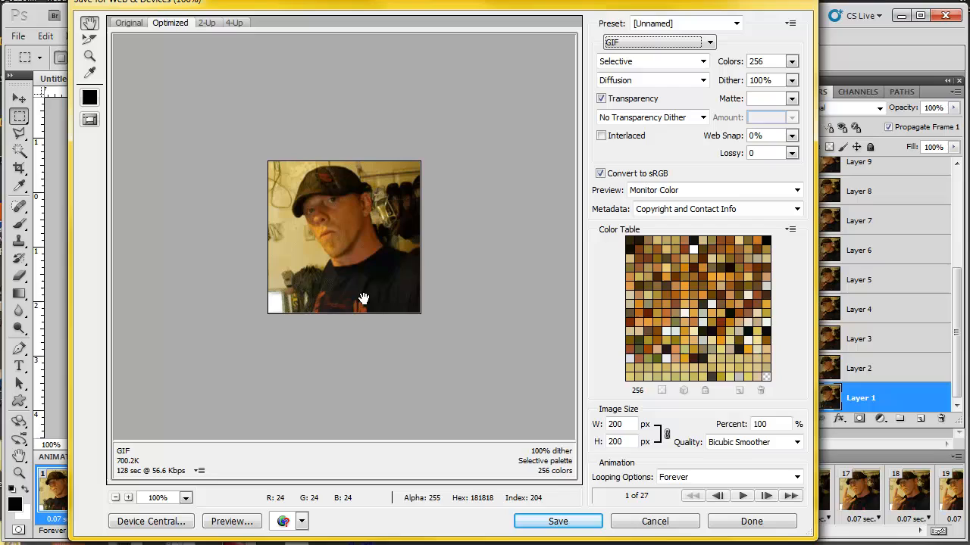
mouse_move(309, 163)
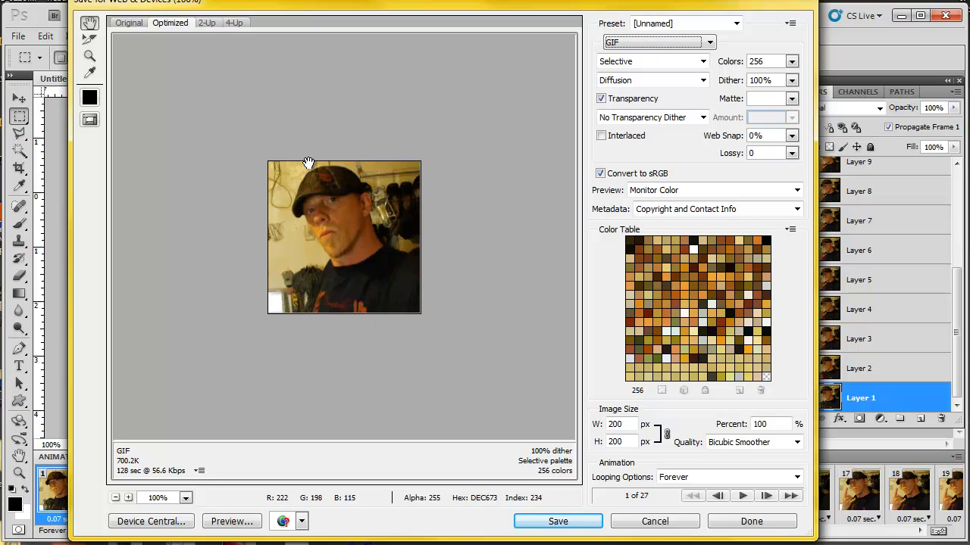
mouse_move(621, 479)
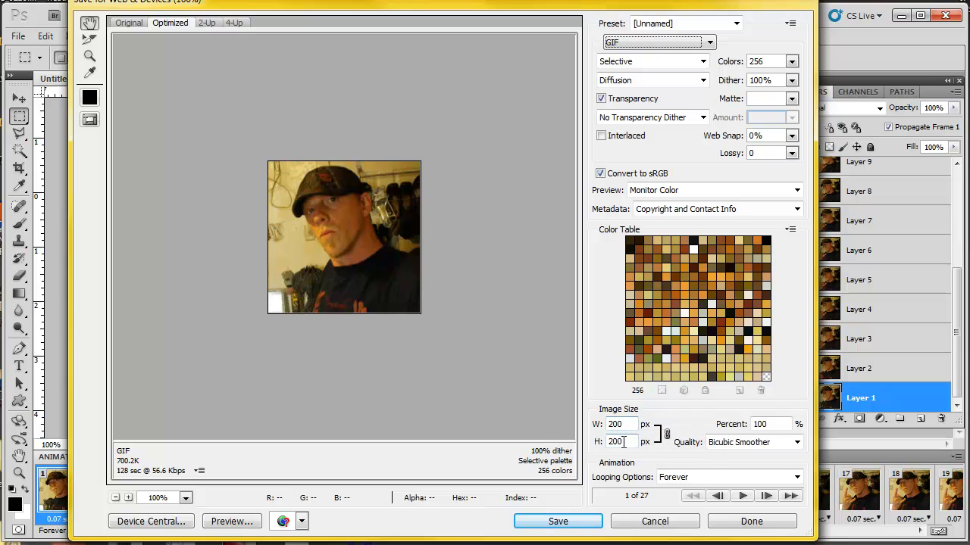
Resize the GIF export to 150×150 pixels, keeping Bicubic Smoother quality
triple_click(618, 424)
type("150")
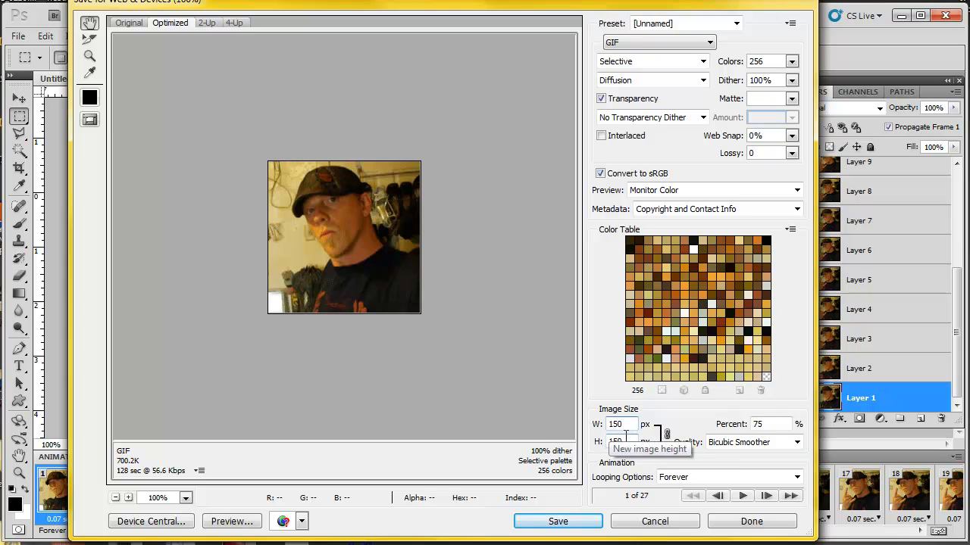
mouse_move(797, 443)
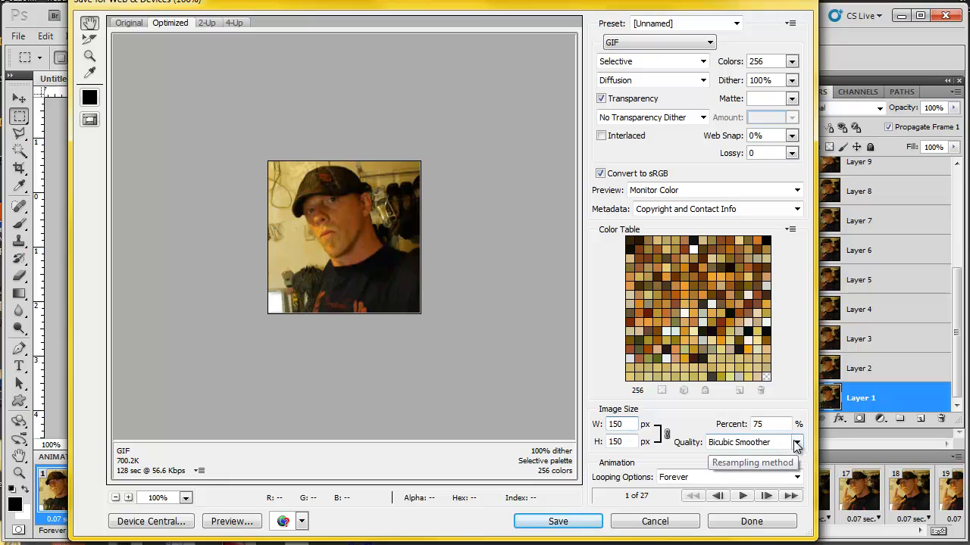
left_click(797, 443)
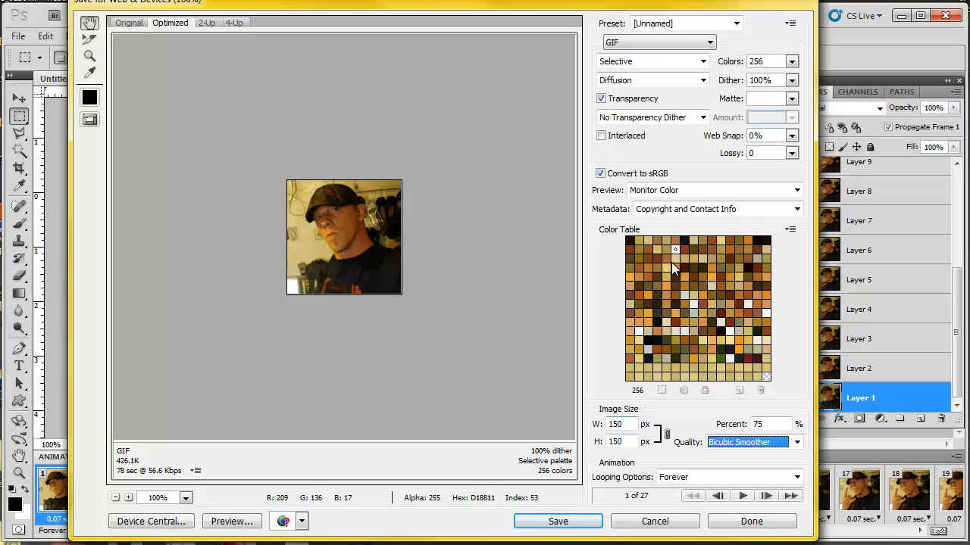
mouse_move(612, 488)
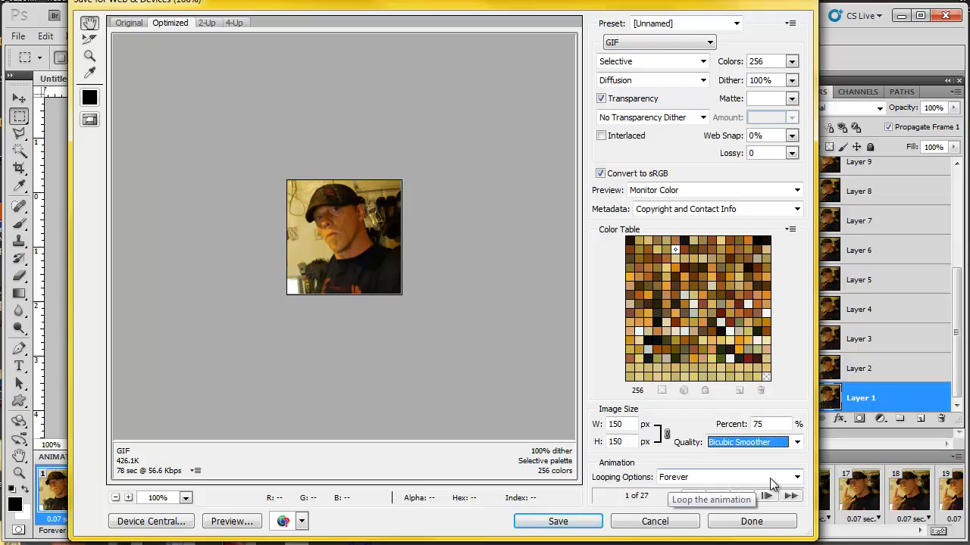
left_click(797, 478)
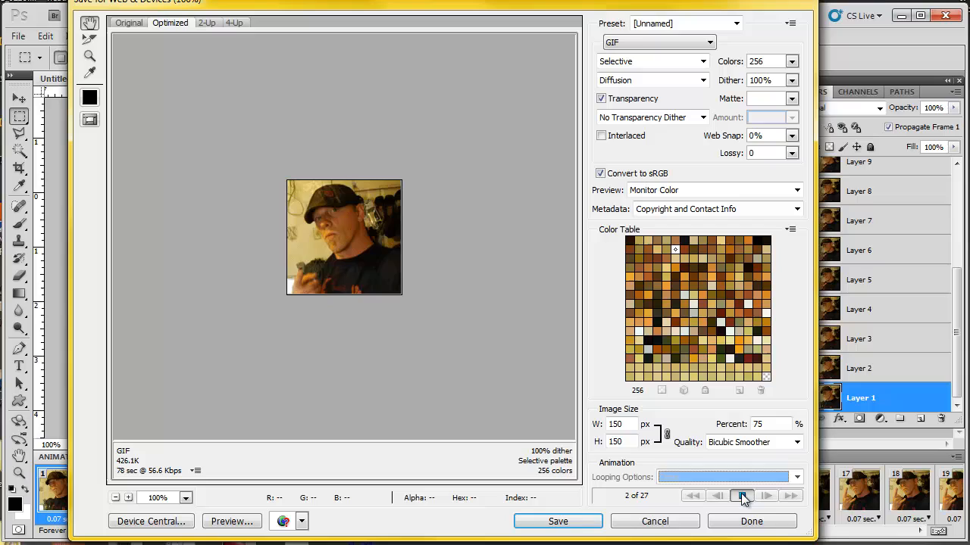
left_click(741, 495)
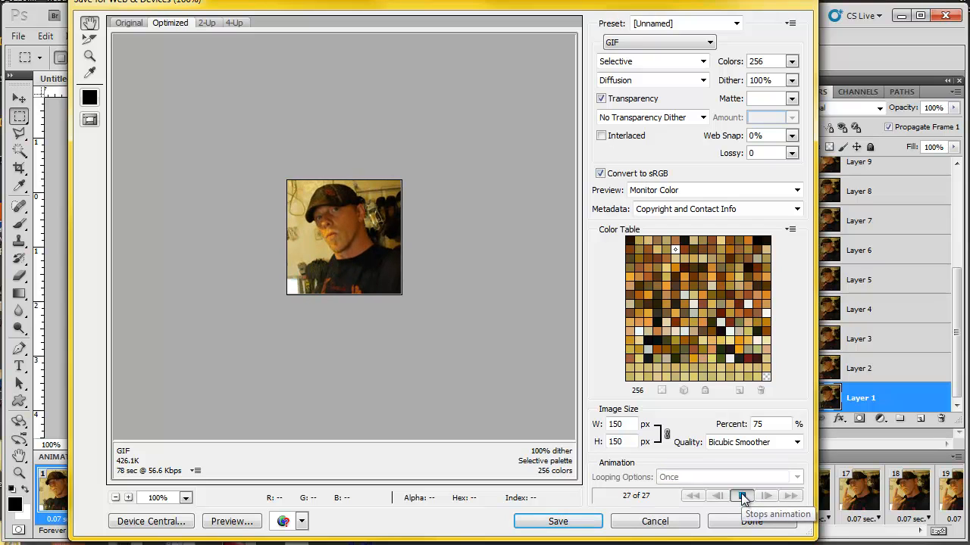
left_click(795, 477)
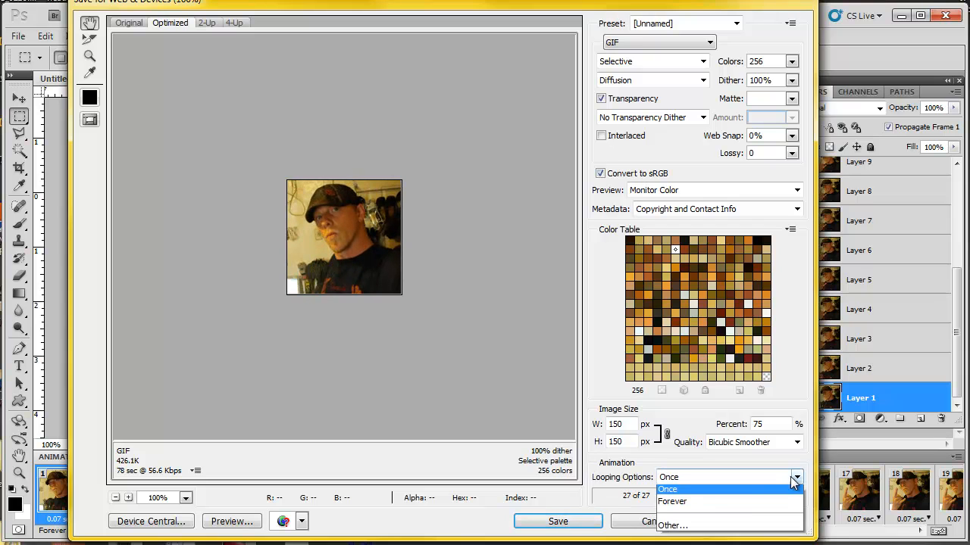
left_click(672, 501)
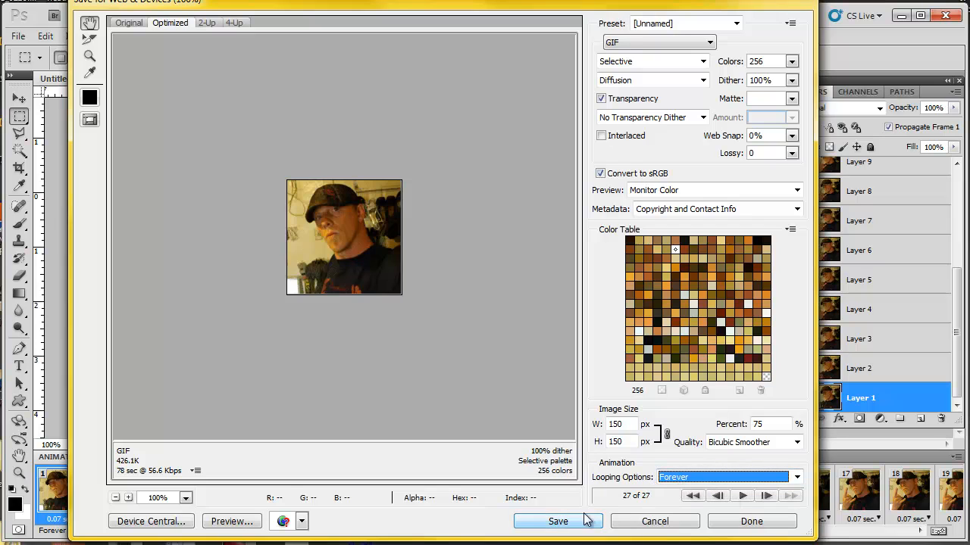
mouse_move(674, 477)
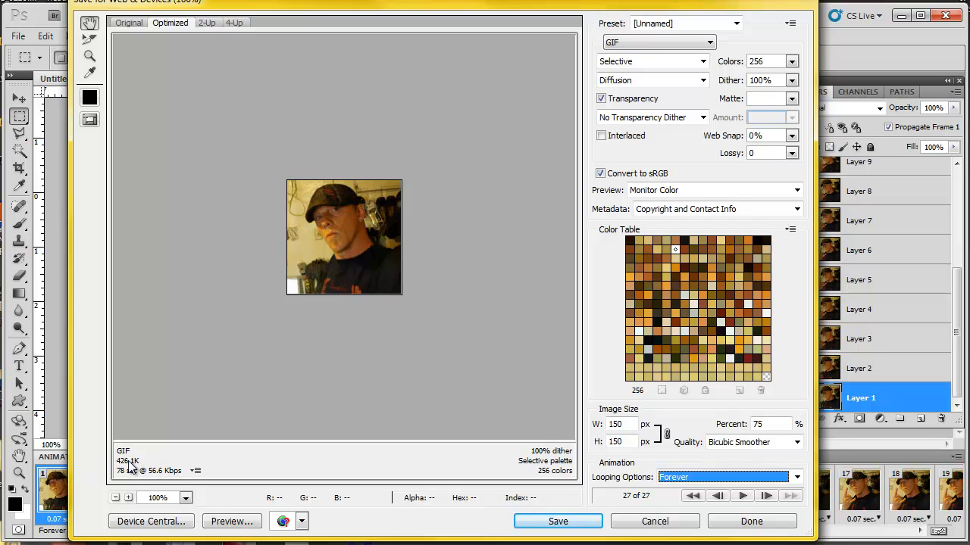
mouse_move(127, 467)
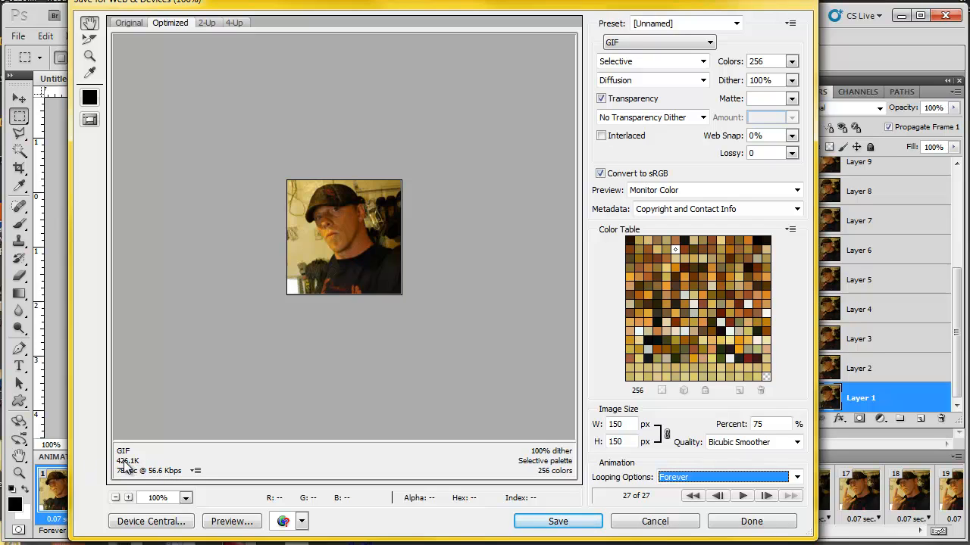
mouse_move(335, 241)
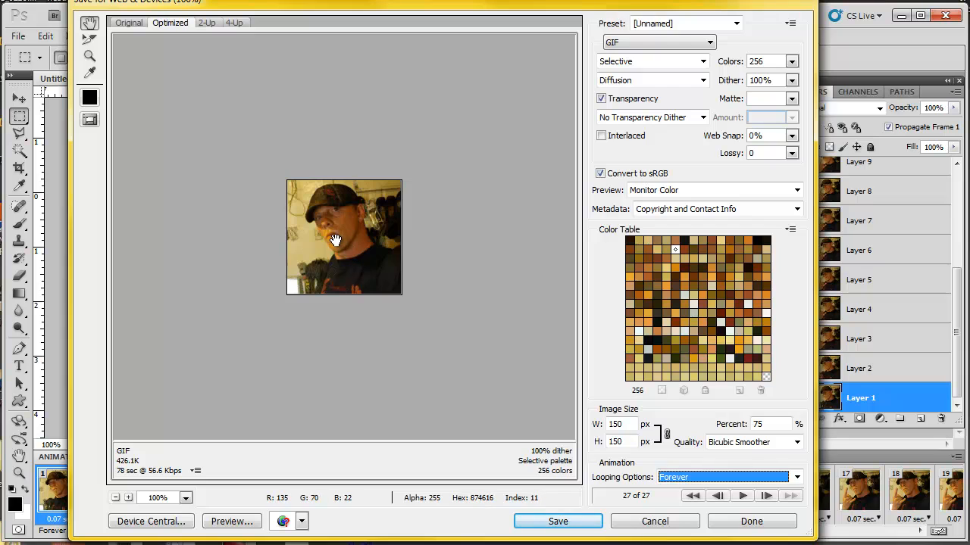
mouse_move(650, 81)
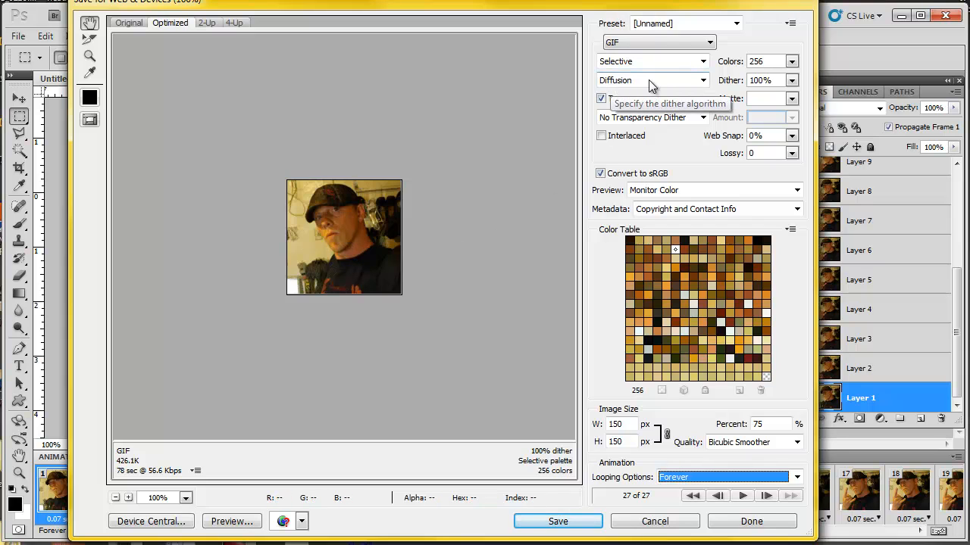
mouse_move(700, 64)
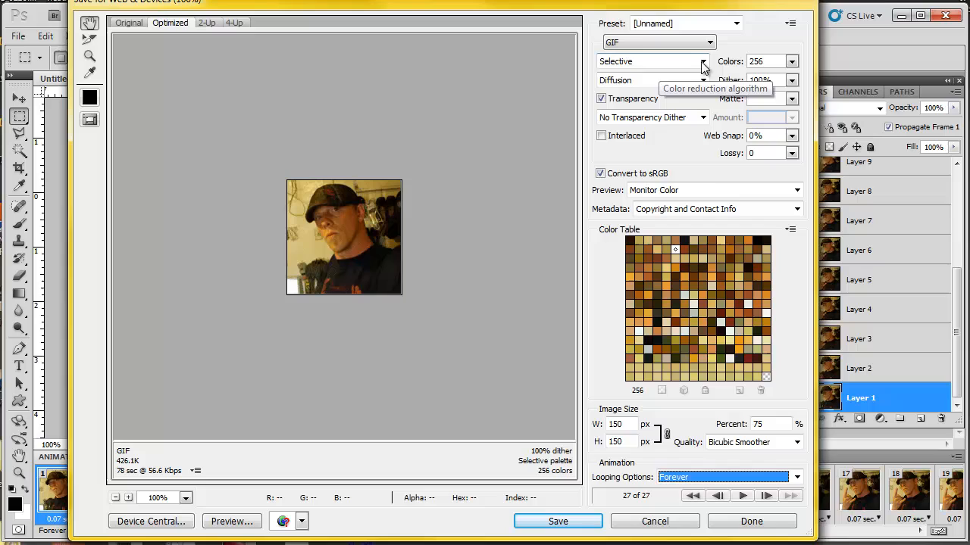
left_click(701, 61)
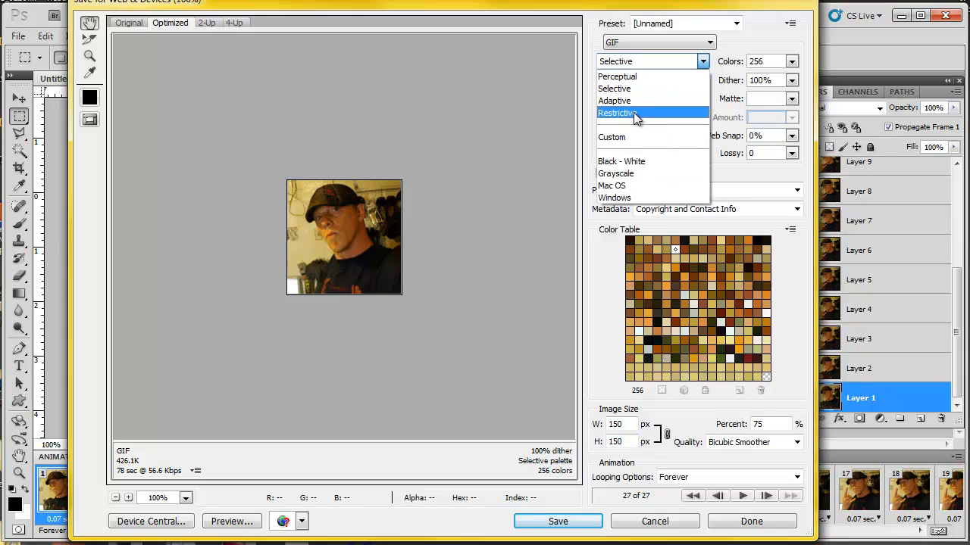
mouse_move(639, 118)
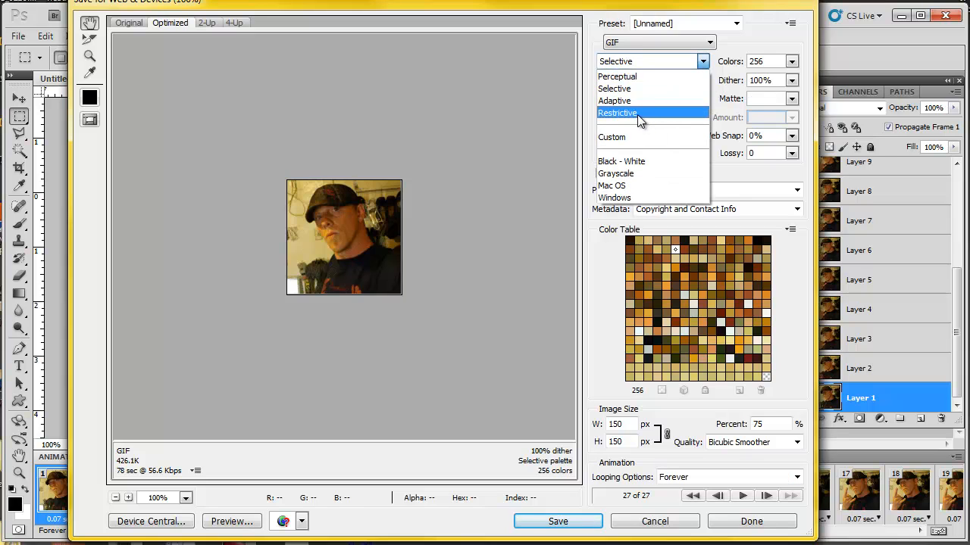
left_click(618, 112)
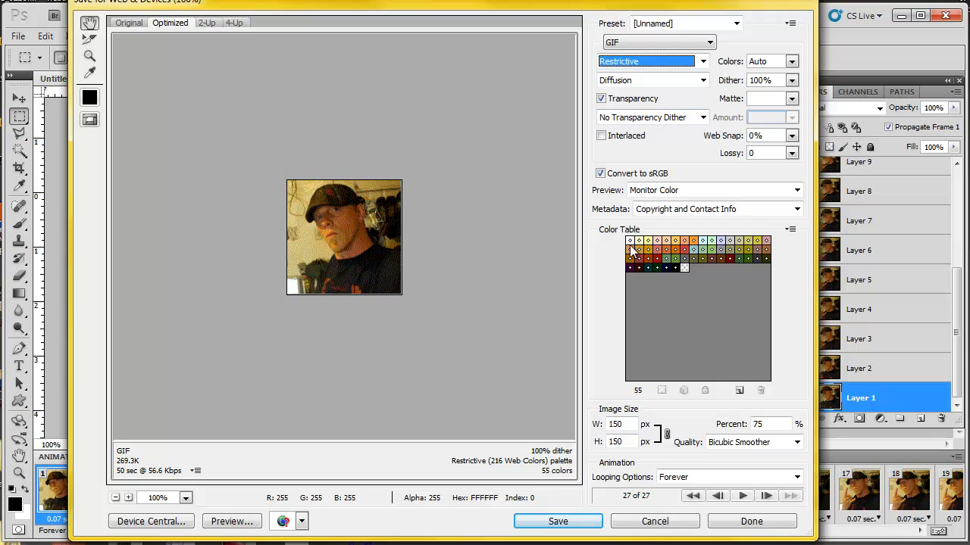
mouse_move(332, 263)
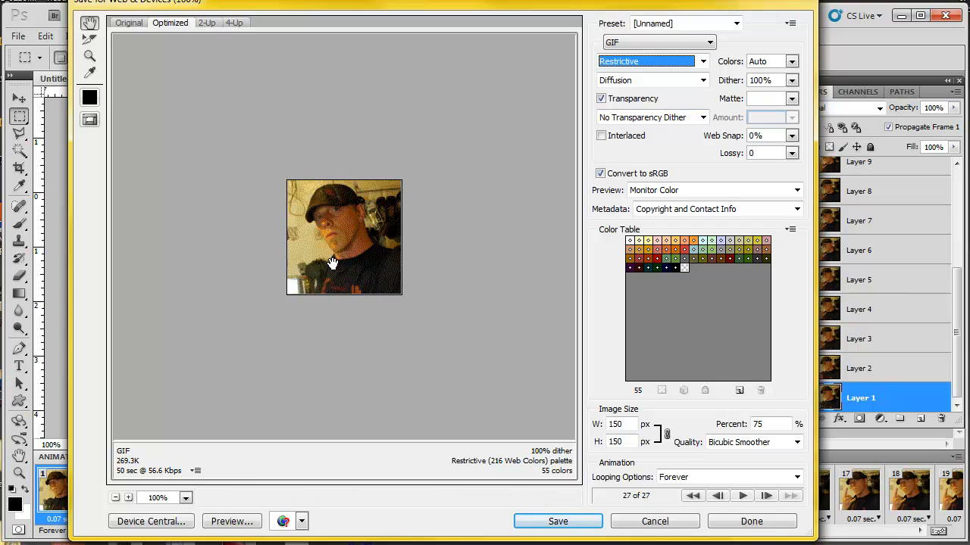
mouse_move(382, 274)
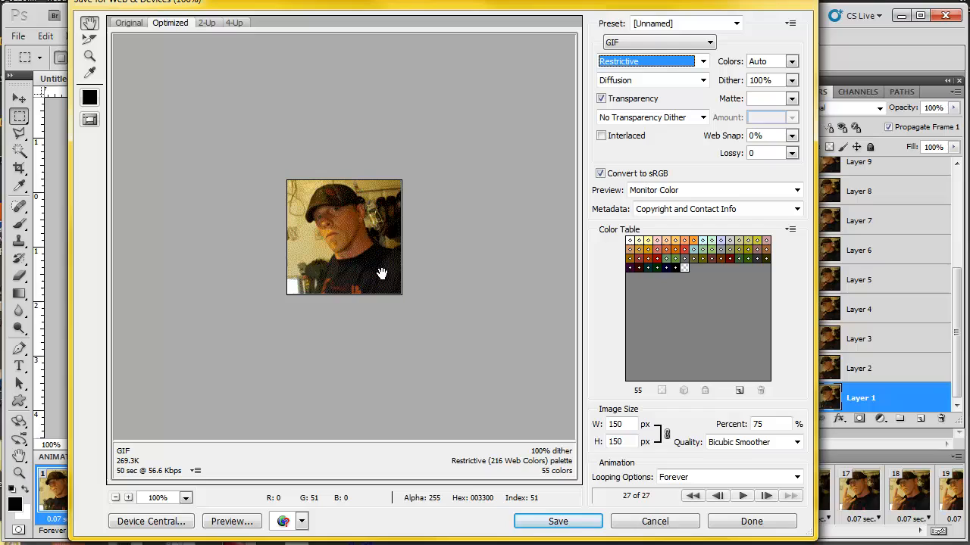
mouse_move(326, 271)
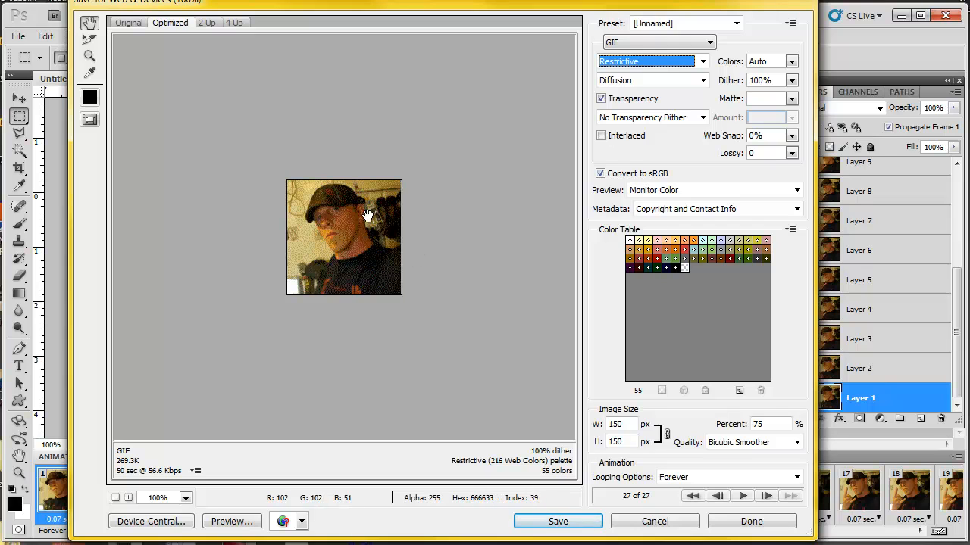
mouse_move(592, 76)
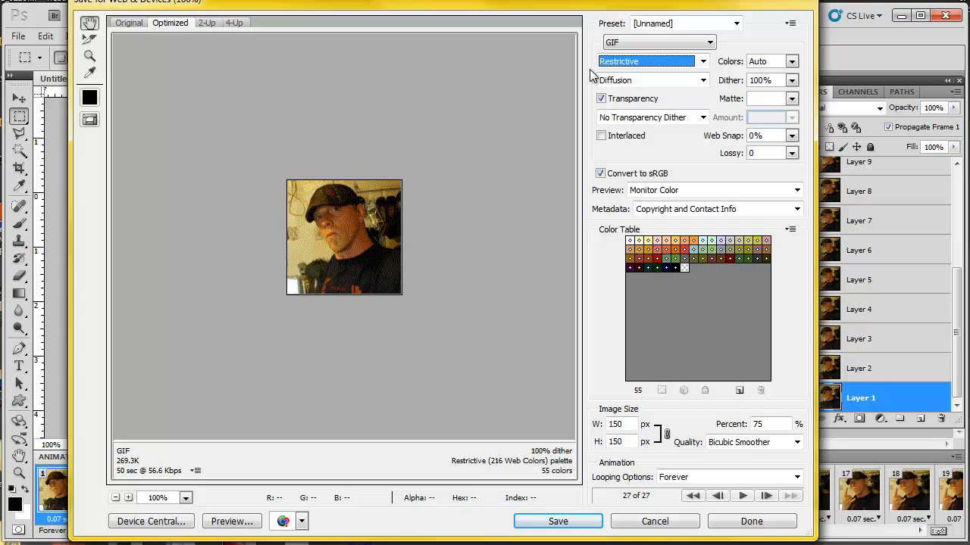
left_click(701, 61)
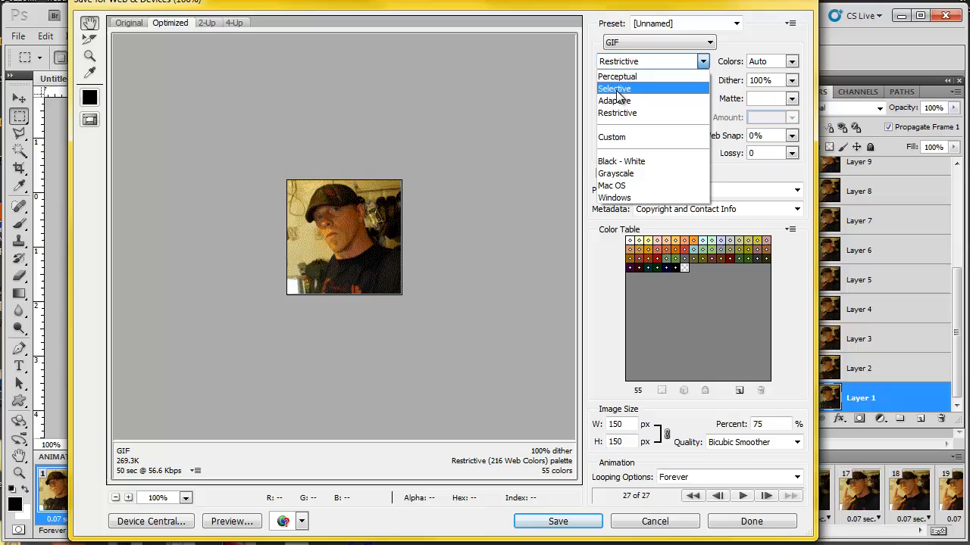
left_click(615, 88)
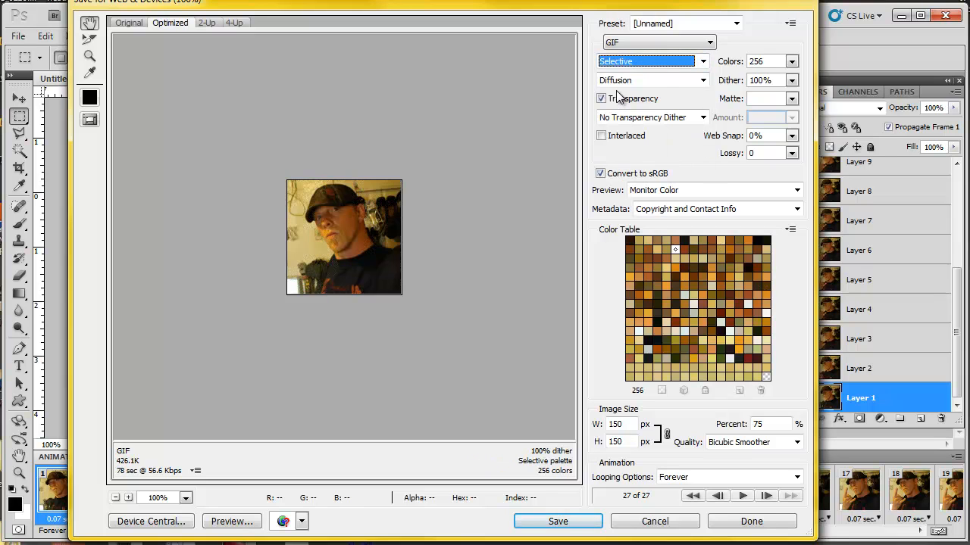
mouse_move(367, 242)
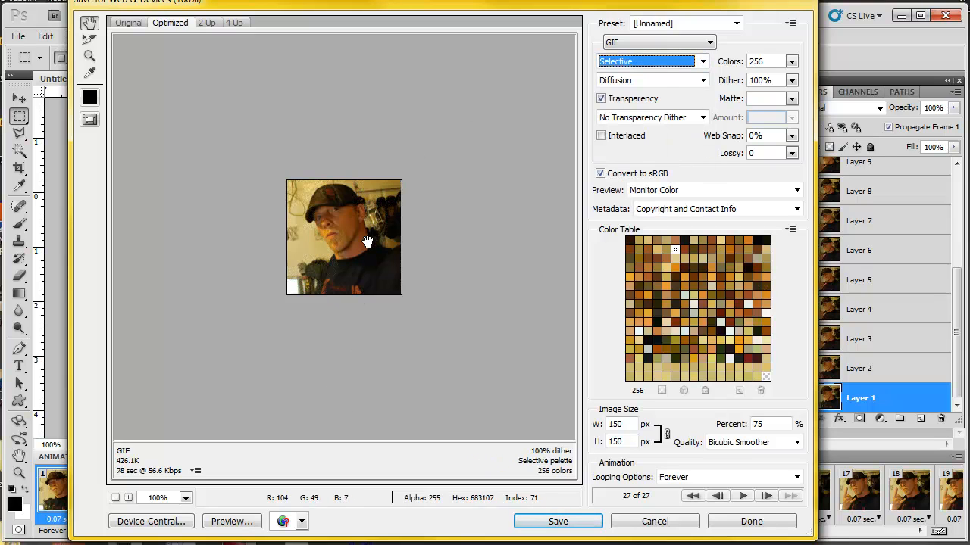
mouse_move(261, 364)
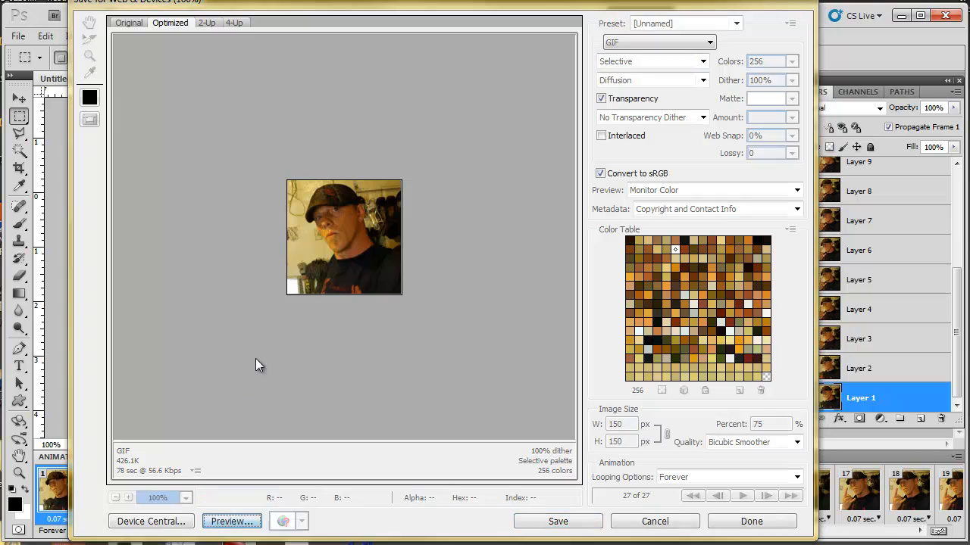
left_click(230, 521)
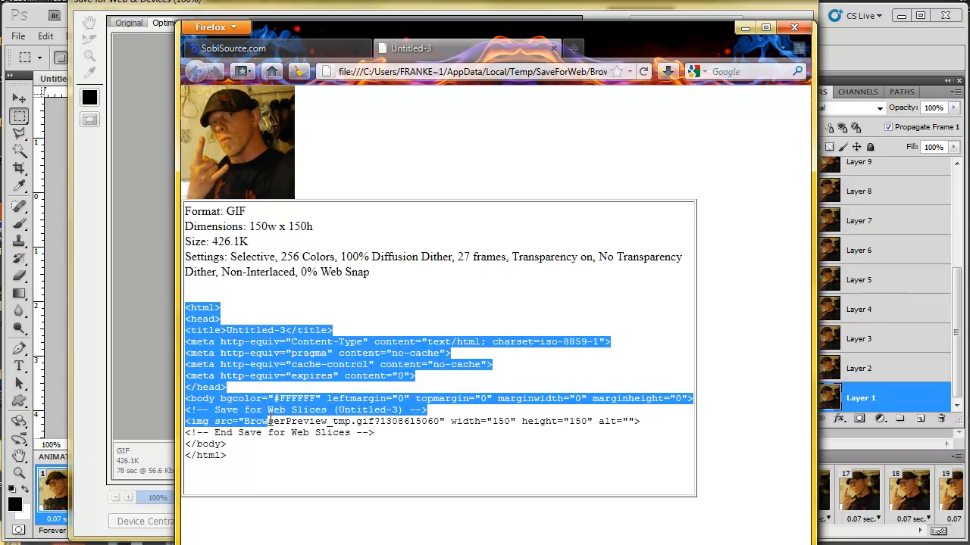
left_click(477, 141)
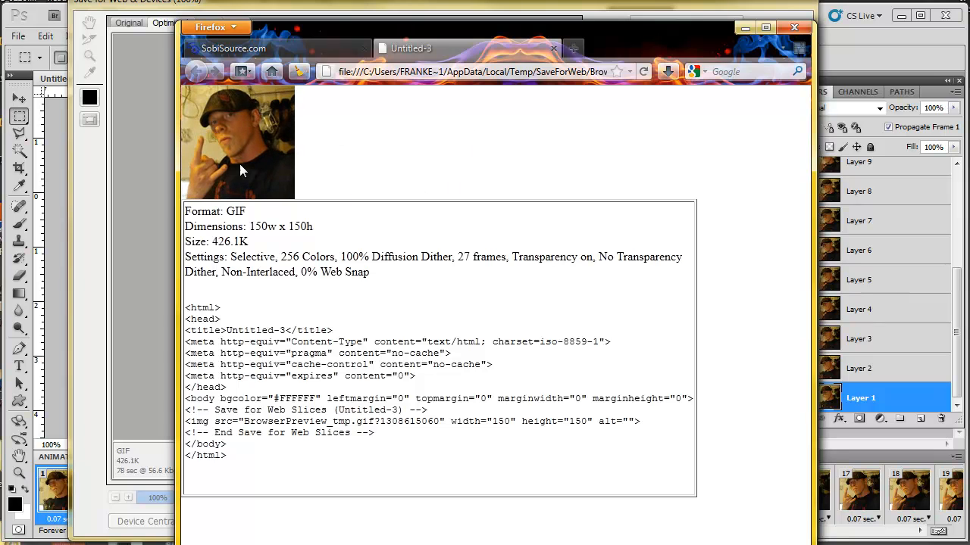
mouse_move(264, 146)
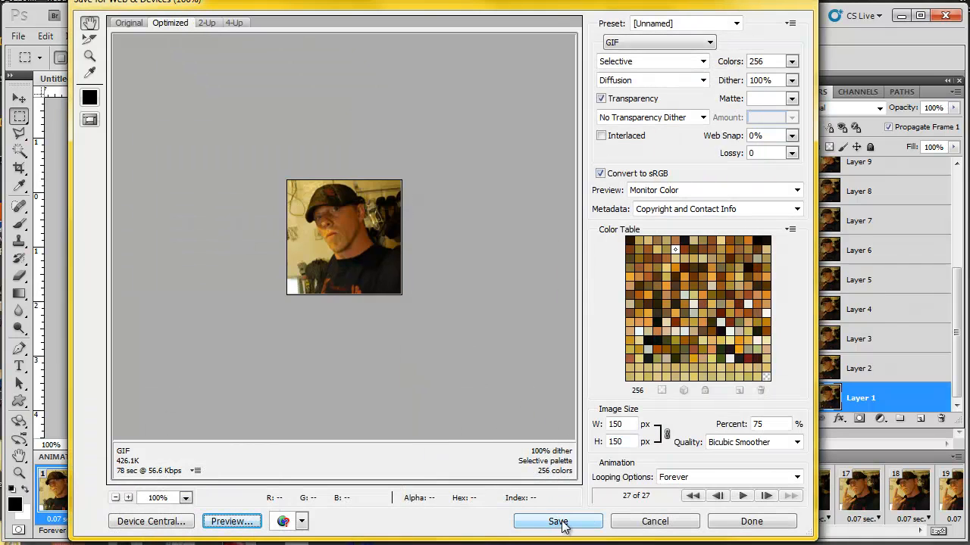
Save the GIF to the Desktop as me_motion.gif with Format set to Images Only
left_click(557, 521)
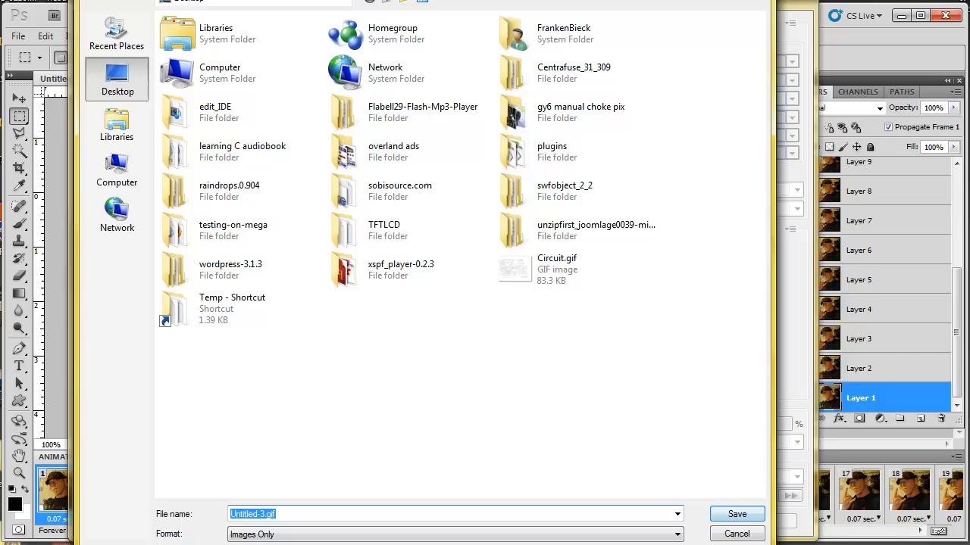
left_click(737, 514)
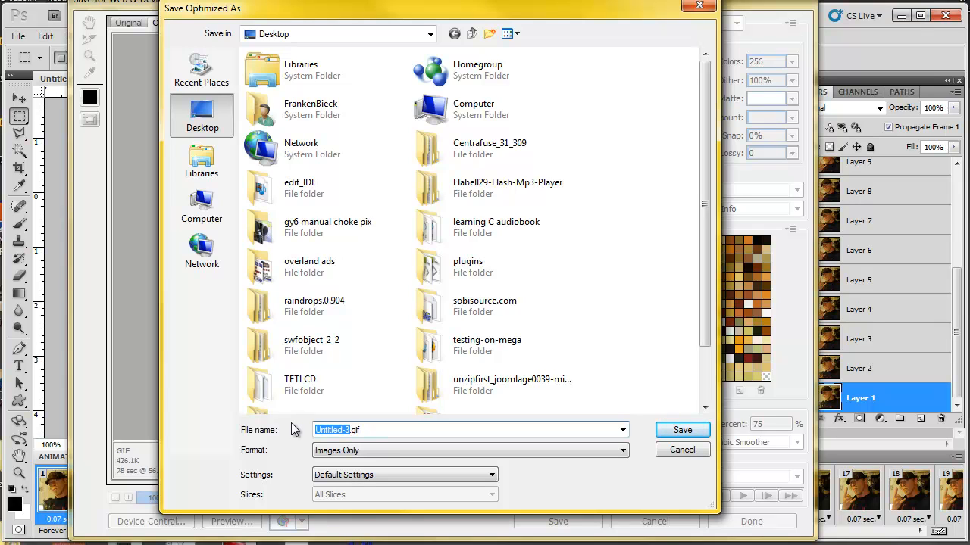
type("mel")
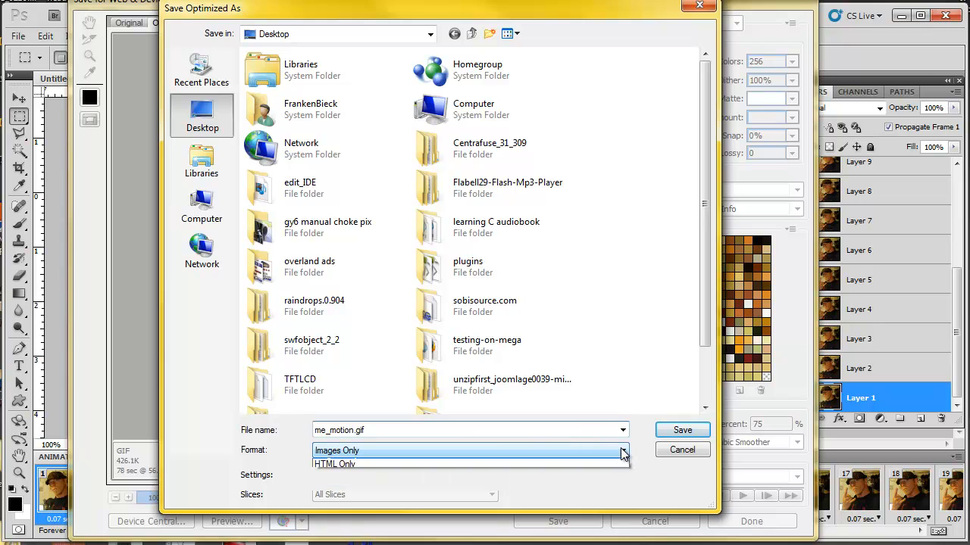
left_click(622, 450)
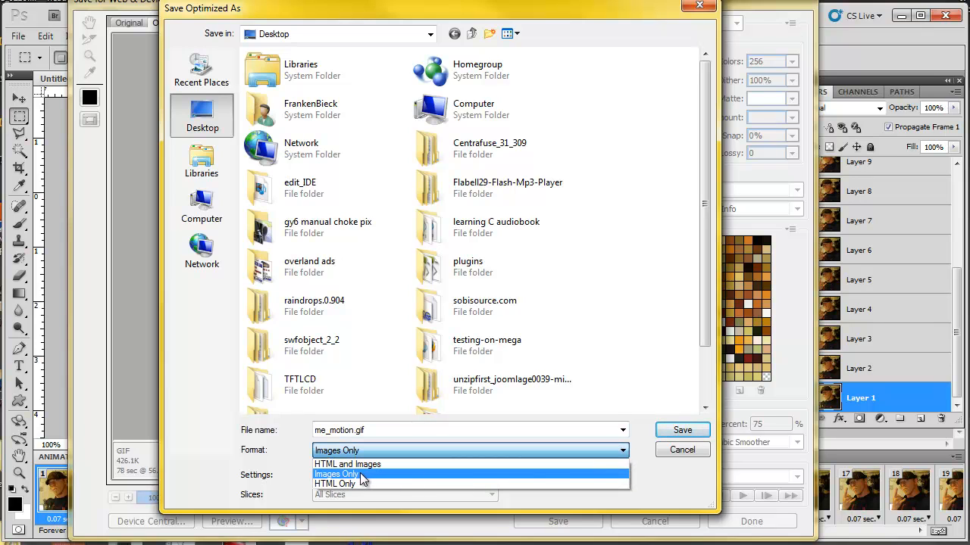
mouse_move(341, 463)
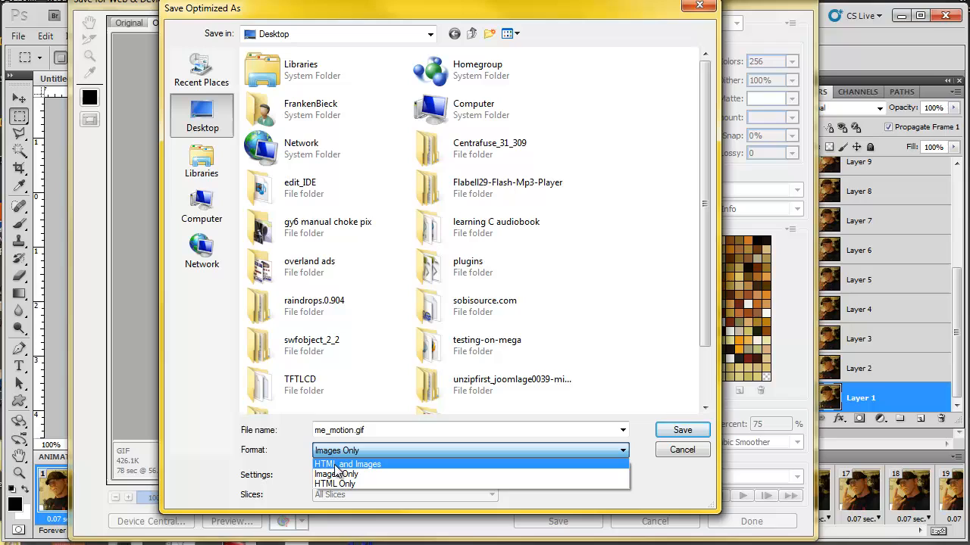
mouse_move(367, 469)
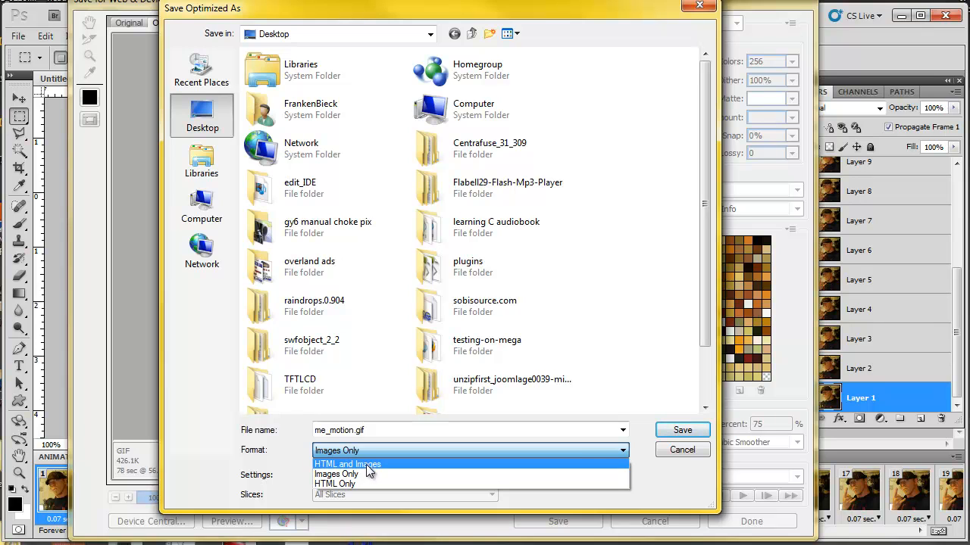
mouse_move(334, 485)
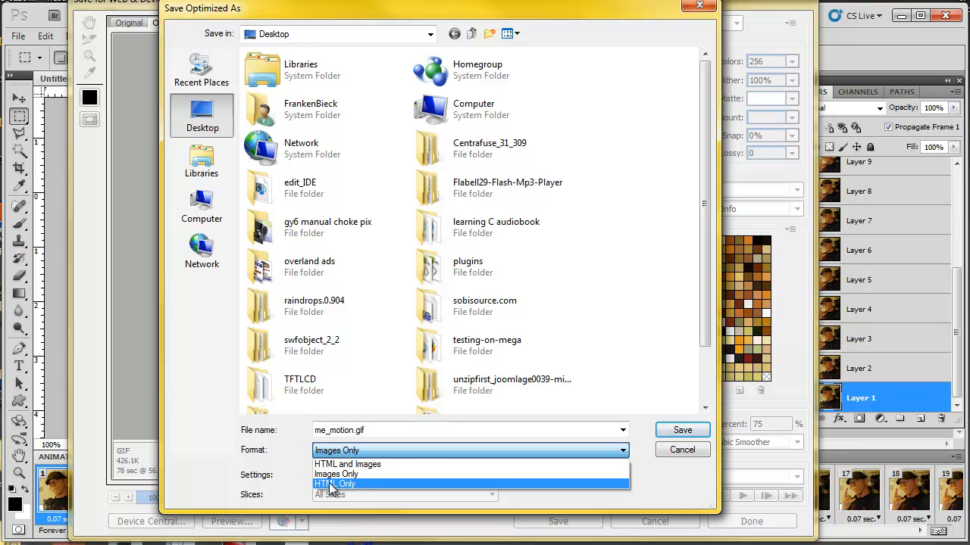
mouse_move(336, 472)
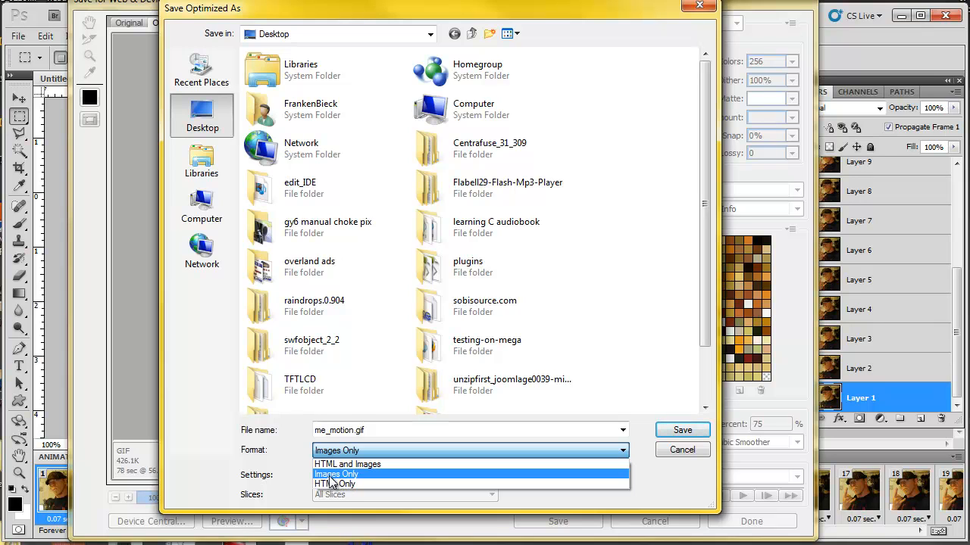
left_click(337, 474)
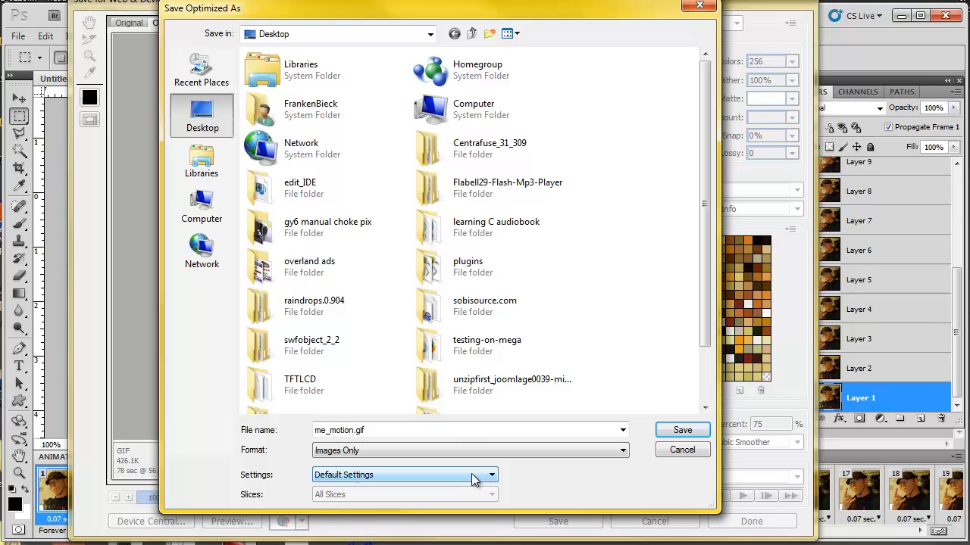
mouse_move(407, 481)
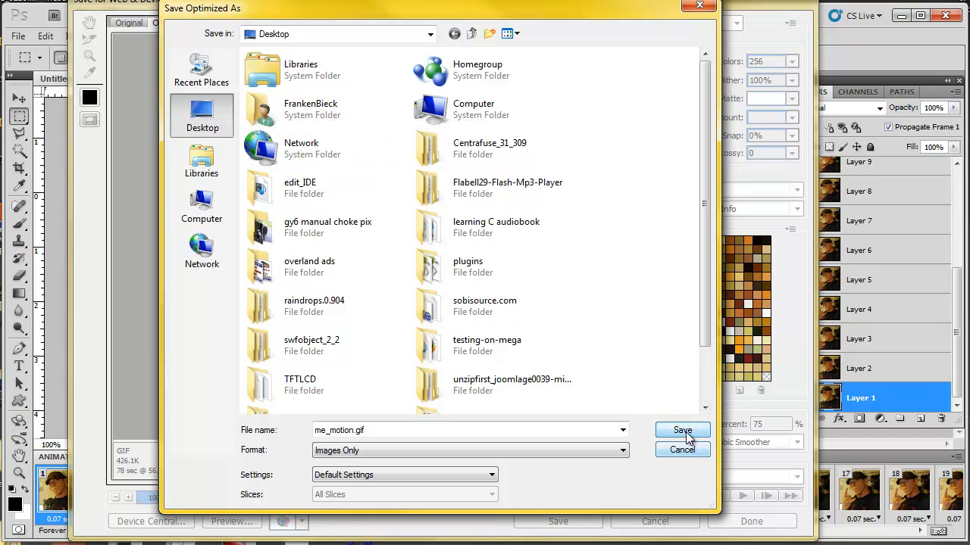
left_click(682, 430)
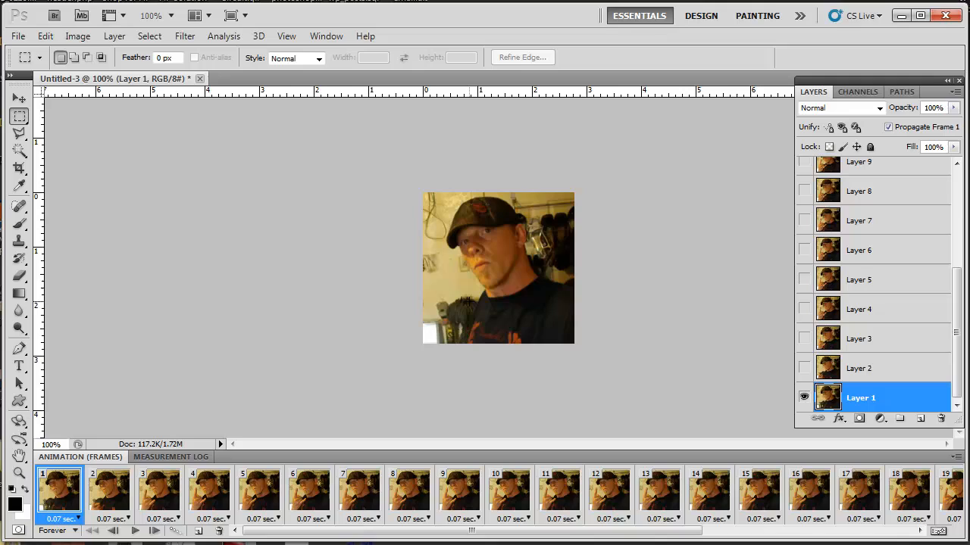
mouse_move(508, 267)
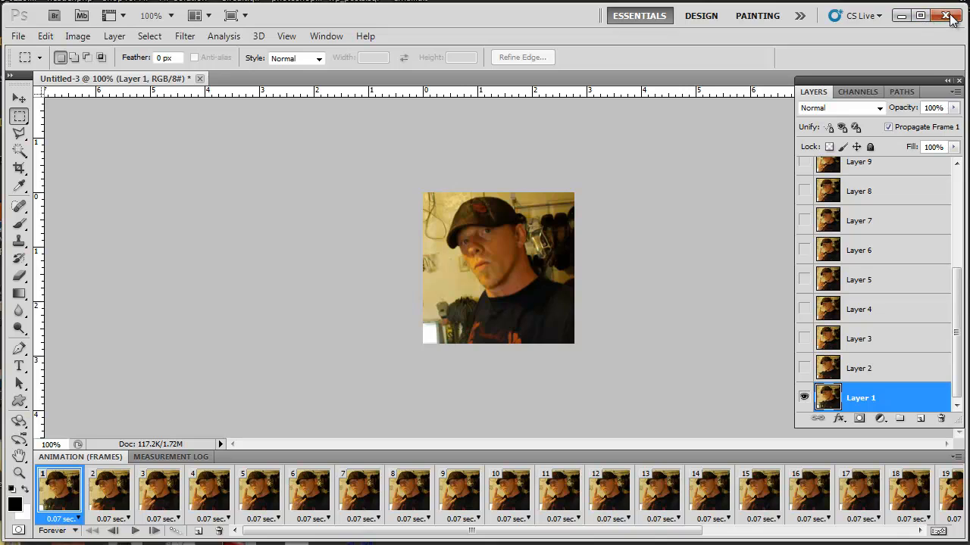
Quit Photoshop, leaving the Windows desktop showing
left_click(951, 15)
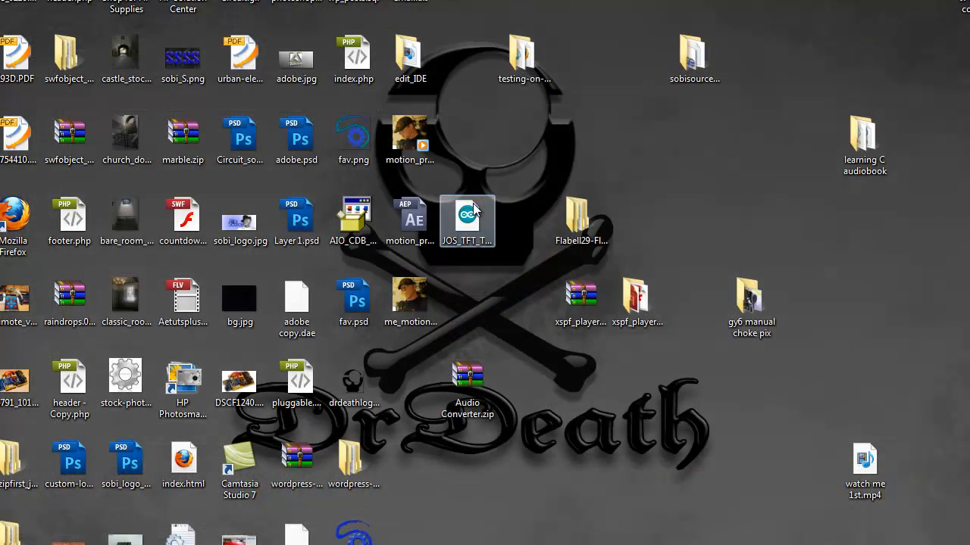